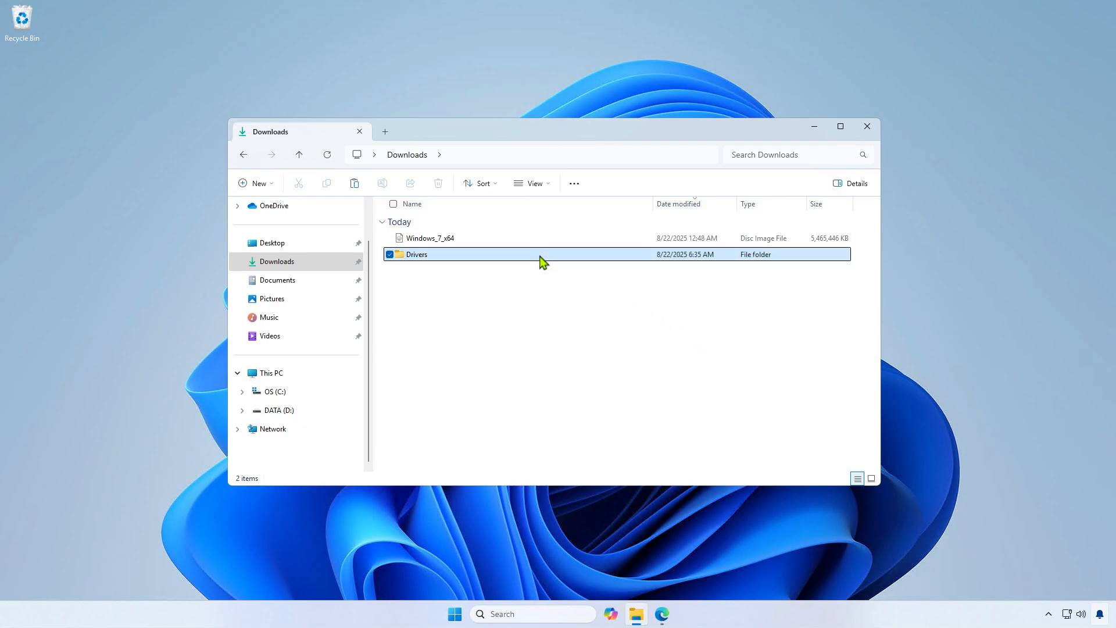
# View the 14 driver subfolders in Downloads\Drivers, then close the Explorer window
pyautogui.doubleClick(416, 254)
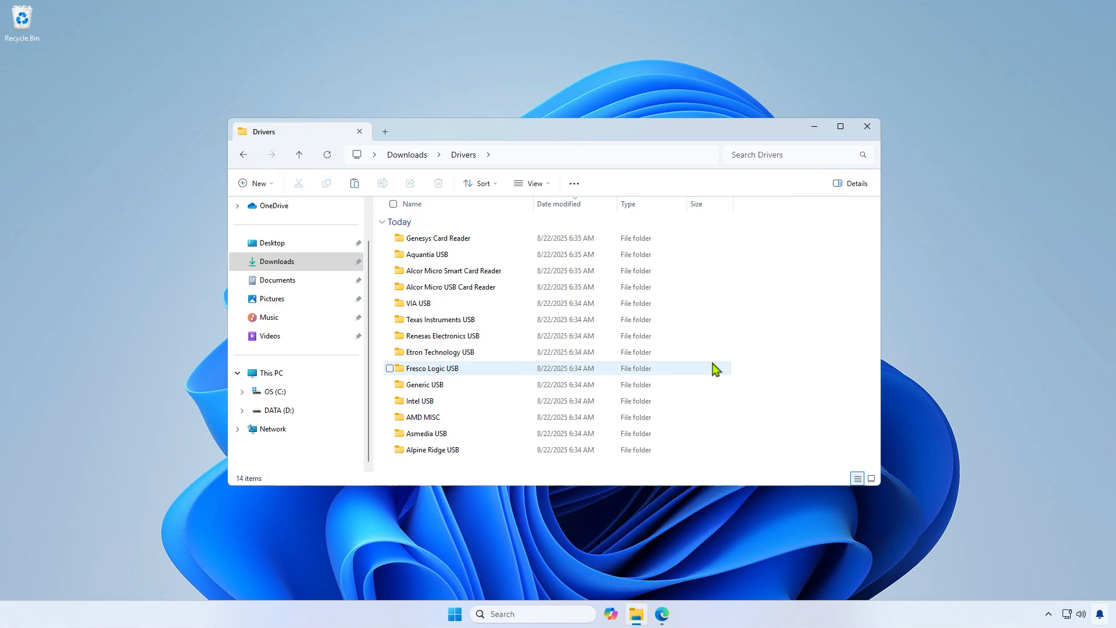
pyautogui.click(866, 126)
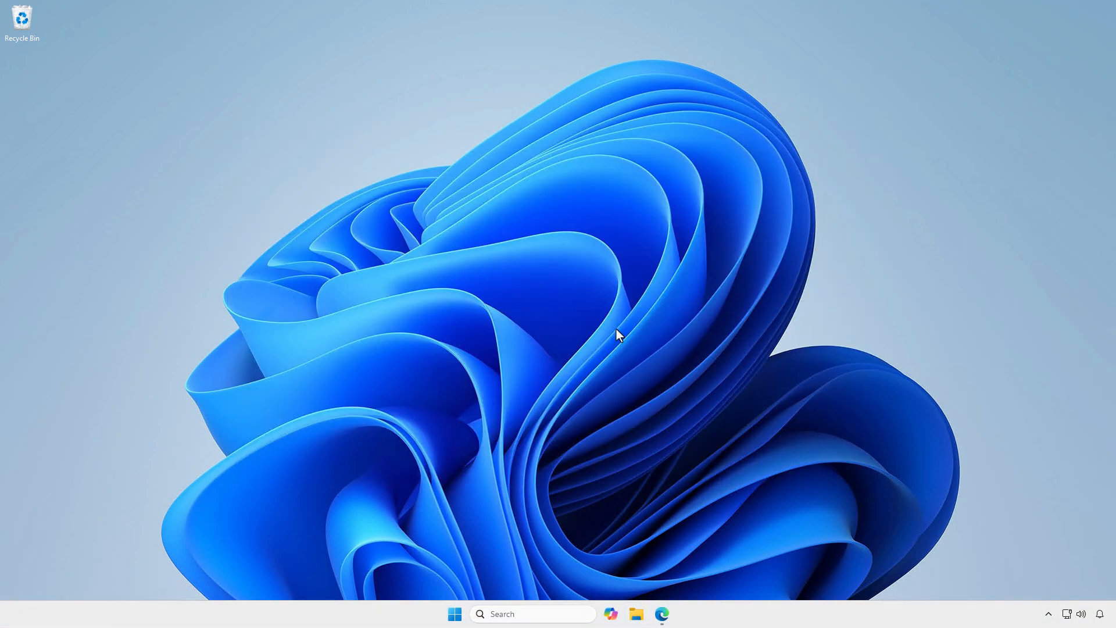
pyautogui.moveTo(663, 614)
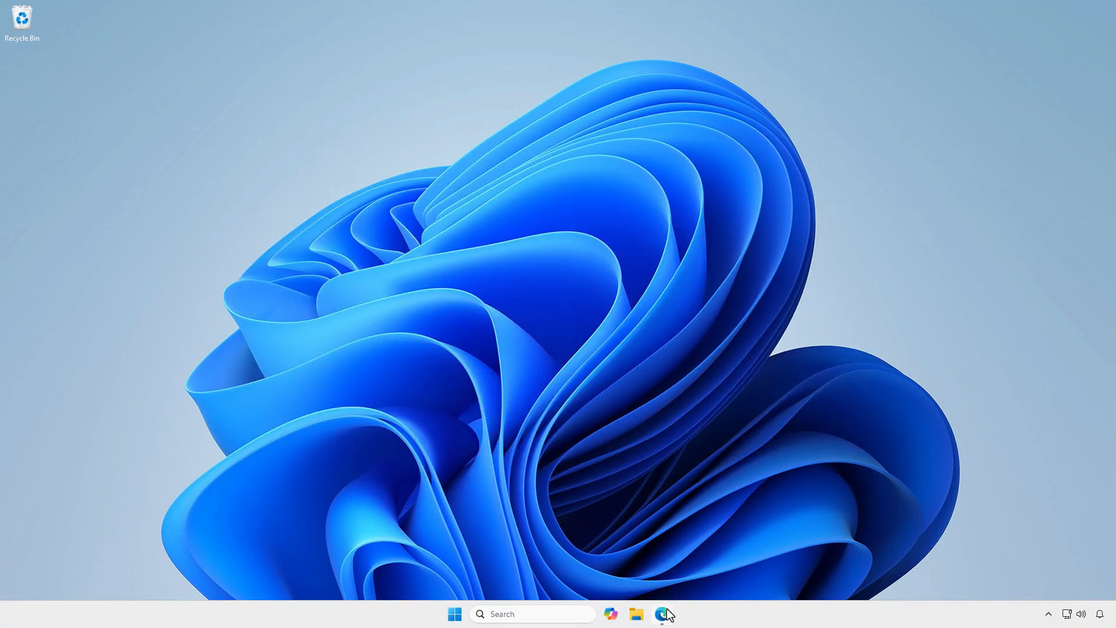
# Search subscription downloads for 'window' and download the Windows 7 Professional x64 DVD ISO
pyautogui.click(662, 614)
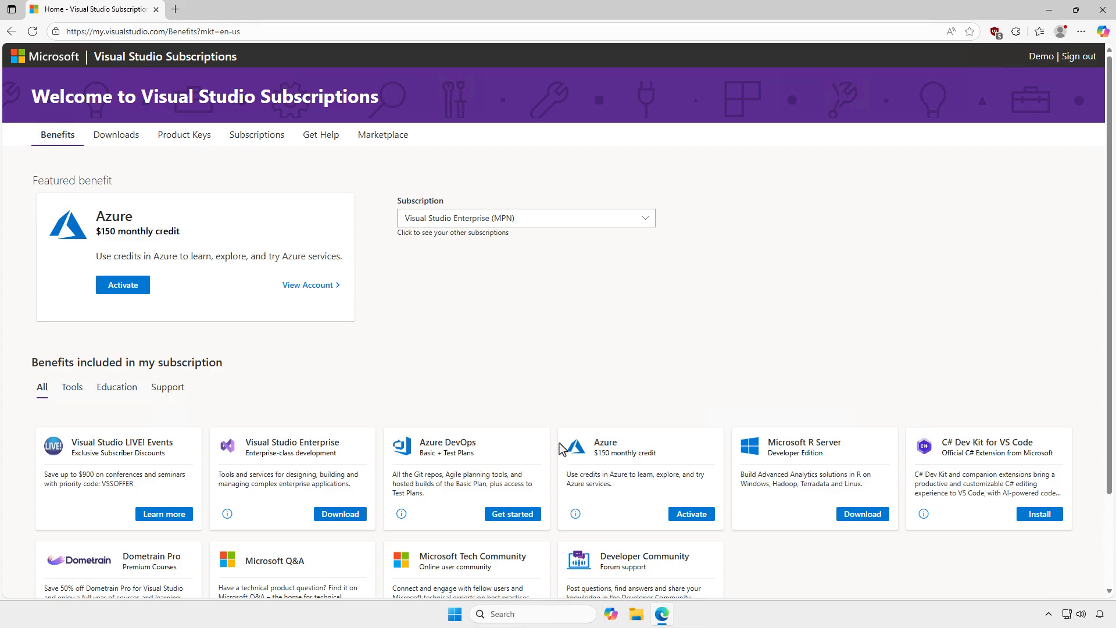
pyautogui.click(115, 135)
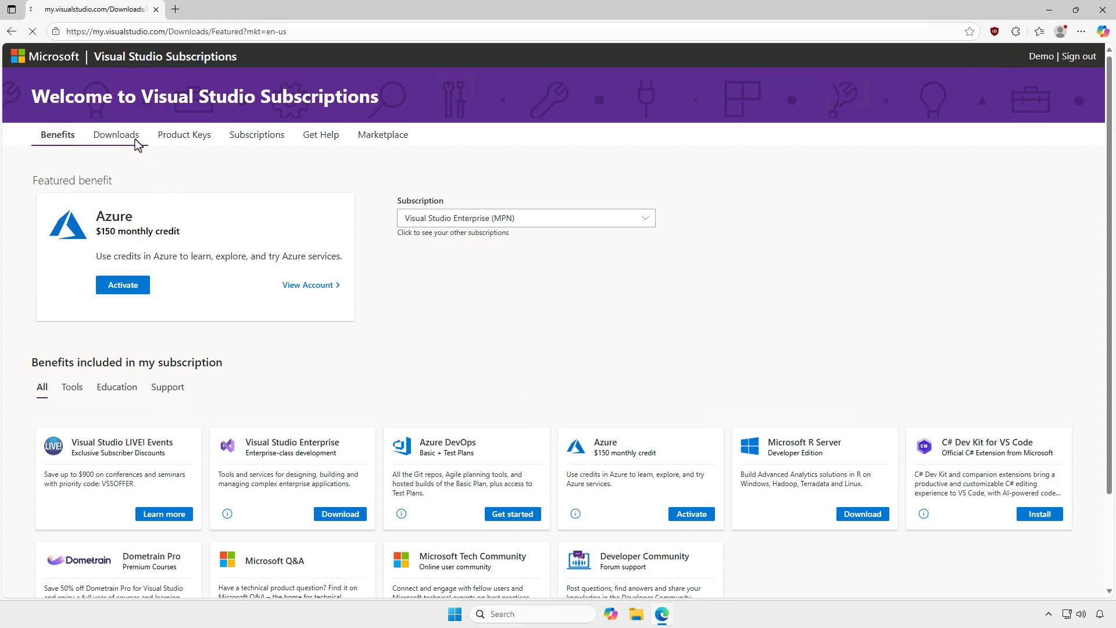
pyautogui.click(115, 134)
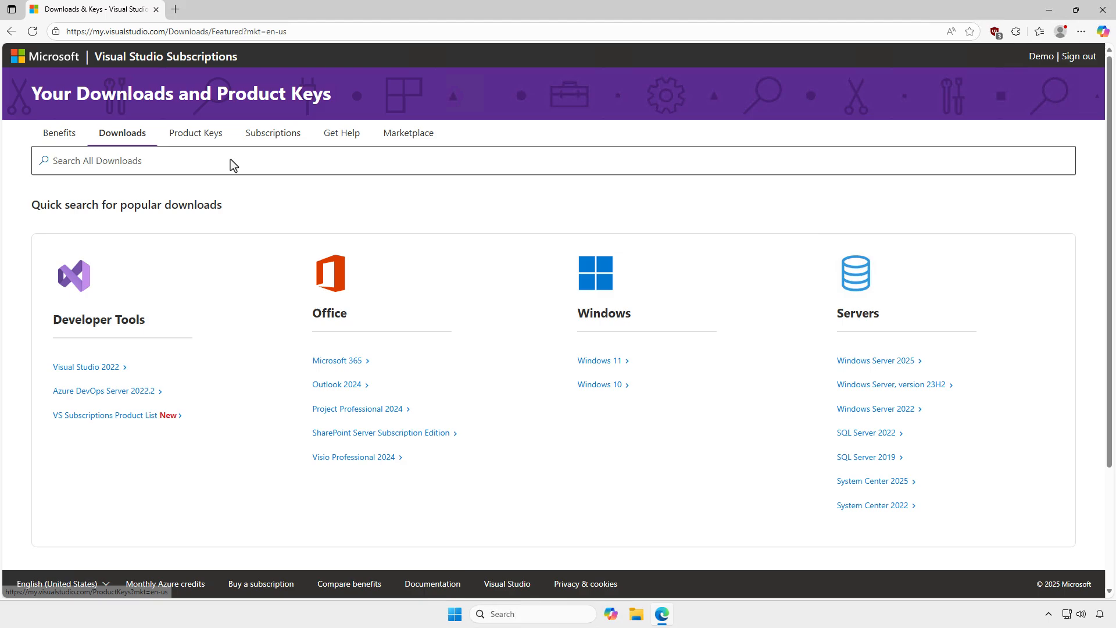
pyautogui.write('windows 7')
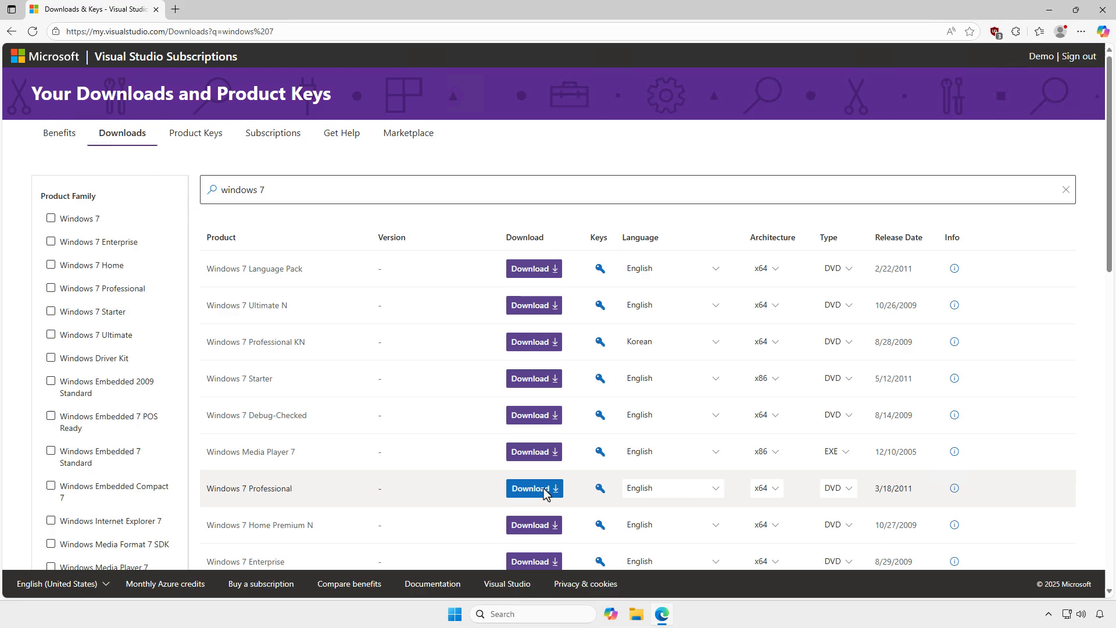
pyautogui.click(530, 488)
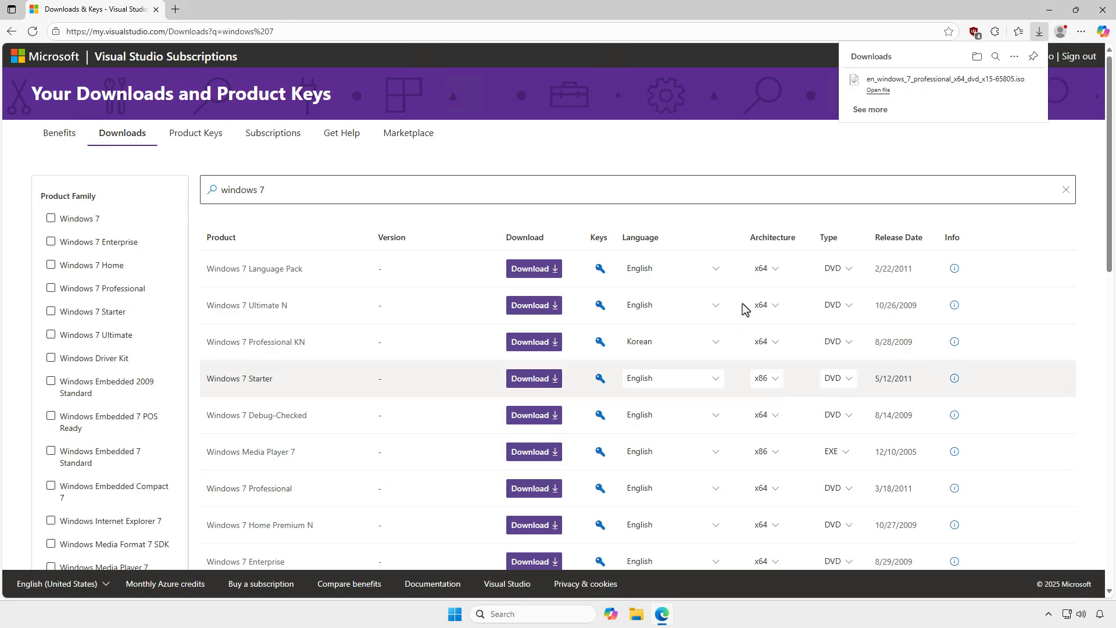
pyautogui.click(878, 90)
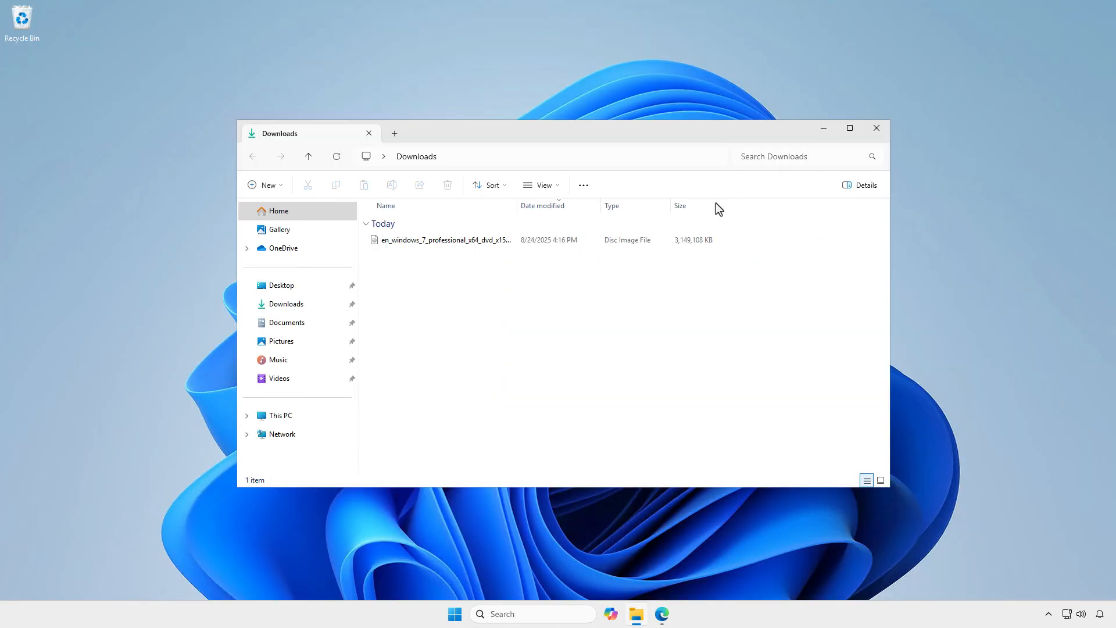
pyautogui.moveTo(552, 289)
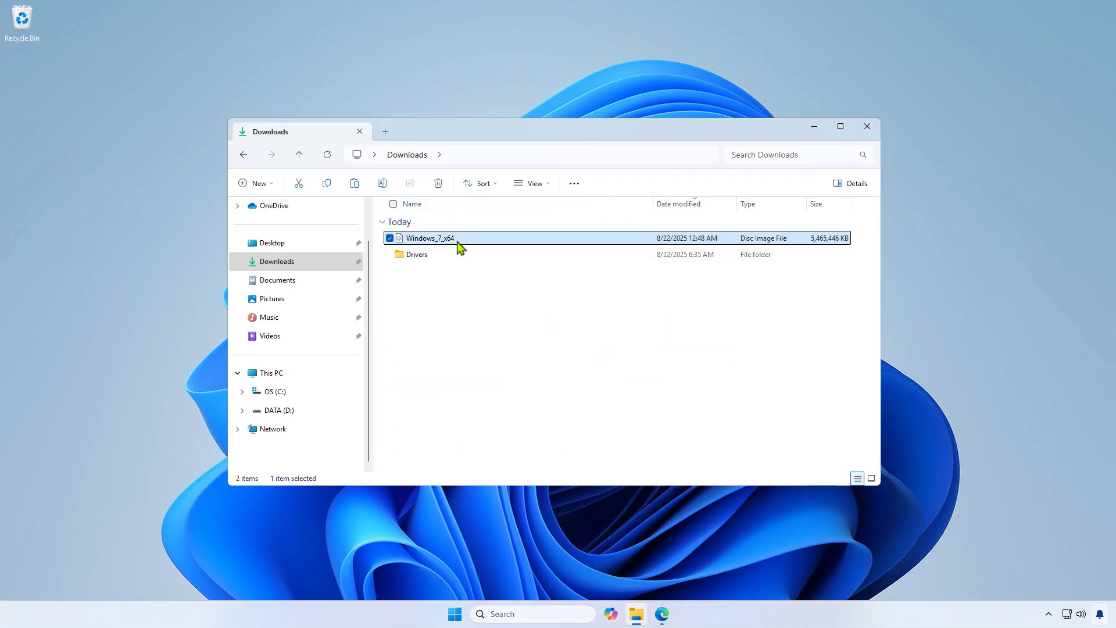
# Mount the Windows_7_x64 image from Downloads as DVD Drive (E:)
pyautogui.rightClick(427, 238)
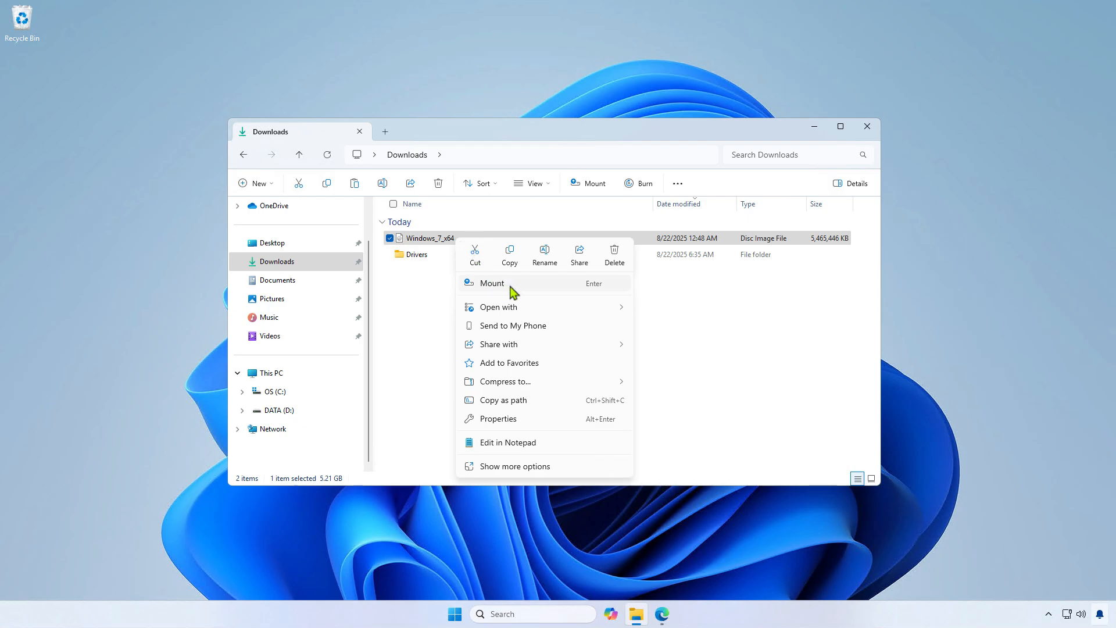
pyautogui.click(491, 282)
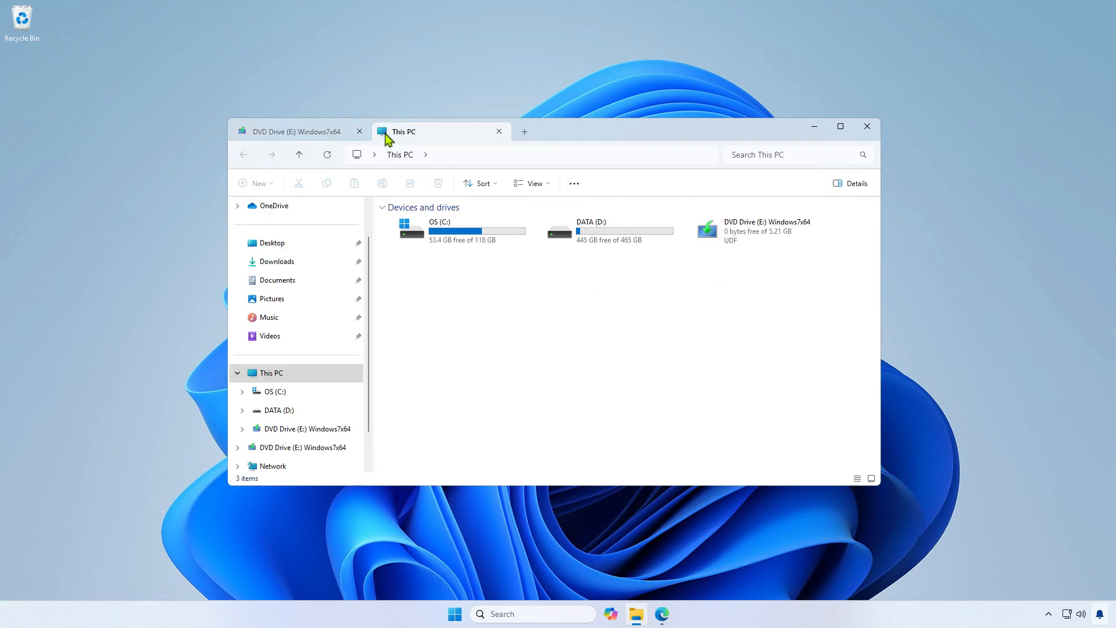
# Create three new folders named wim, mount and drivers at the root of DATA (D:)
pyautogui.doubleClick(590, 231)
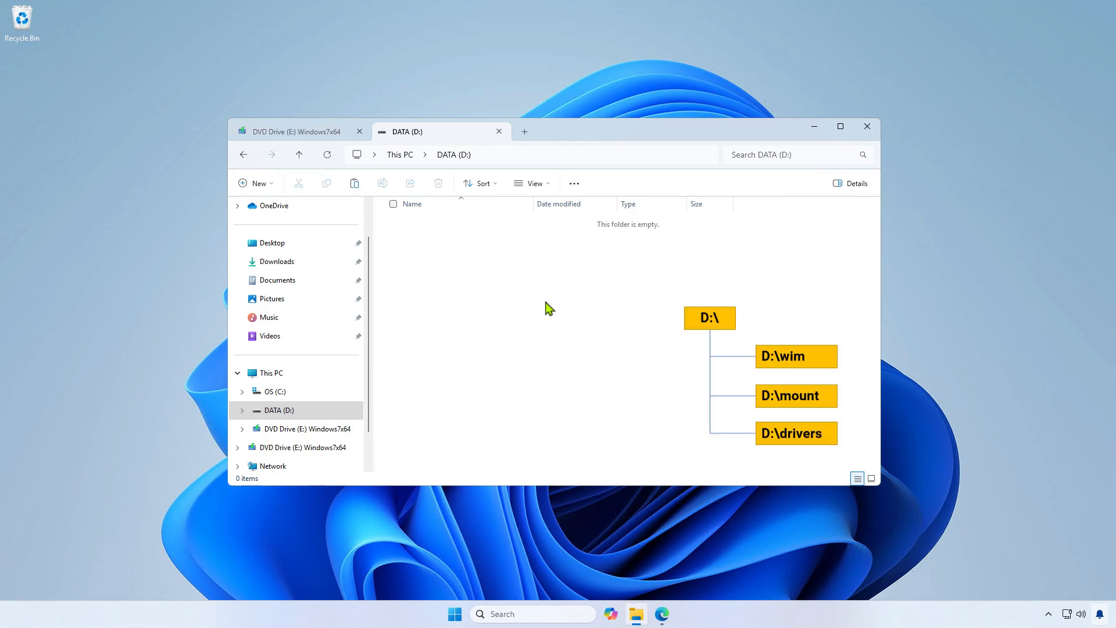
pyautogui.click(254, 183)
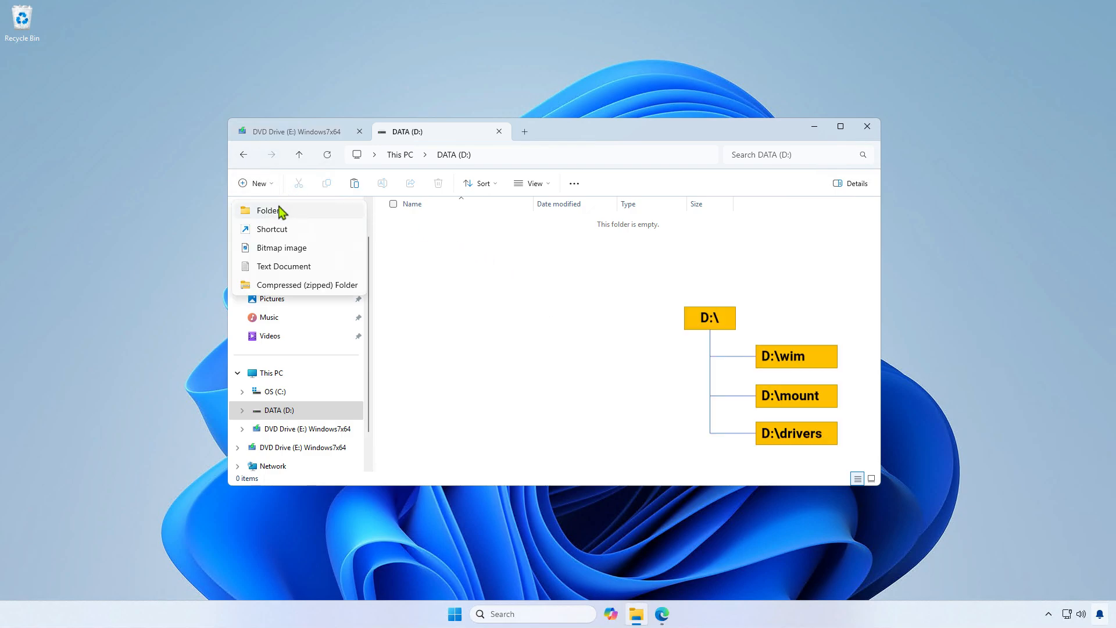
pyautogui.click(269, 210)
pyautogui.write('mount')
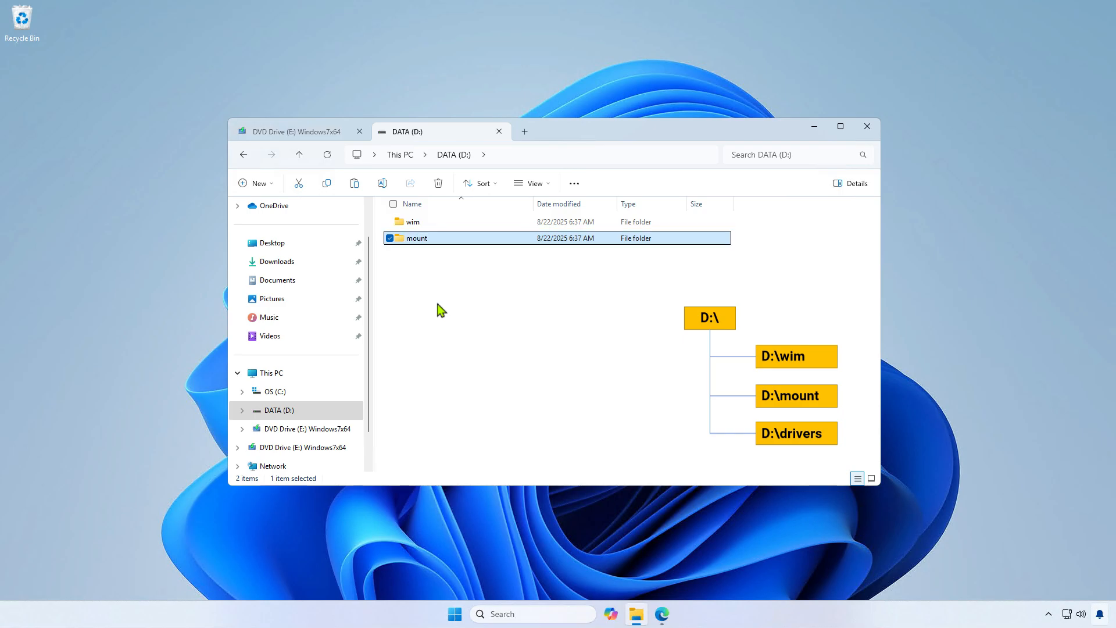
pyautogui.click(255, 183)
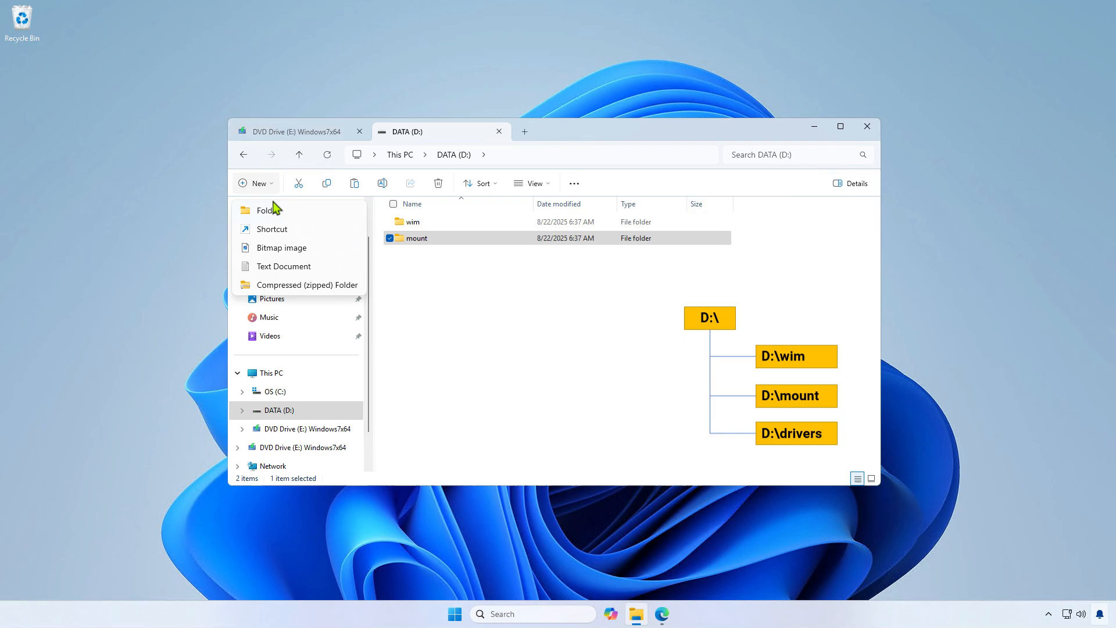
pyautogui.click(272, 209)
pyautogui.write('drivers')
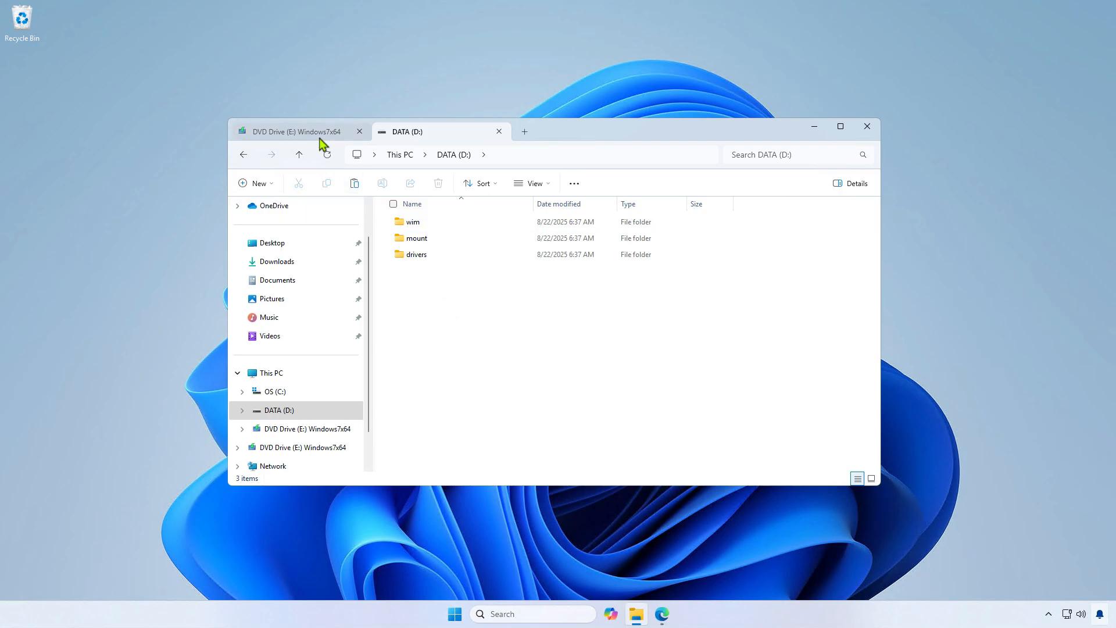
# Copy install.wim and boot.wim from the disc's sources folder into D:\wim
pyautogui.click(293, 132)
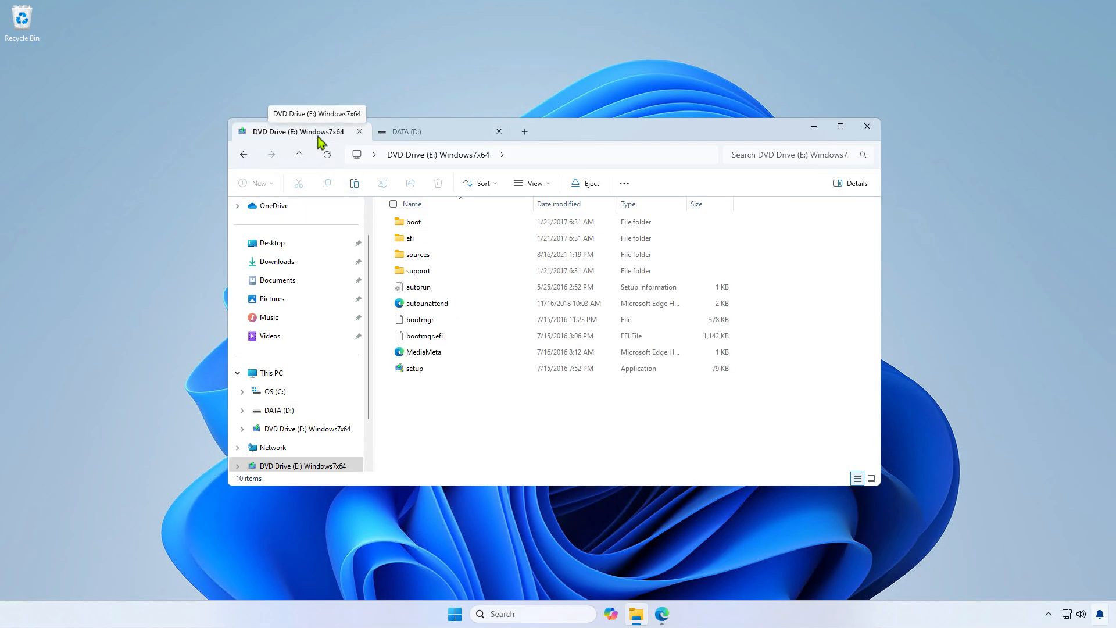
pyautogui.doubleClick(418, 254)
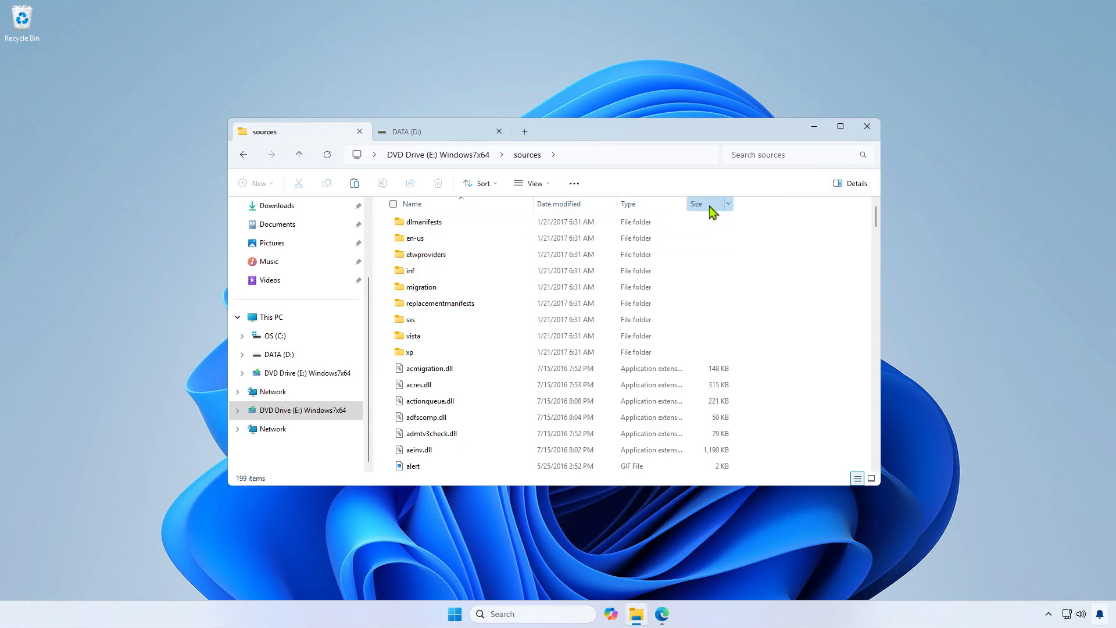
pyautogui.click(696, 203)
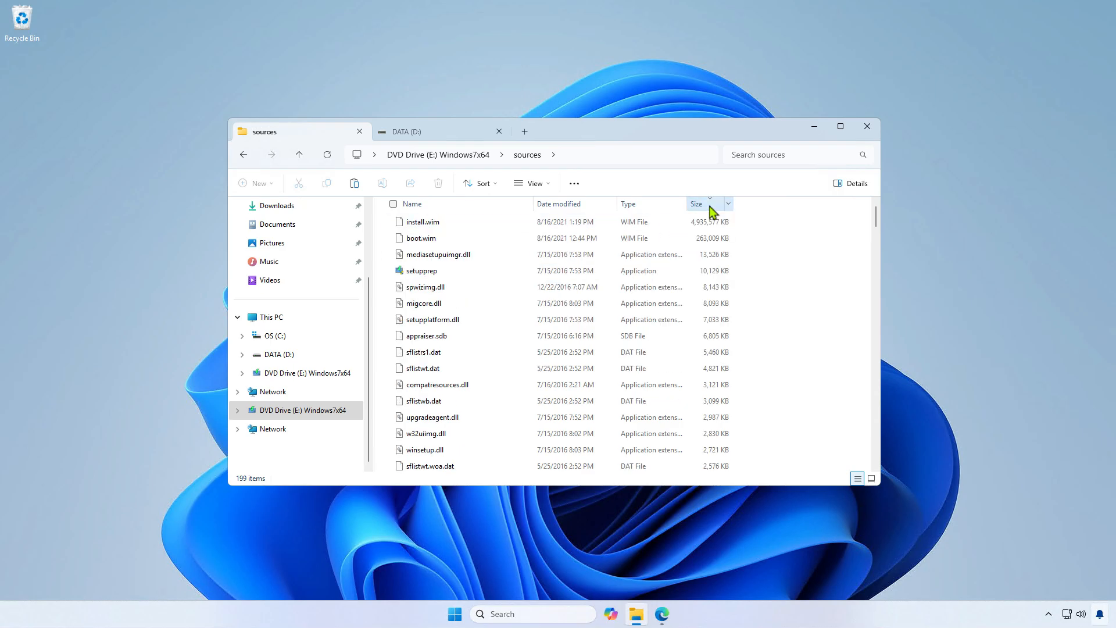
pyautogui.click(423, 221)
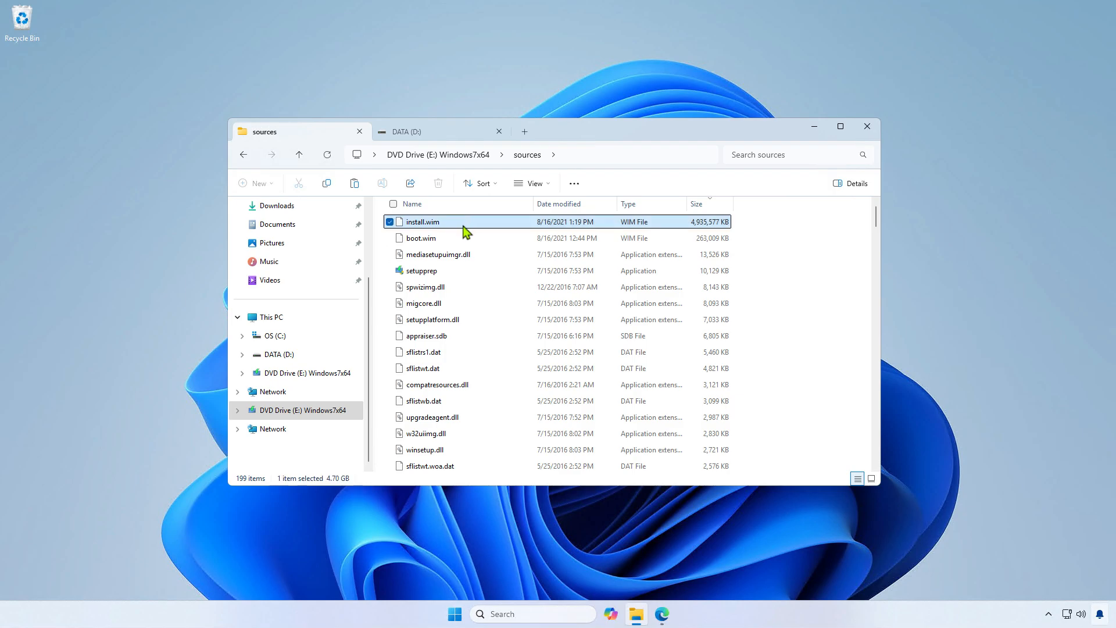
pyautogui.click(390, 238)
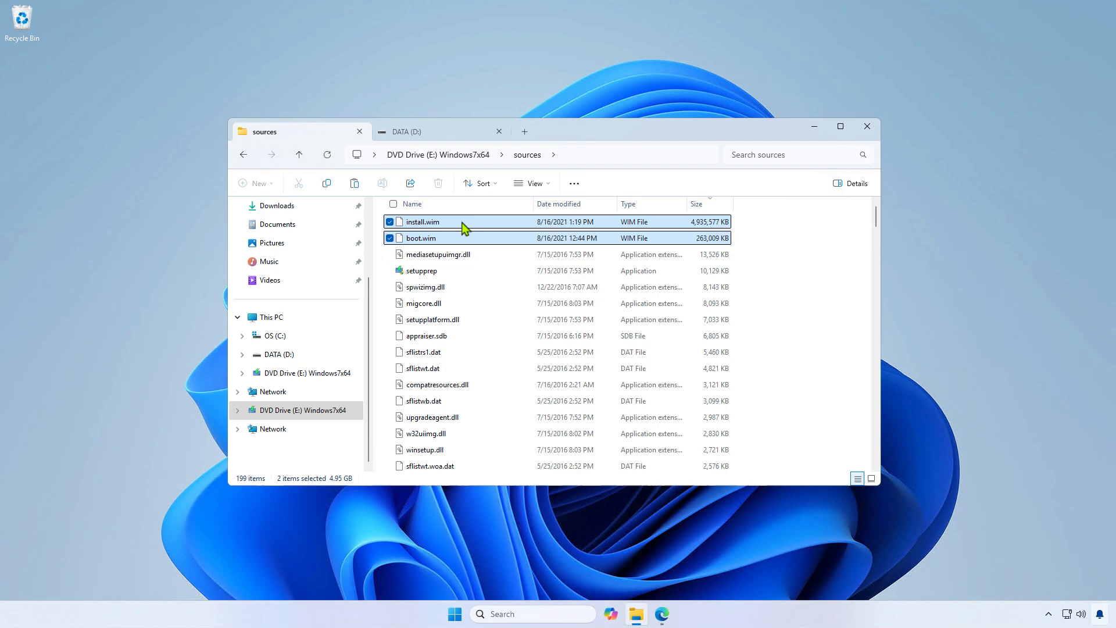
pyautogui.rightClick(462, 238)
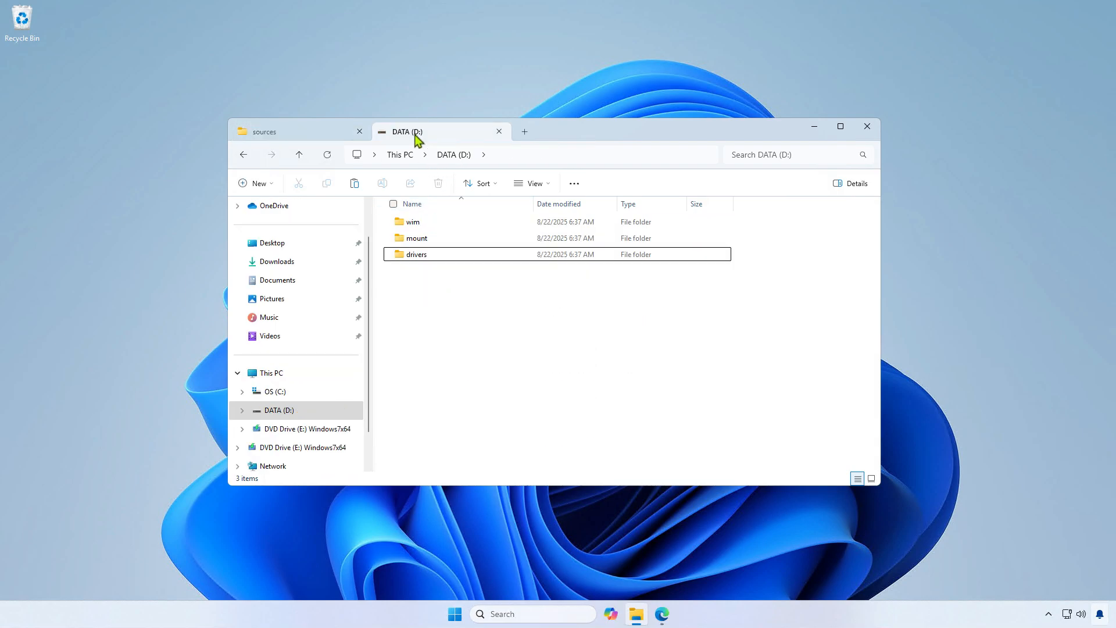
pyautogui.doubleClick(413, 222)
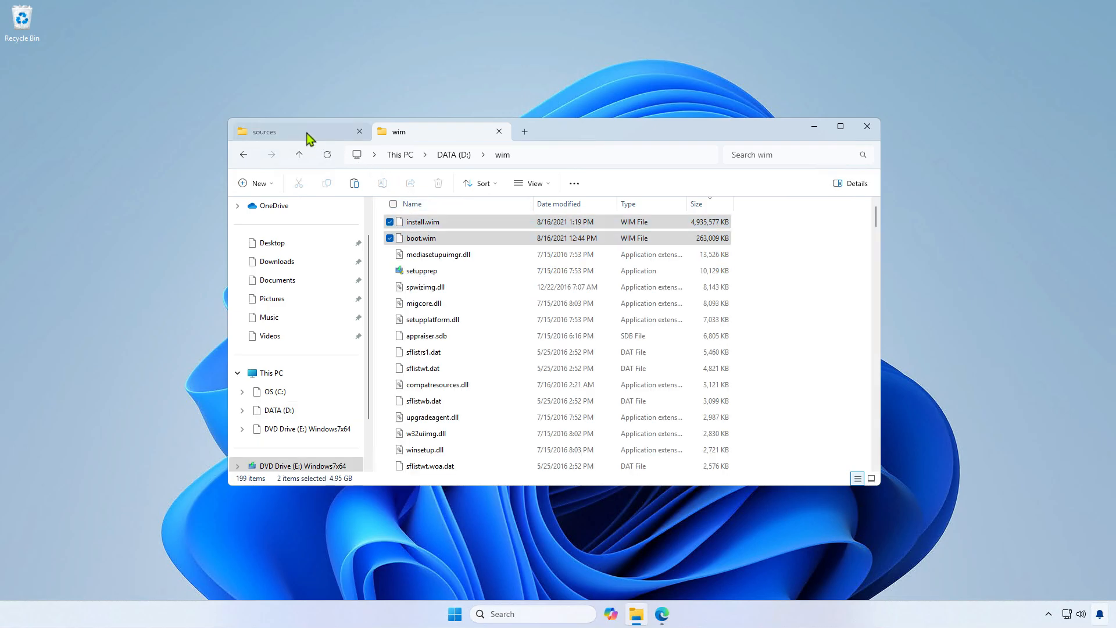
pyautogui.click(278, 131)
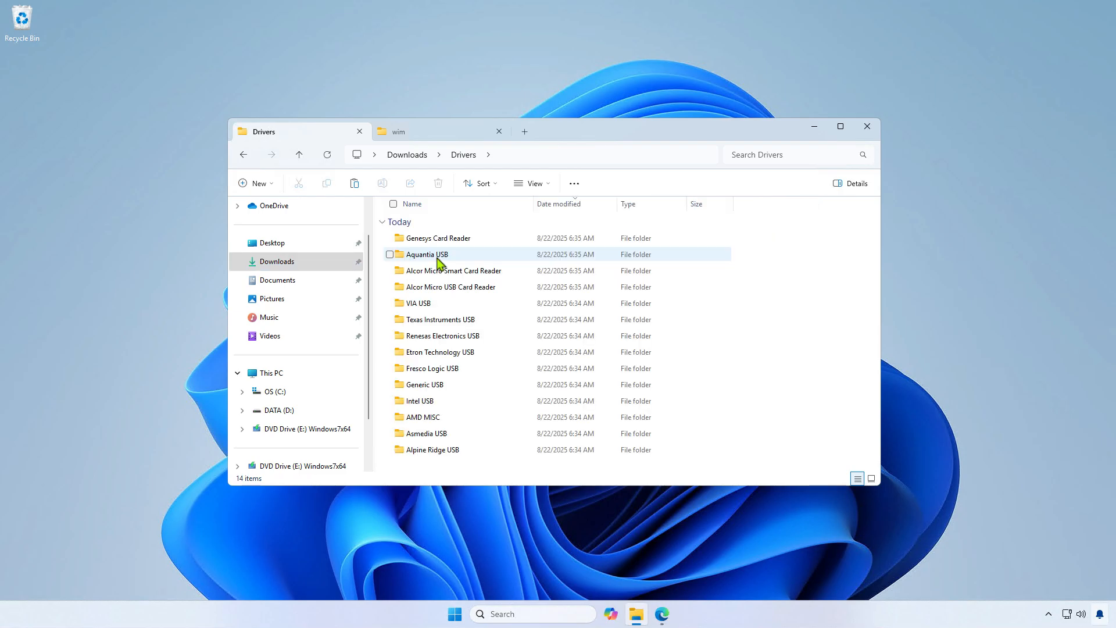
# Copy the driver folders from Downloads\Drivers and paste them into D:\drivers
pyautogui.rightClick(427, 254)
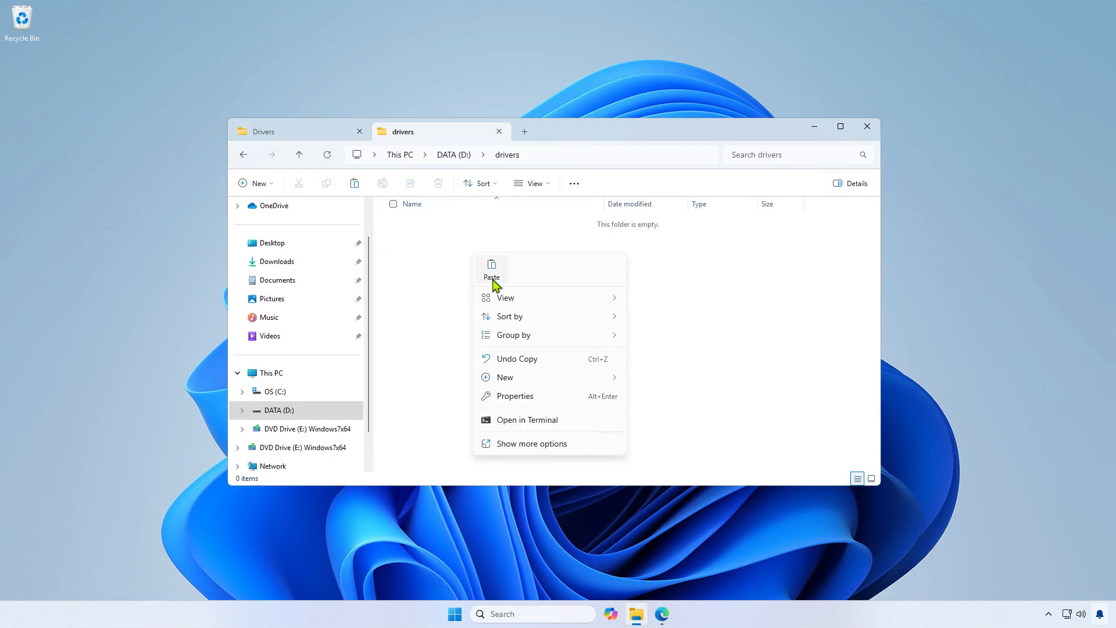
pyautogui.click(491, 269)
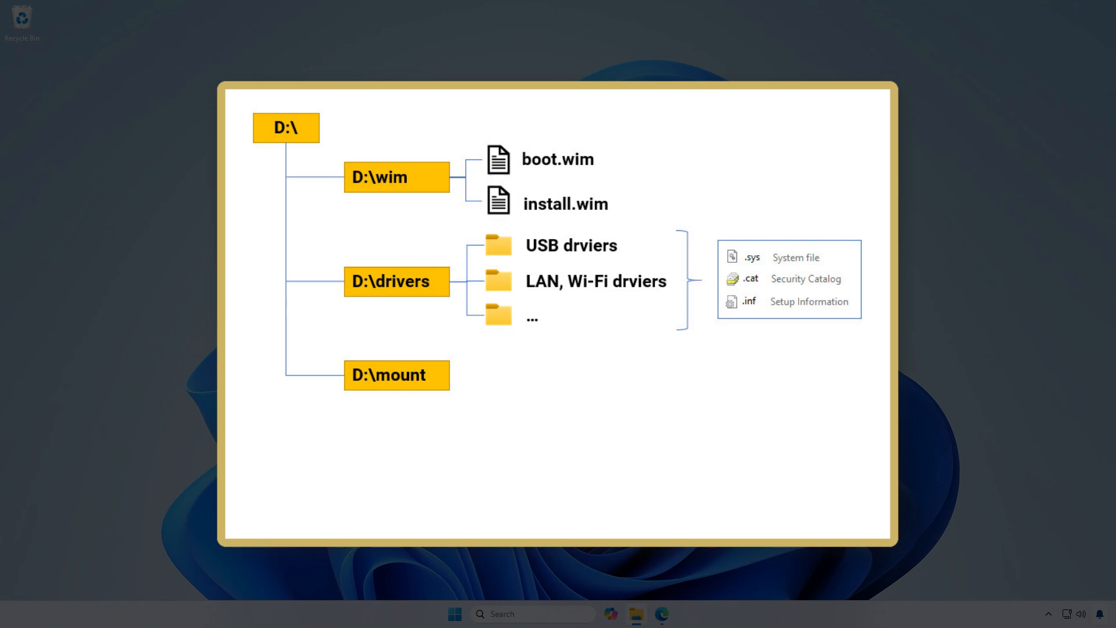
# Browse to Downloads > Drivers to show the fourteen USB driver folders
pyautogui.click(396, 177)
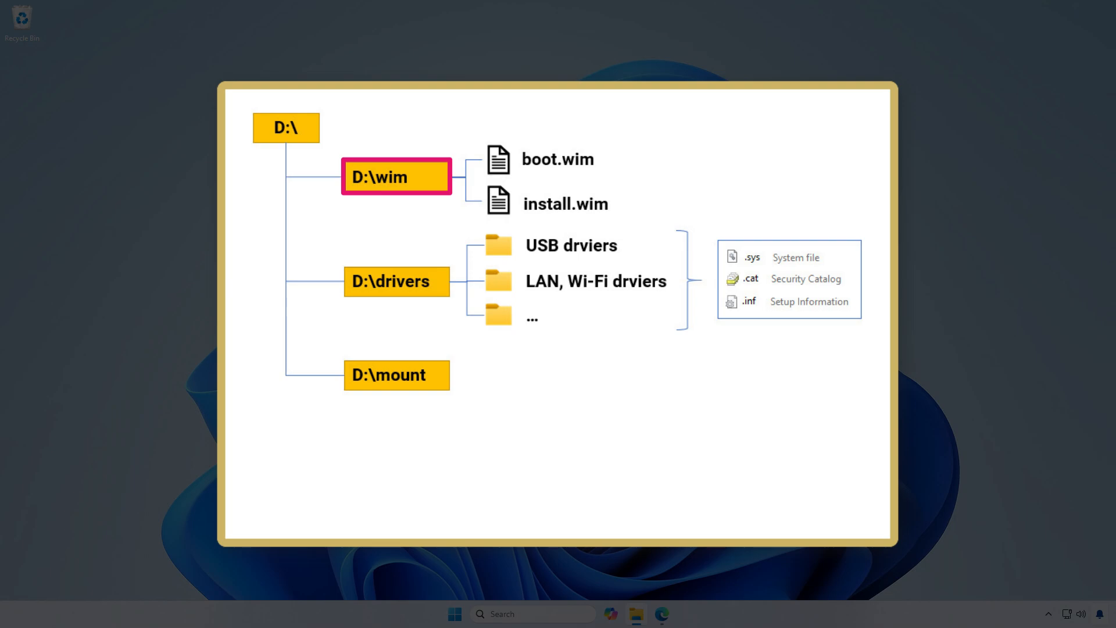
pyautogui.click(396, 281)
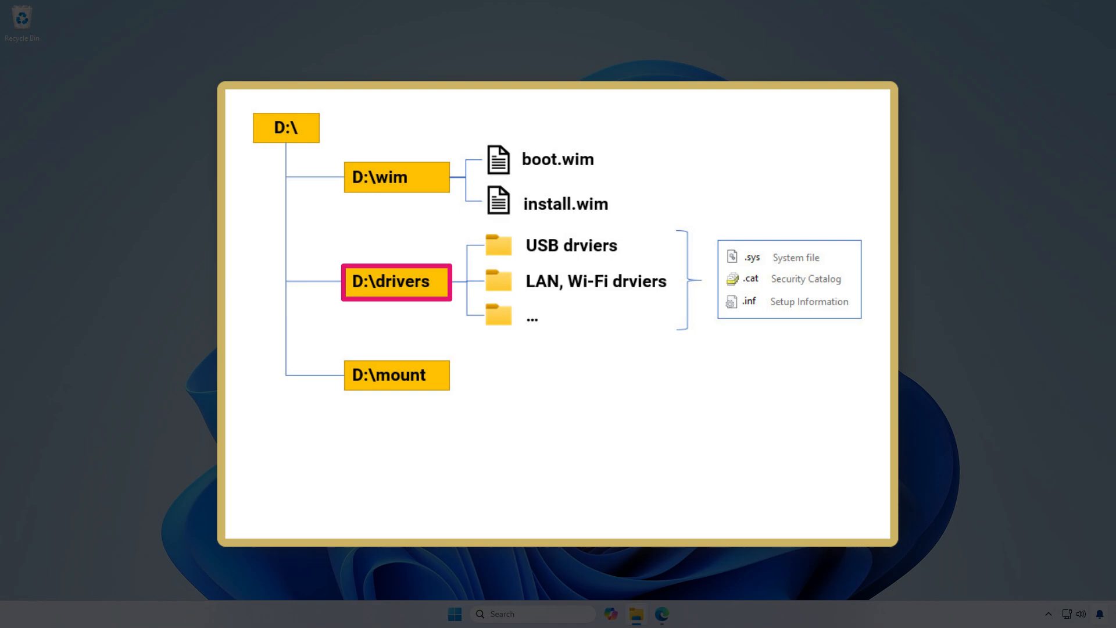
pyautogui.click(396, 375)
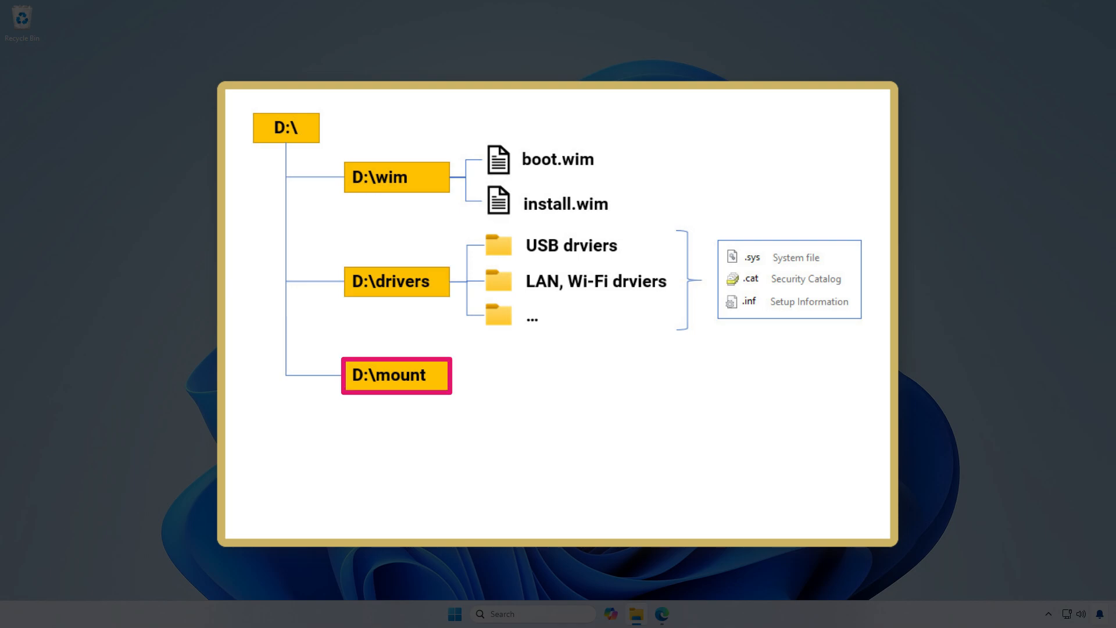
pyautogui.click(396, 375)
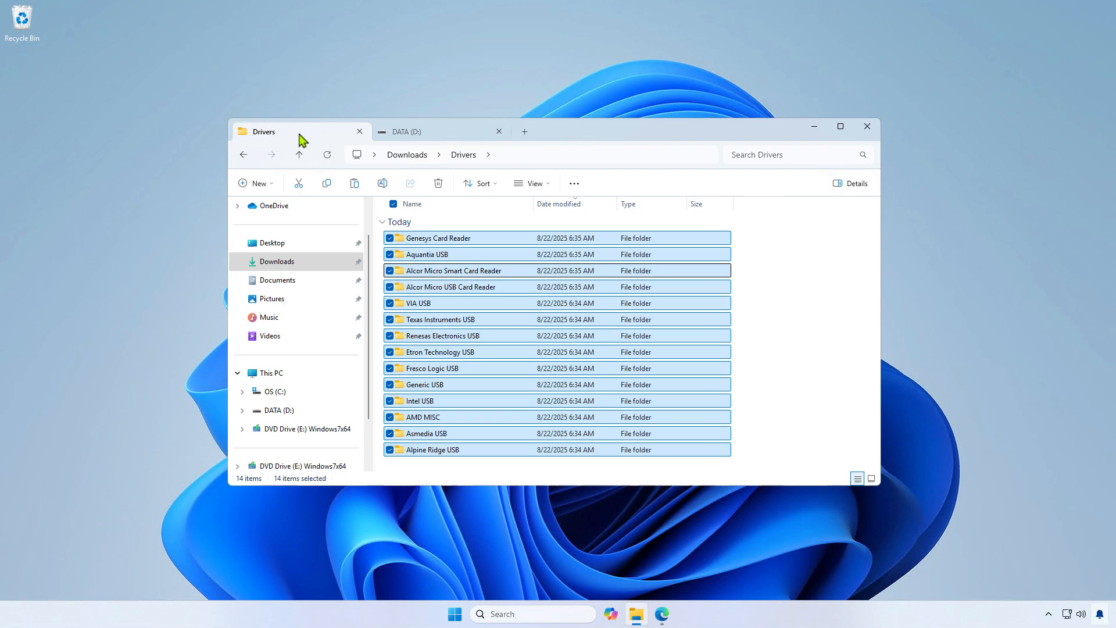
# Eject the Windows7x64 DVD drive, then view D:'s drivers, mount and wim folders
pyautogui.click(271, 373)
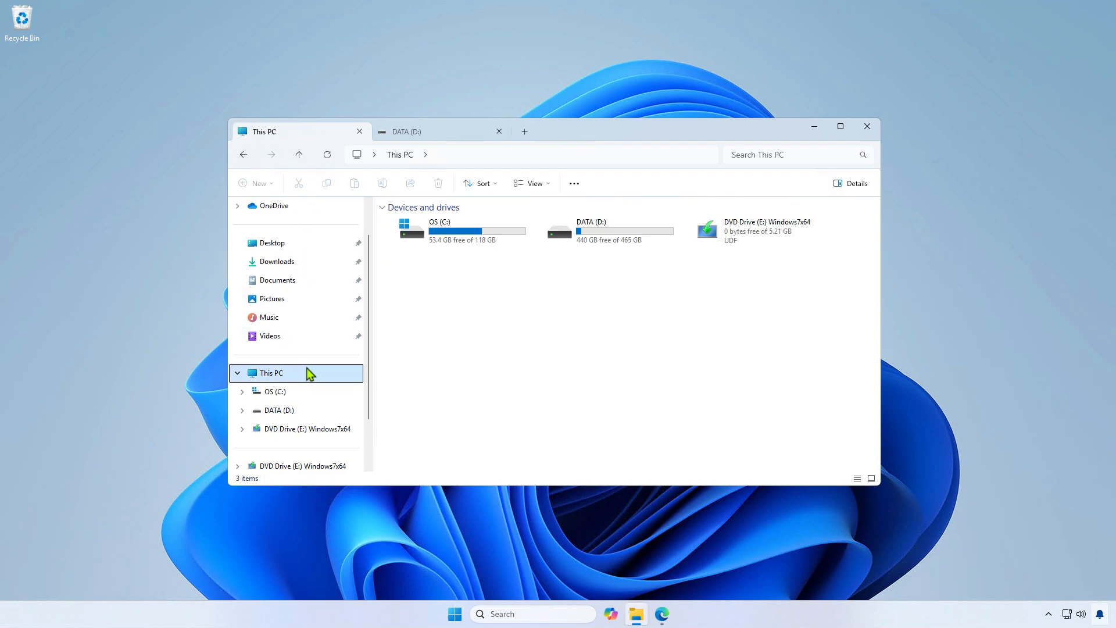
pyautogui.rightClick(765, 231)
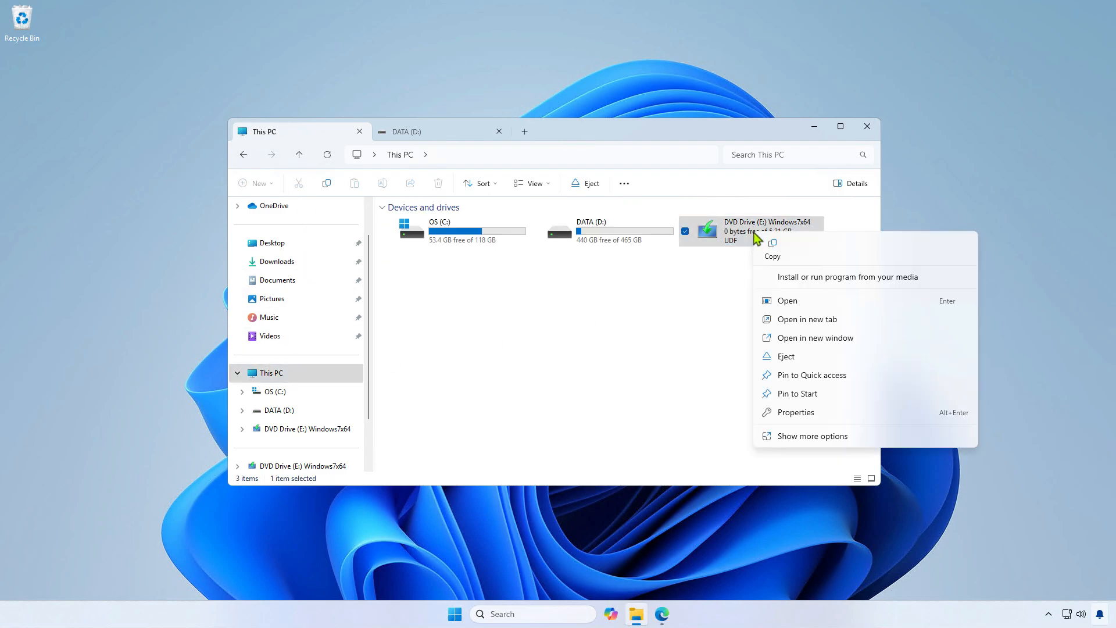
pyautogui.click(785, 356)
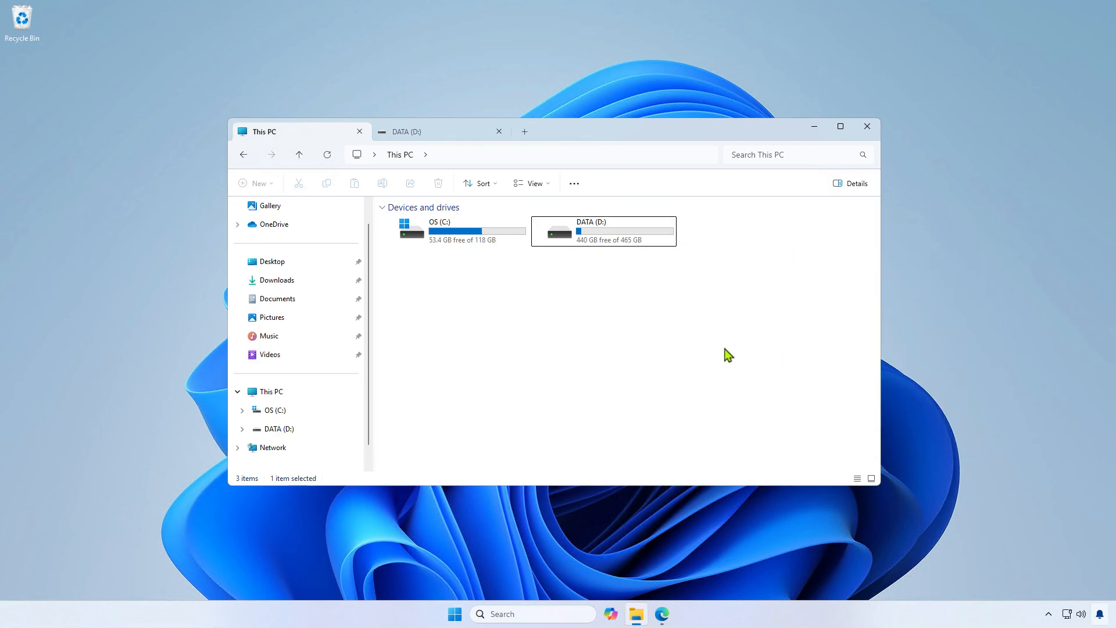
pyautogui.click(428, 130)
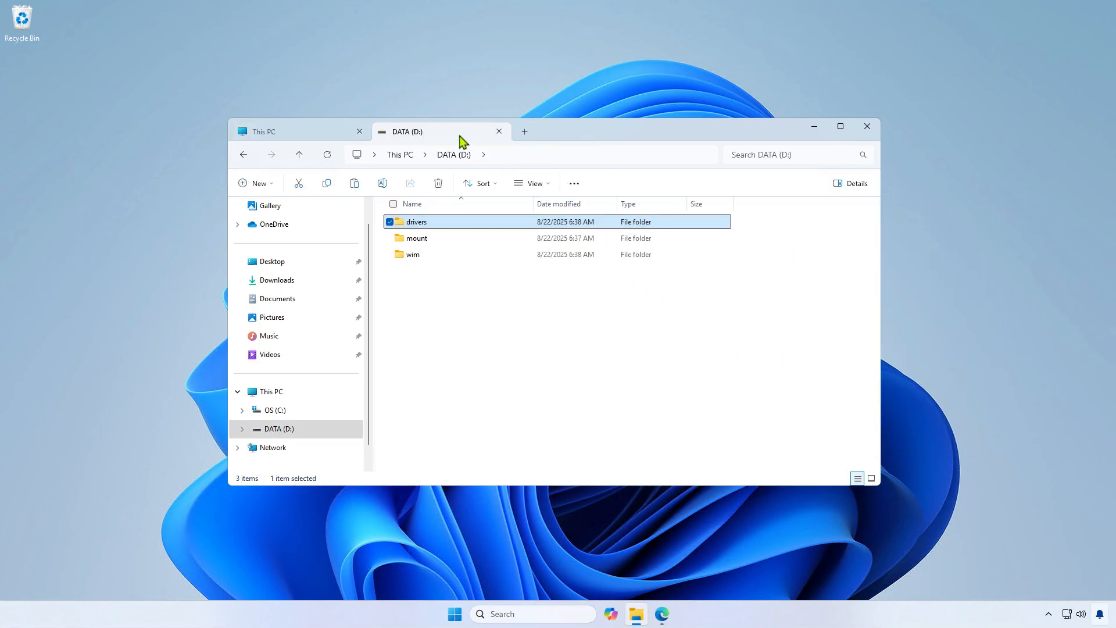
pyautogui.click(525, 313)
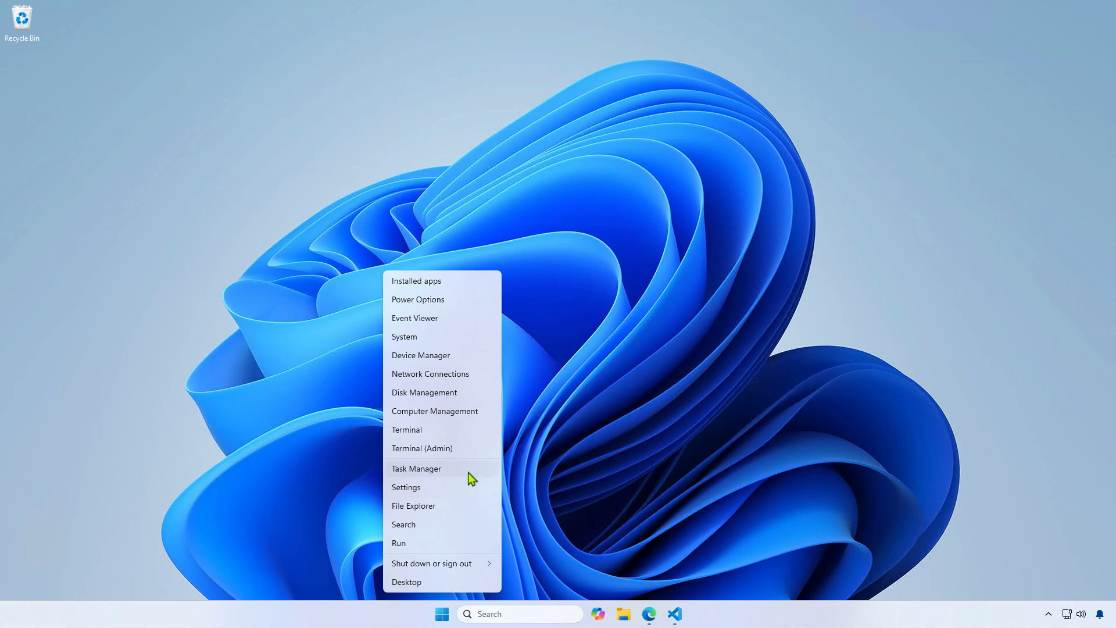
# Start an admin Terminal and type 'Get-WindowsImage -ImagePath' at the PowerShell prompt
pyautogui.click(422, 447)
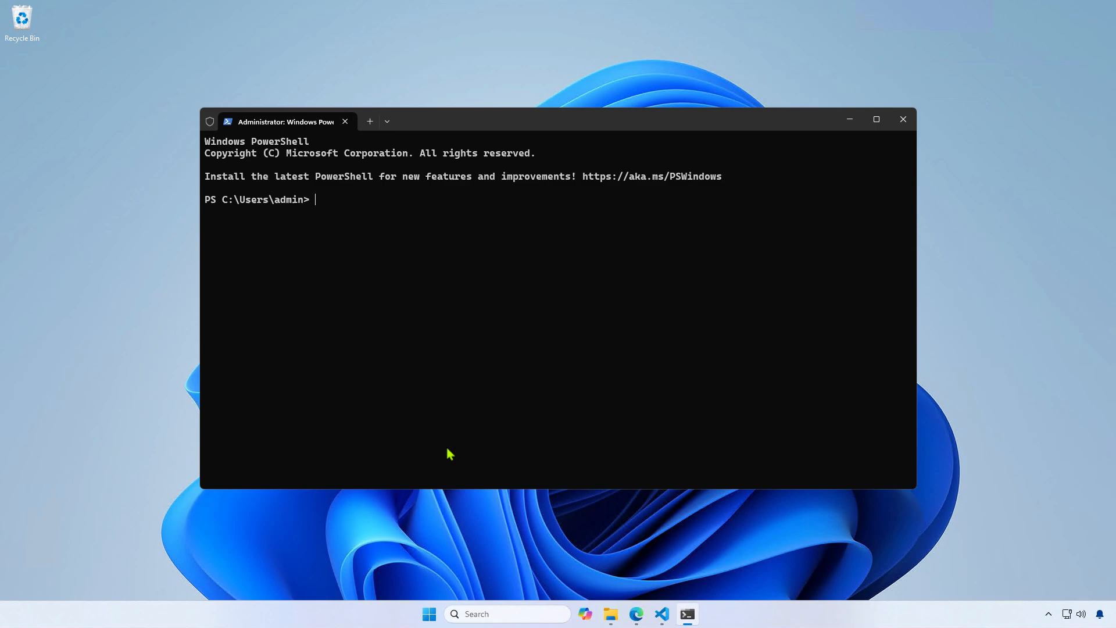
pyautogui.write('get-w')
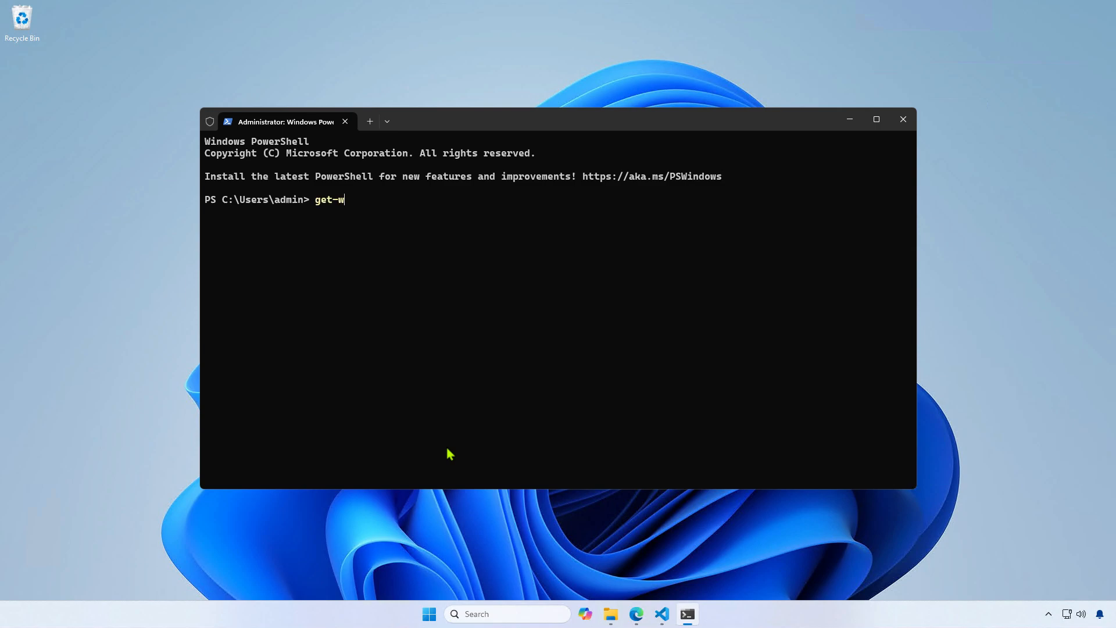
pyautogui.write('indowsImage')
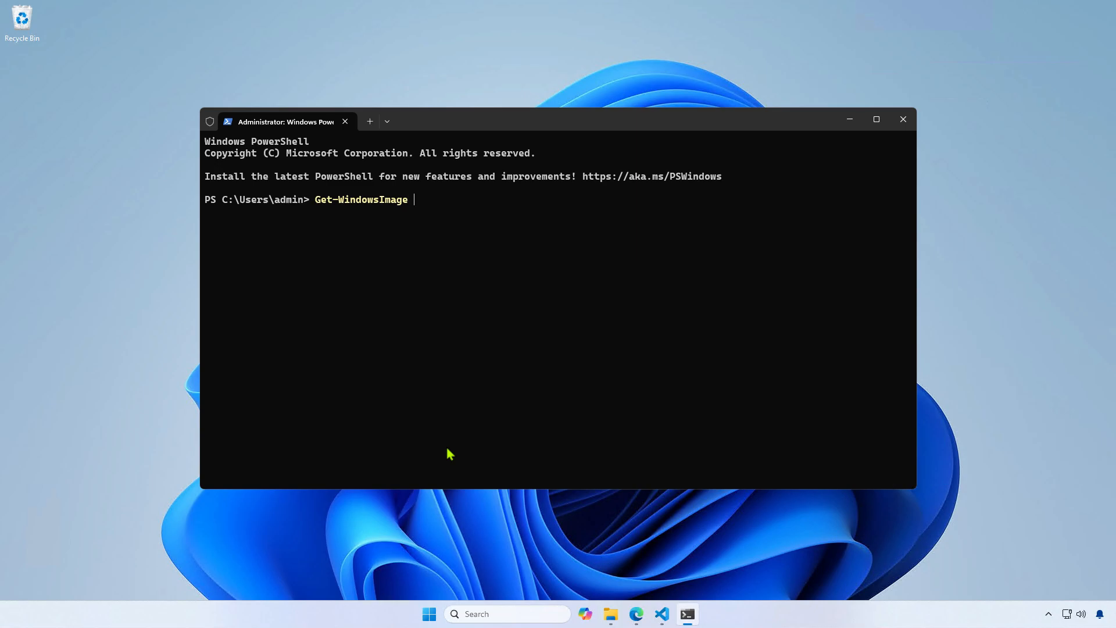
pyautogui.write('-ImagePath')
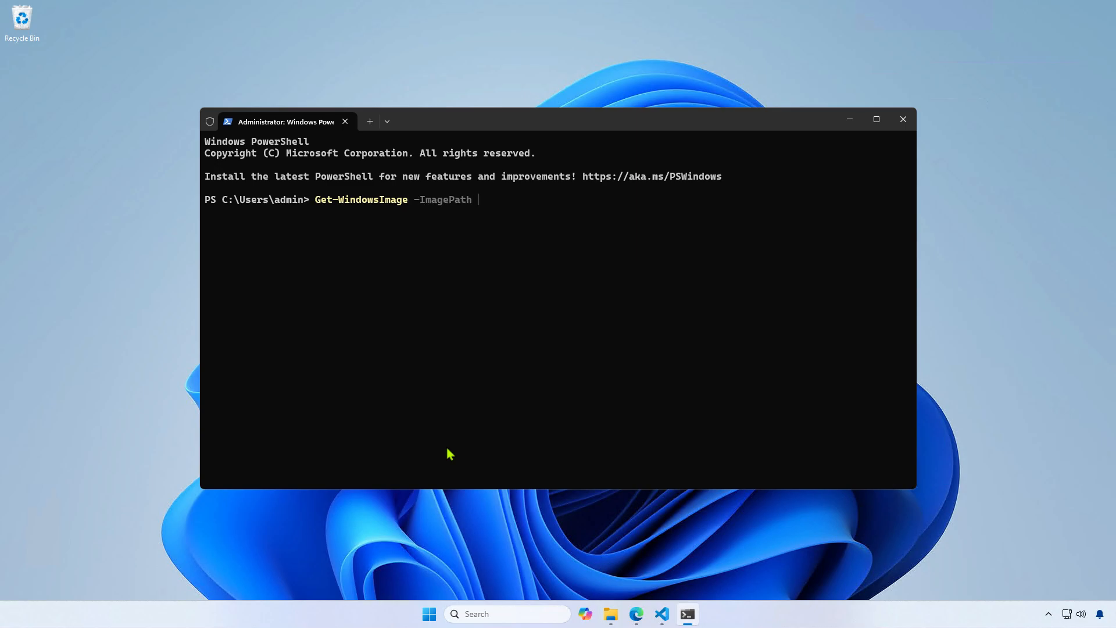
# Open D:\wim in File Explorer and bring up install.wim's options to copy its path
pyautogui.click(610, 614)
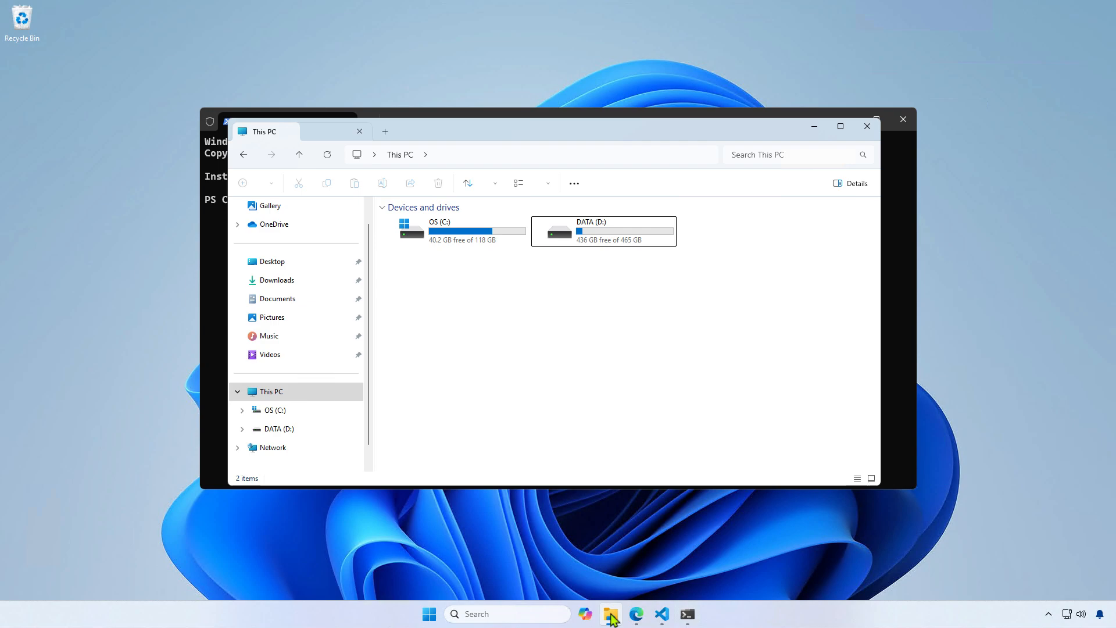
pyautogui.doubleClick(602, 231)
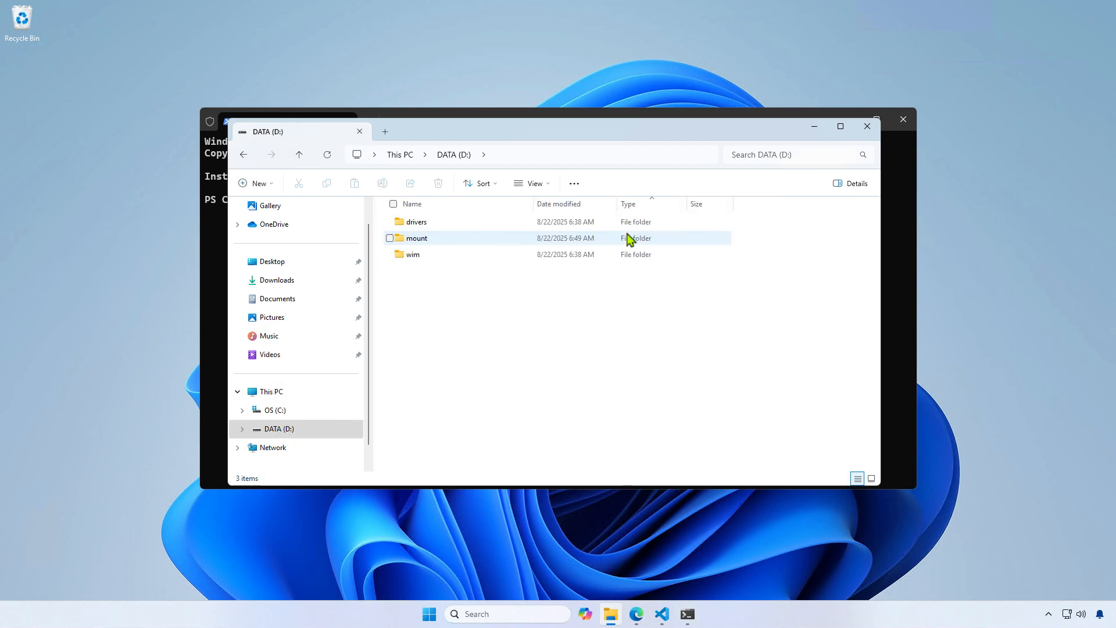
pyautogui.doubleClick(412, 254)
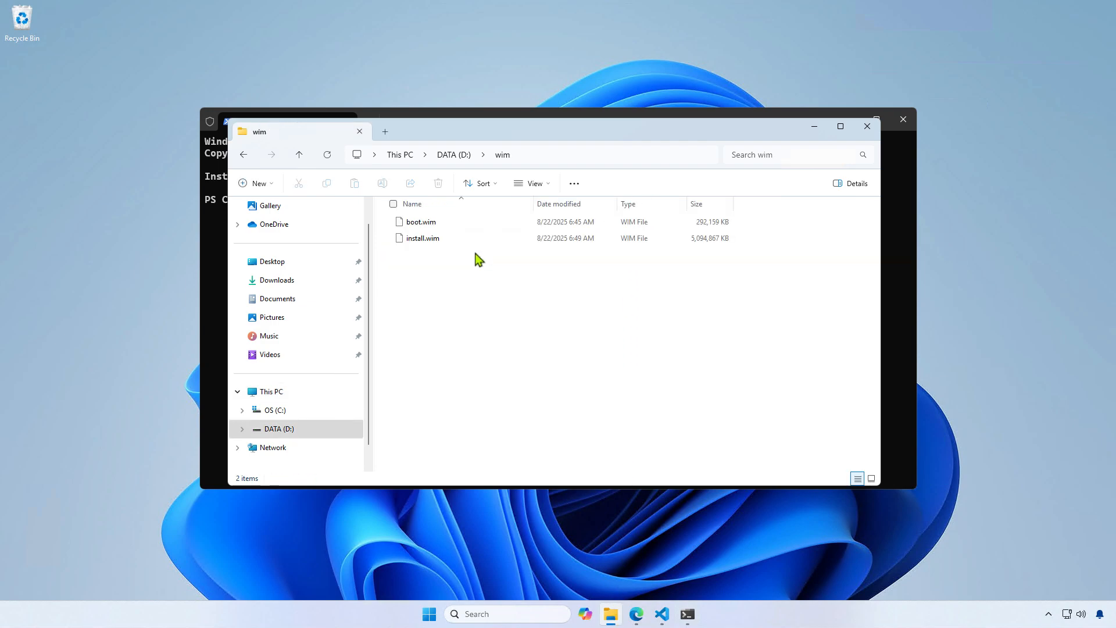
pyautogui.rightClick(422, 238)
pyautogui.write('Get-WindowsImage -')
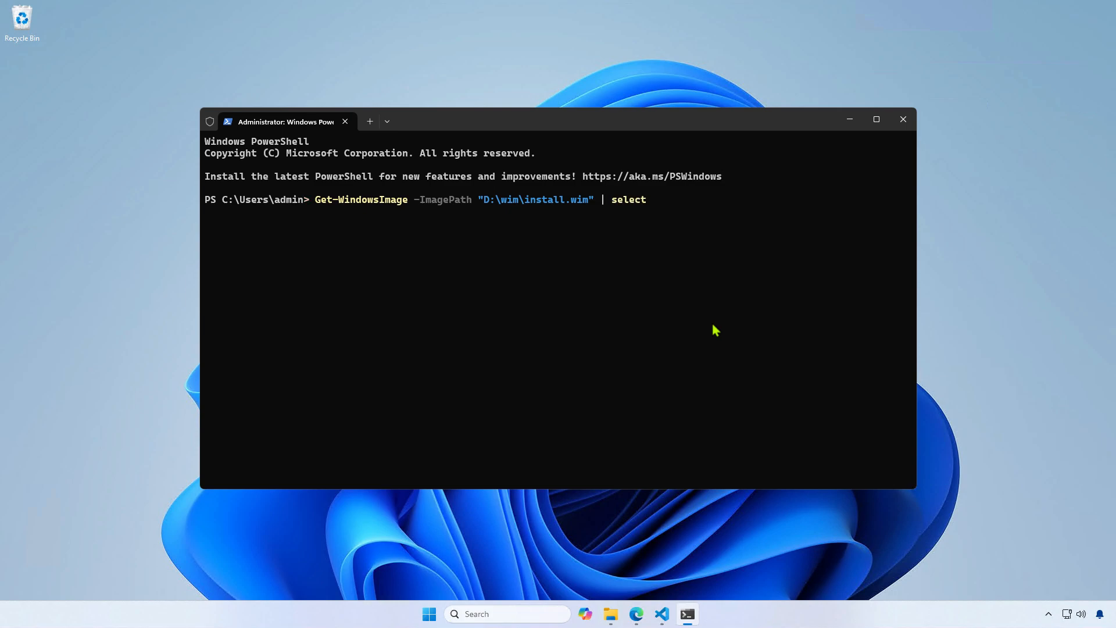
# List ImageName and ImageIndex for D:\wim\install.wim's four editions, then minimize PowerShell
pyautogui.write('Image')
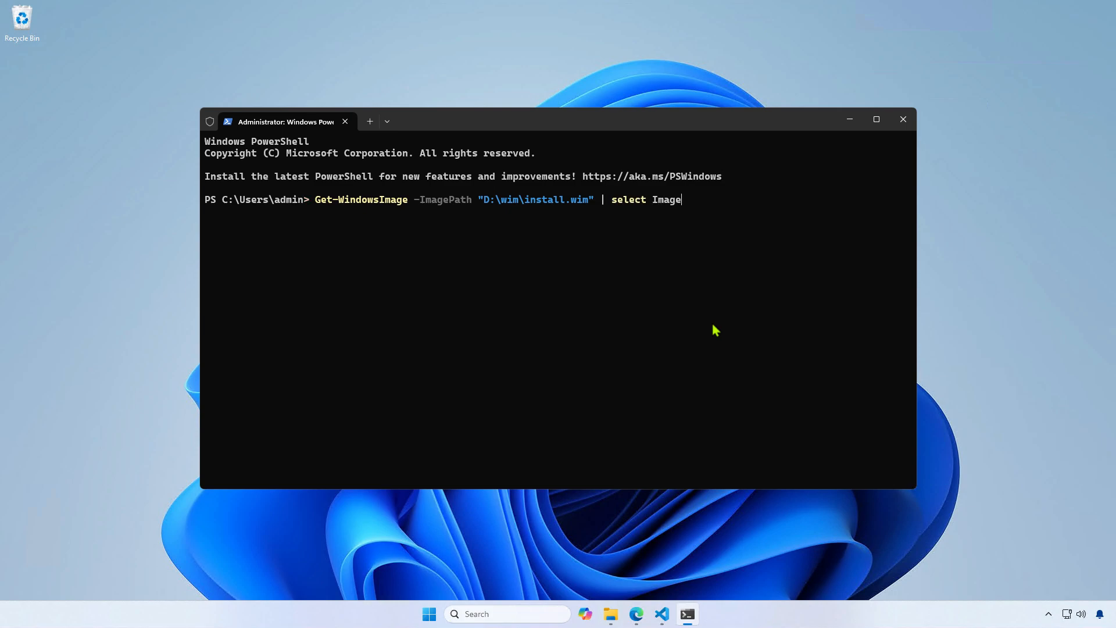
pyautogui.write('Name,')
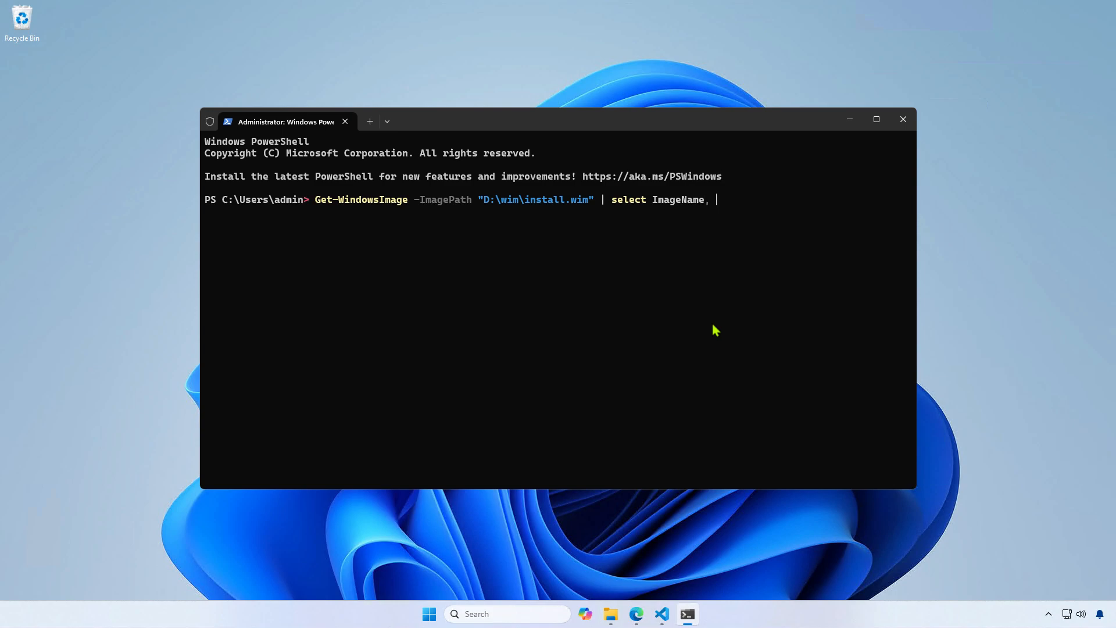
pyautogui.write('ImageI')
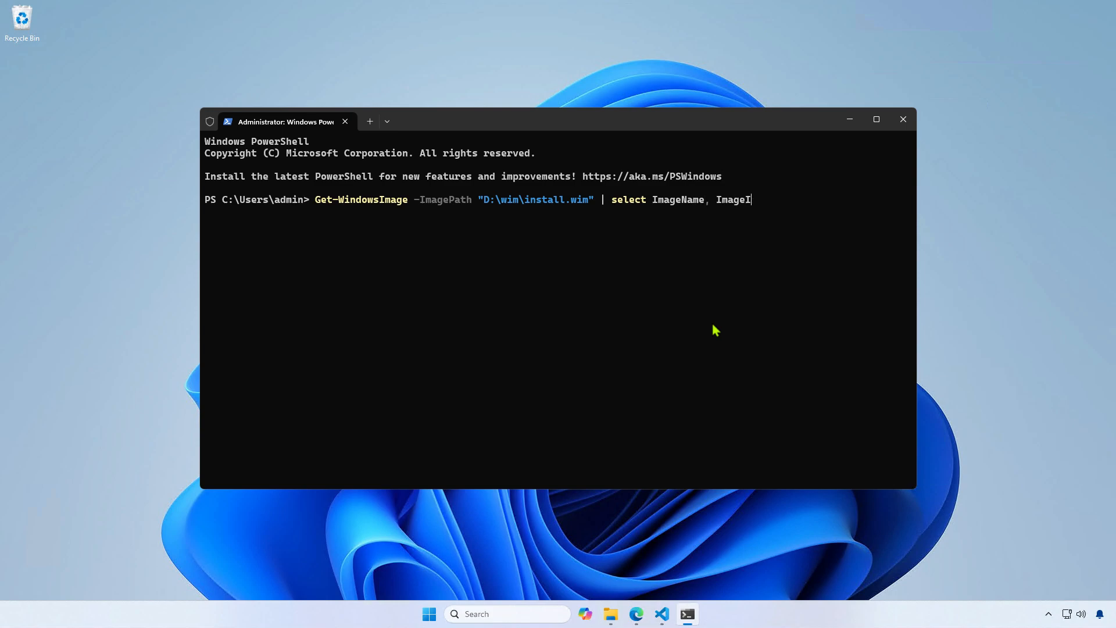
pyautogui.write('ndex')
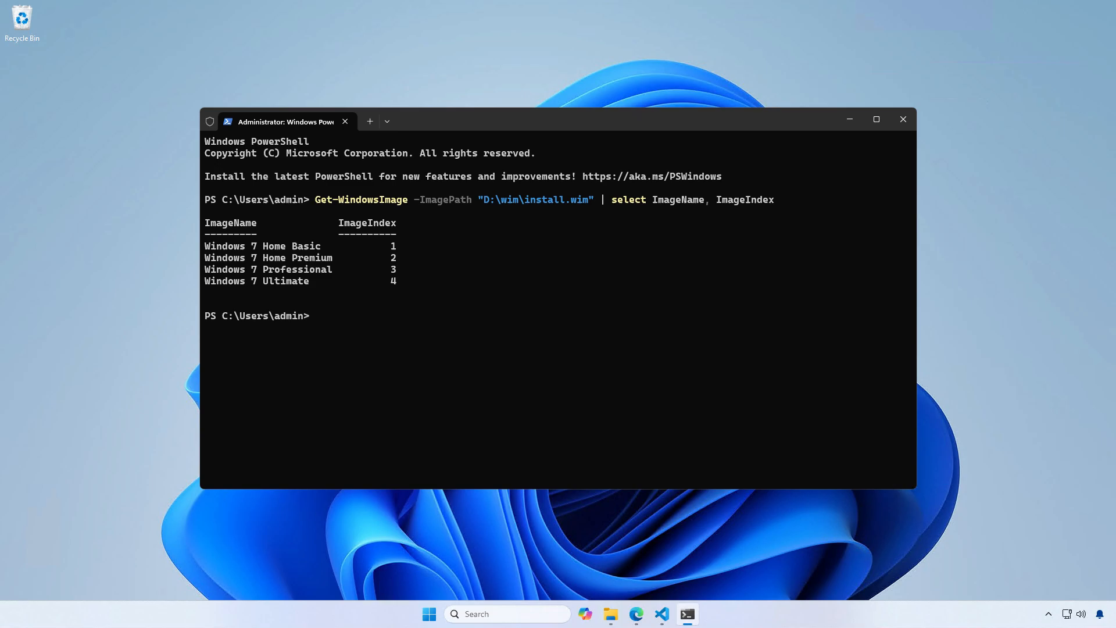
pyautogui.click(901, 119)
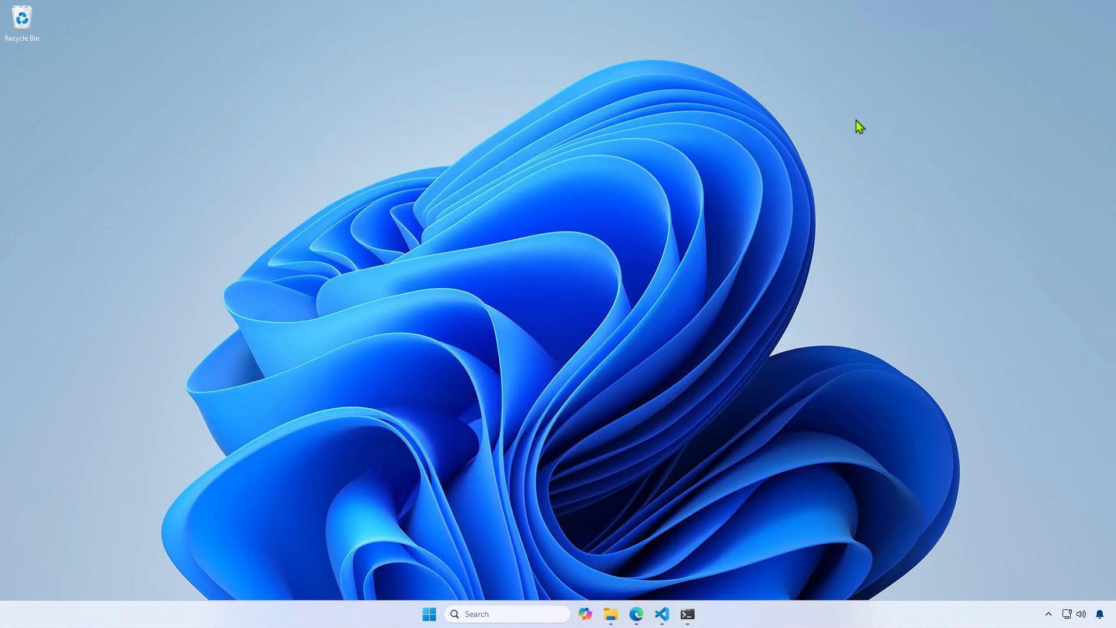
pyautogui.moveTo(664, 394)
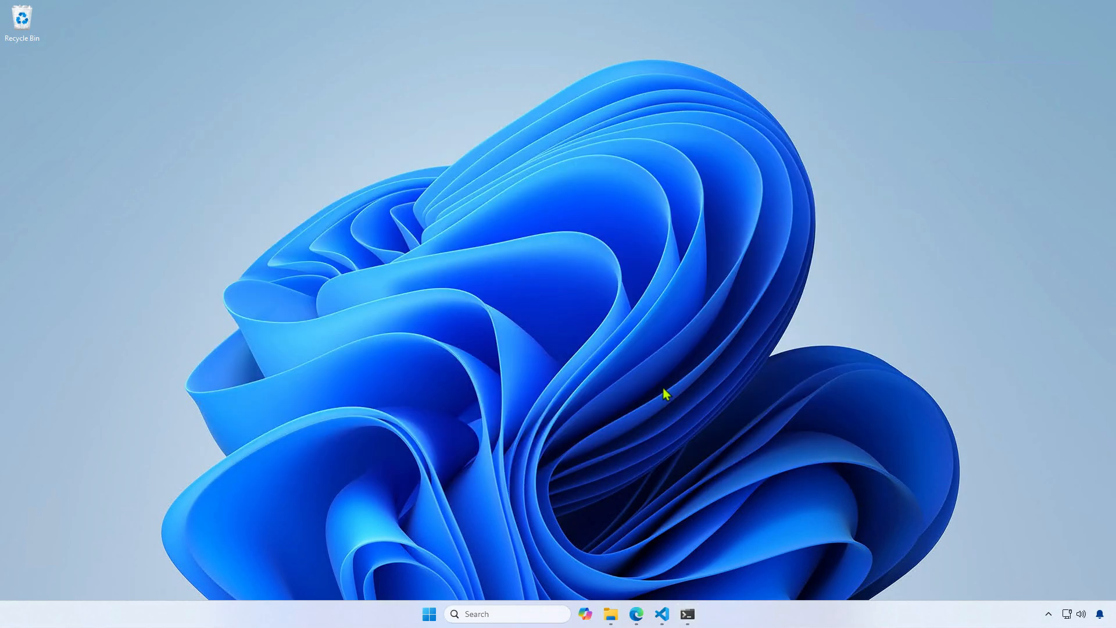
# Set the driver script's paths to D:\wim, D:\mount, D:\drivers and its index to 4
pyautogui.click(662, 614)
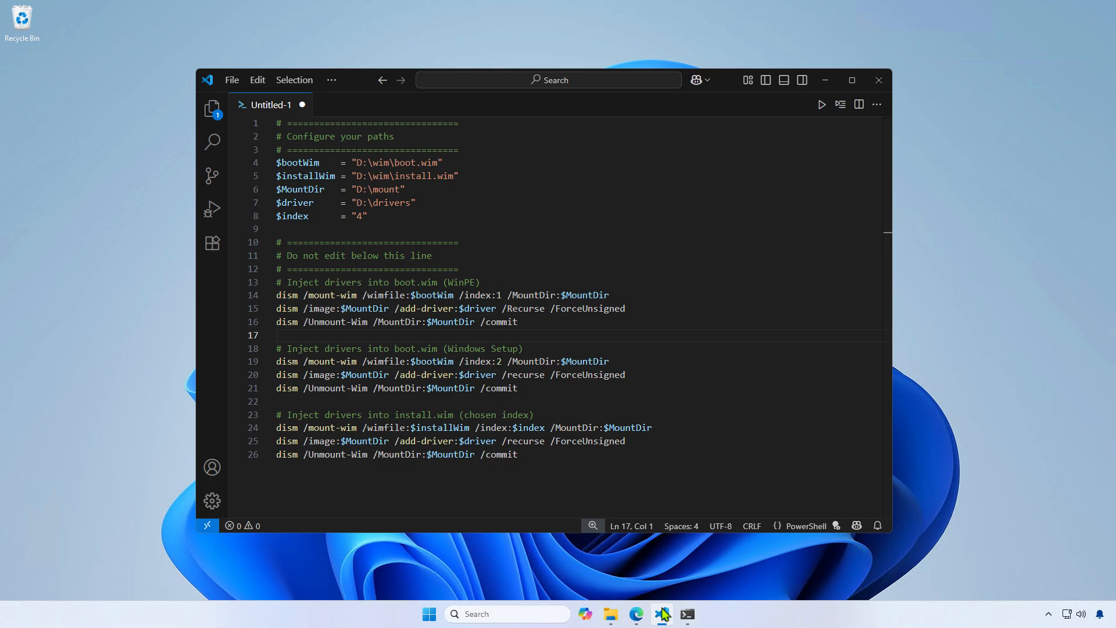
pyautogui.click(609, 614)
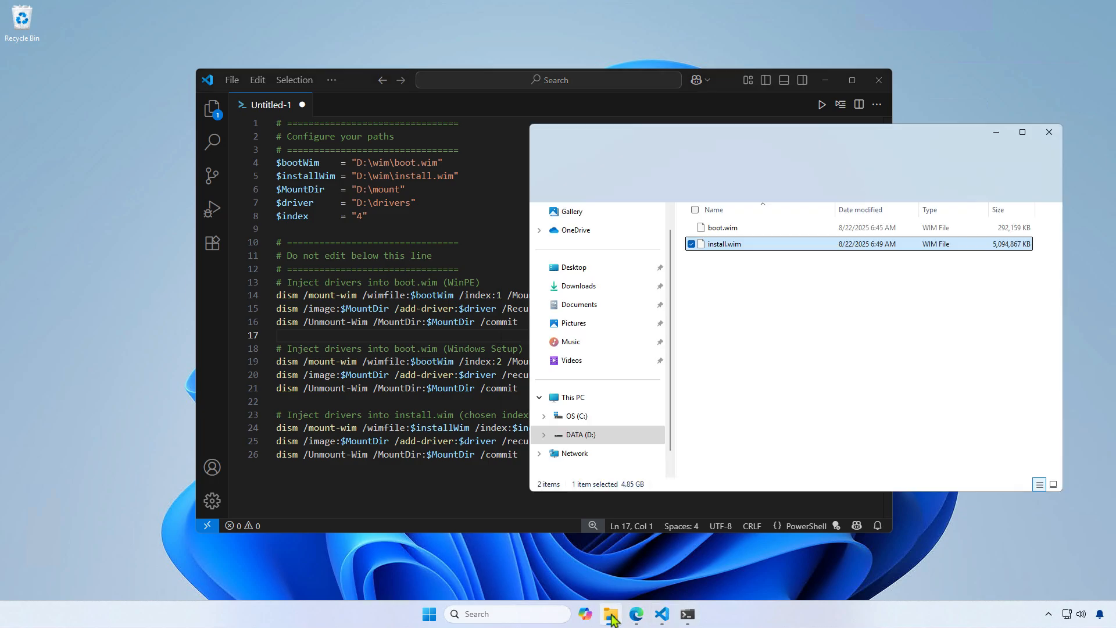
pyautogui.click(721, 227)
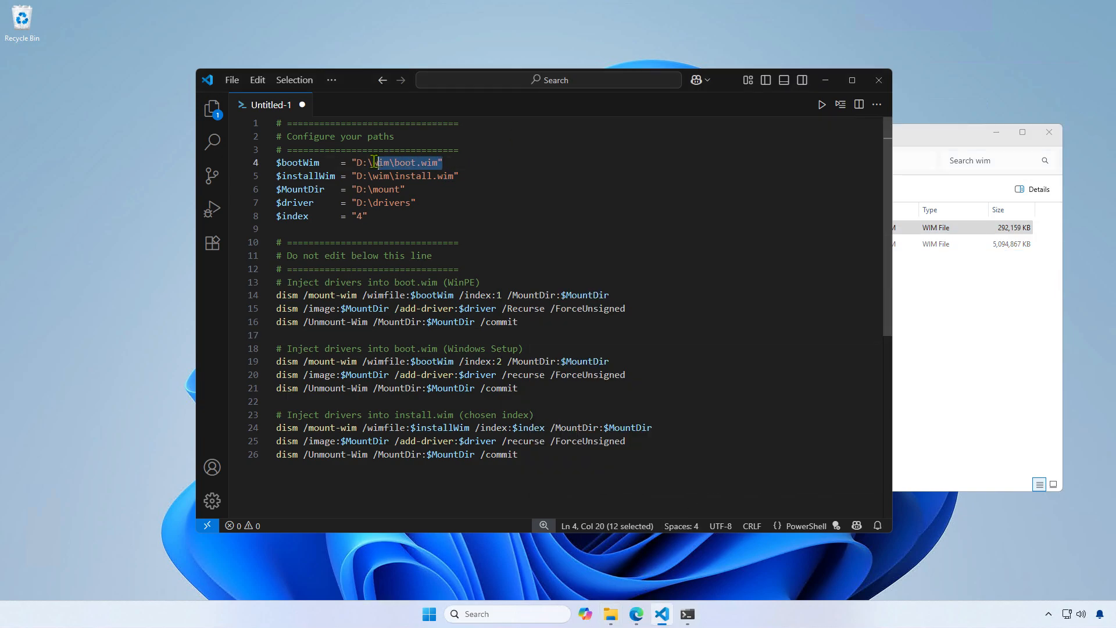
pyautogui.click(723, 244)
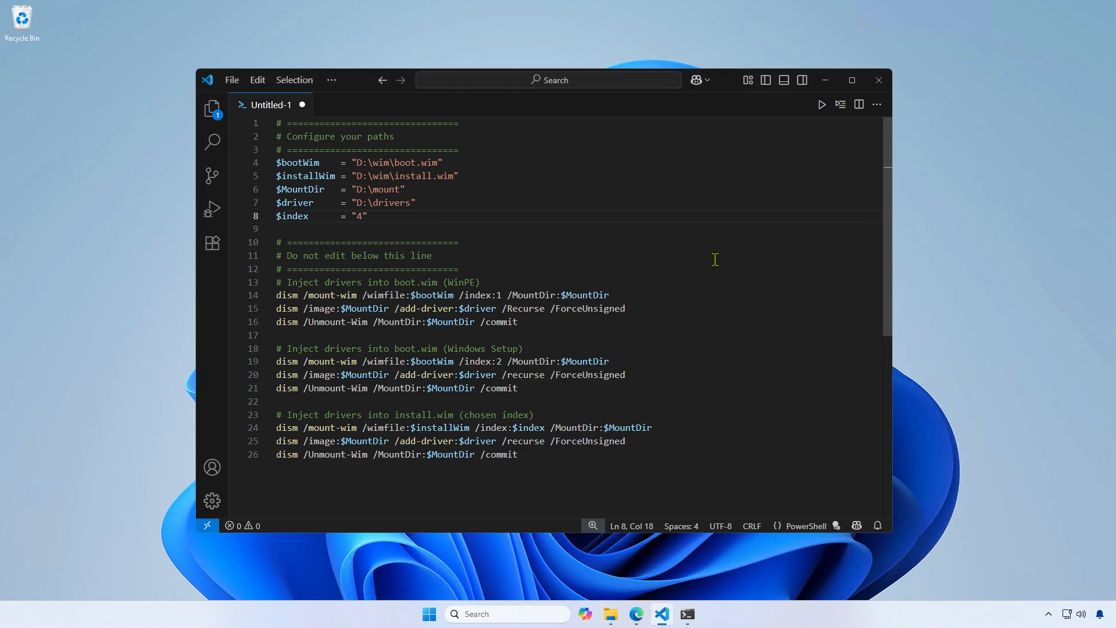
pyautogui.moveTo(583, 241)
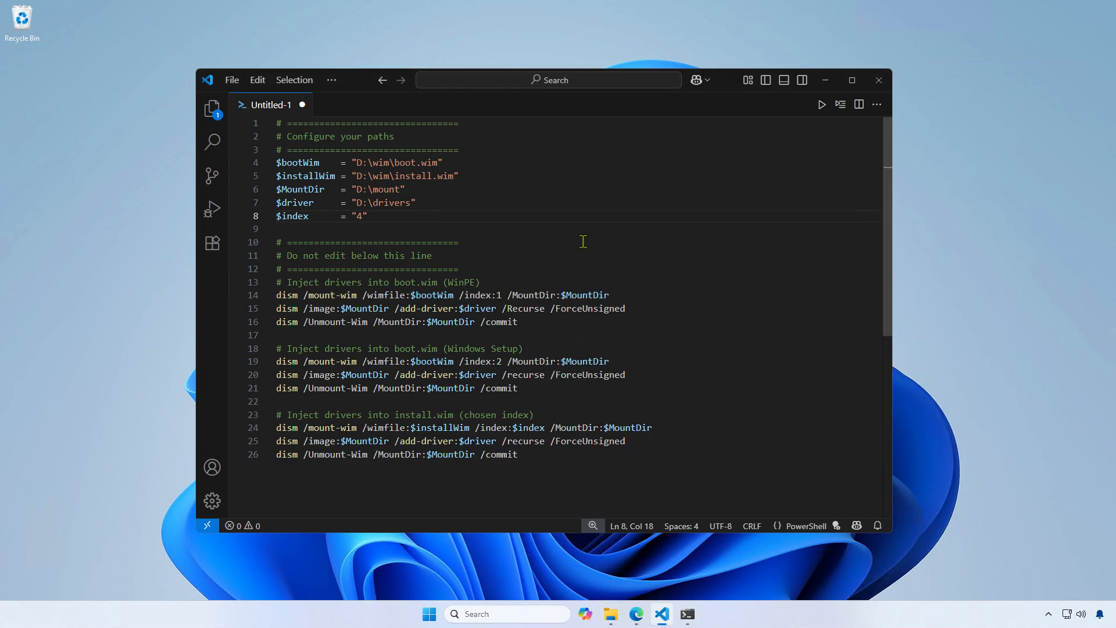
# Paste and run the DISM script, injecting 68 drivers into boot.wim and install.wim index 4
pyautogui.rightClick(377, 180)
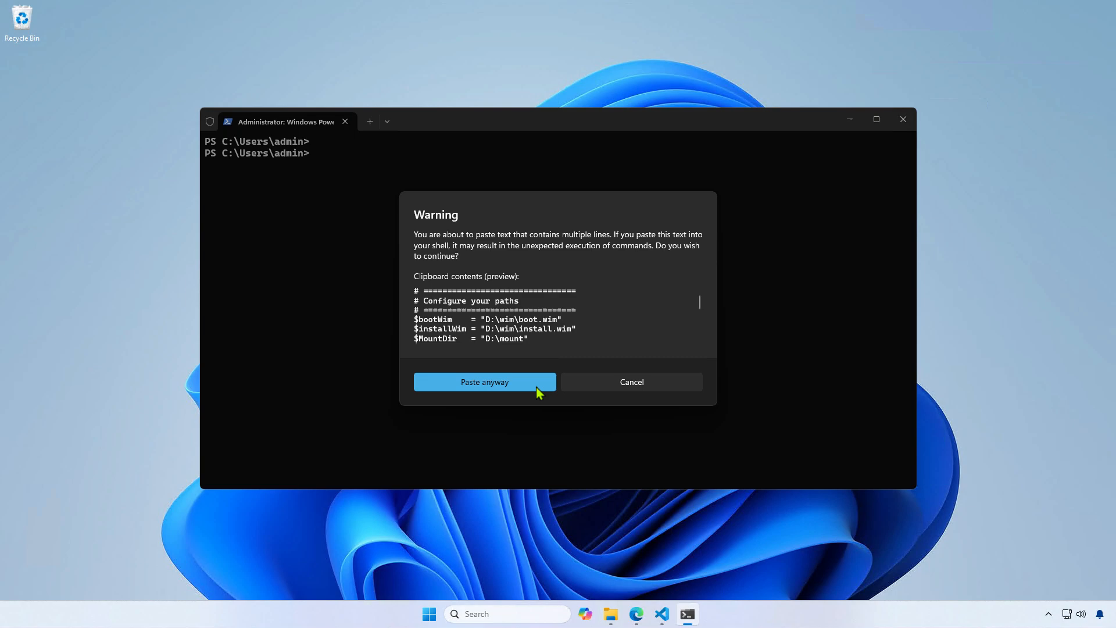
pyautogui.click(485, 382)
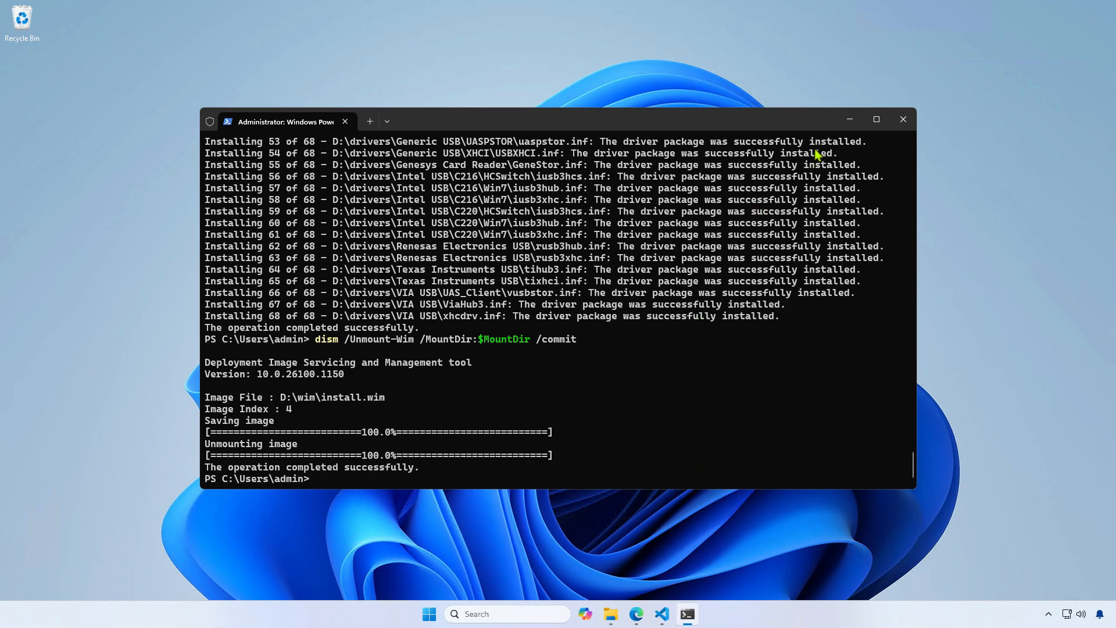
pyautogui.click(903, 119)
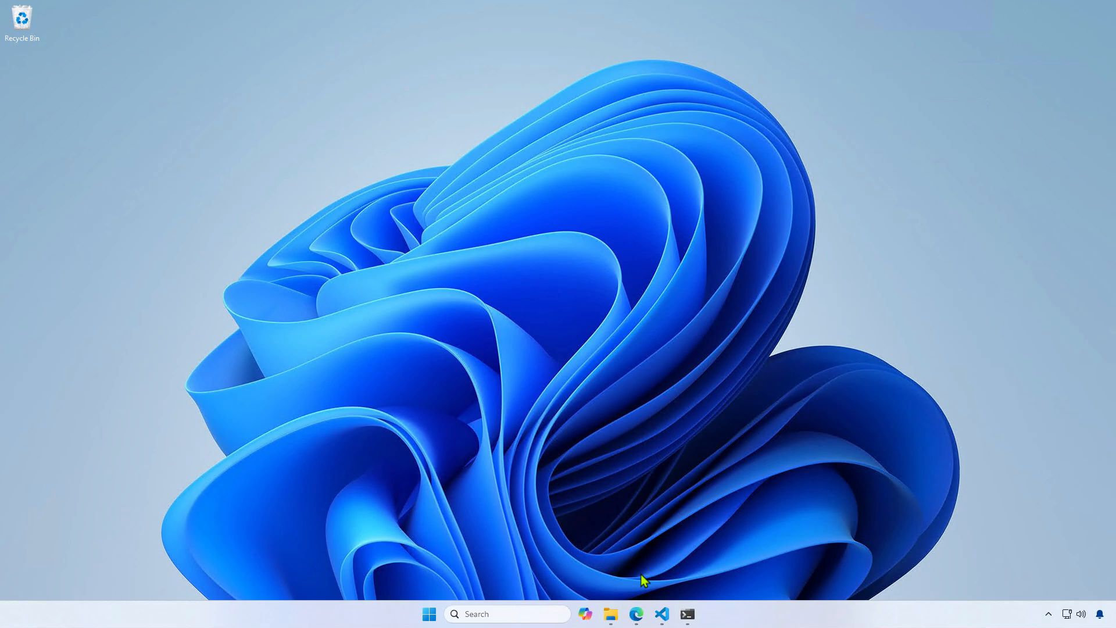
# Copy the updated boot.wim and install.wim from D:\wim over the originals in G:\sources
pyautogui.click(611, 613)
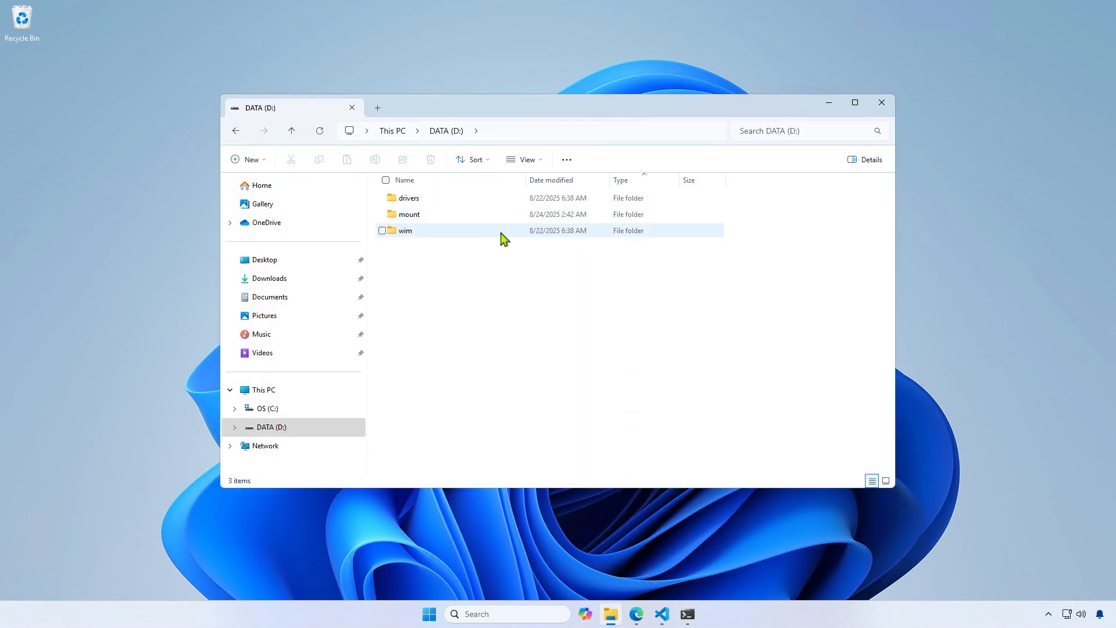
pyautogui.doubleClick(405, 230)
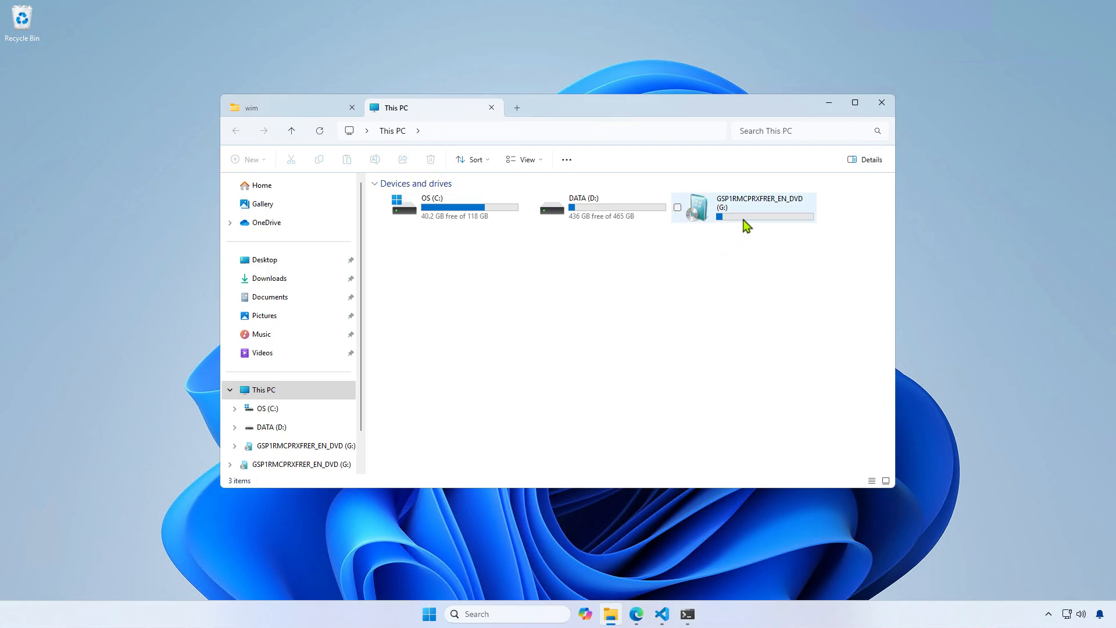
pyautogui.doubleClick(761, 206)
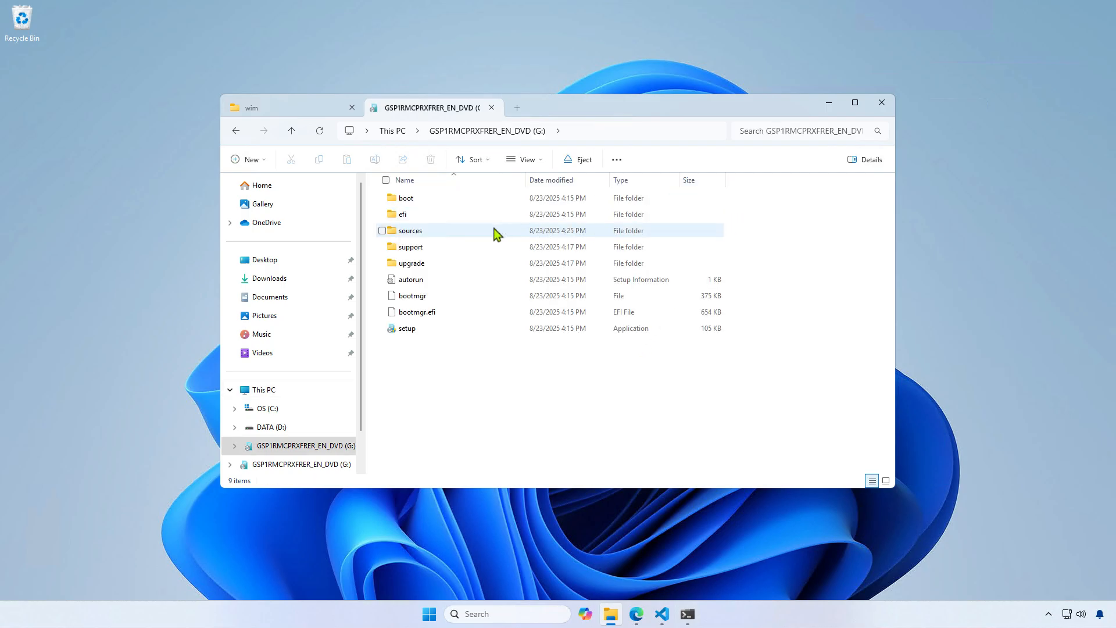
pyautogui.doubleClick(410, 230)
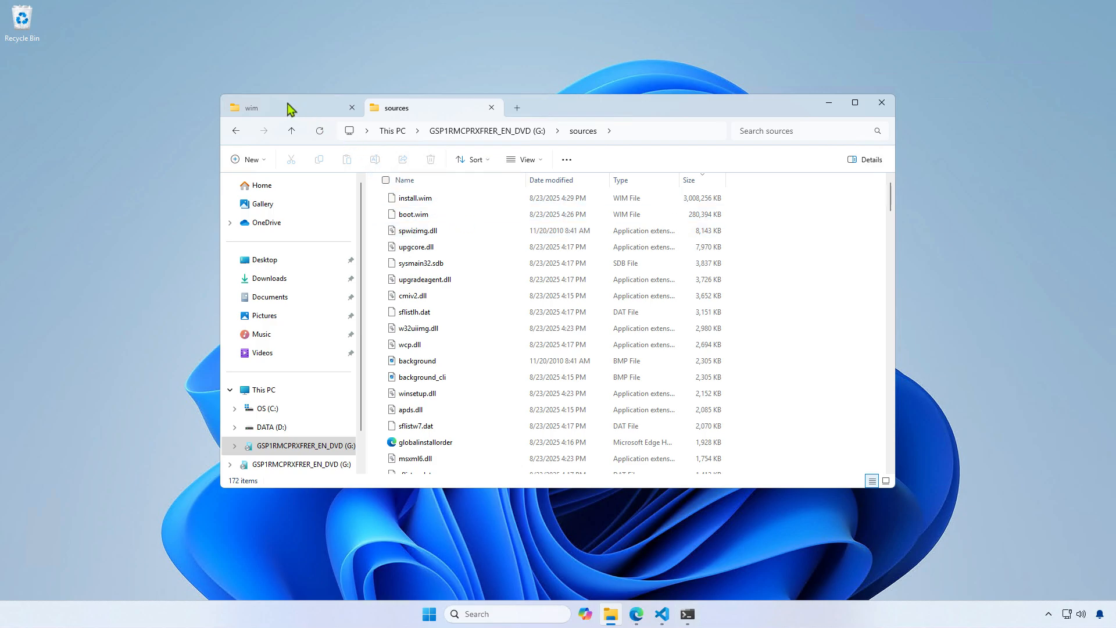
pyautogui.click(253, 108)
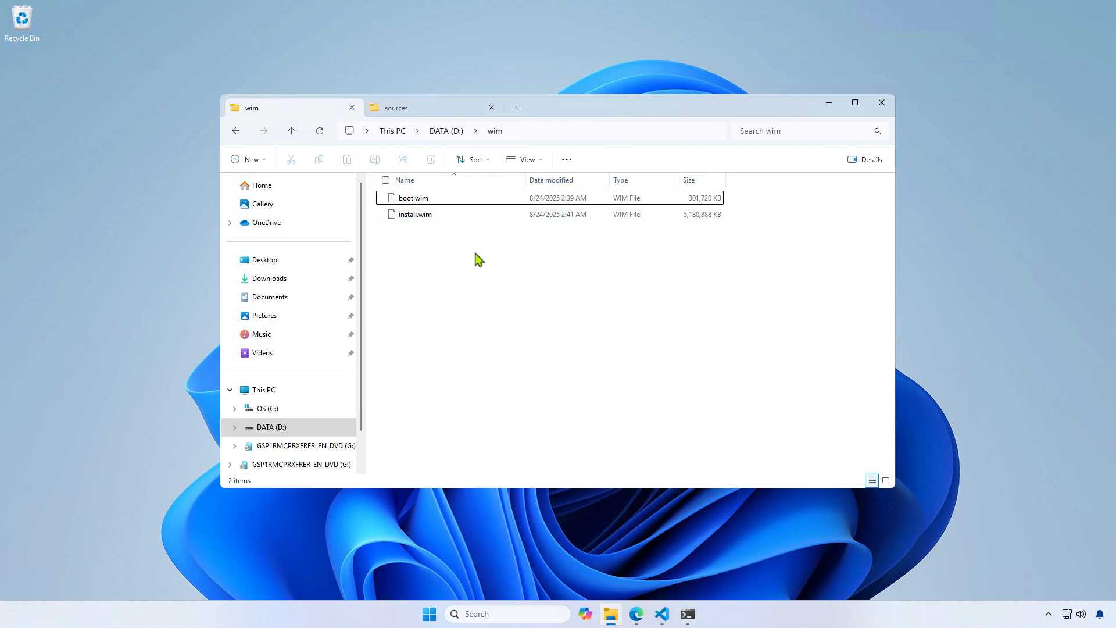
pyautogui.rightClick(415, 214)
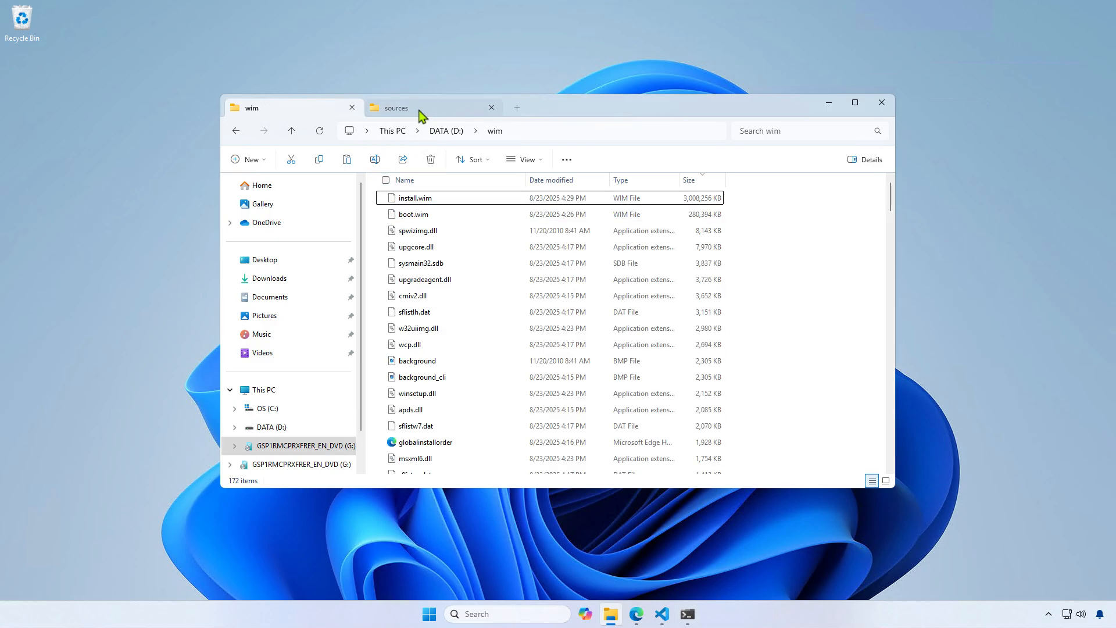
pyautogui.click(396, 107)
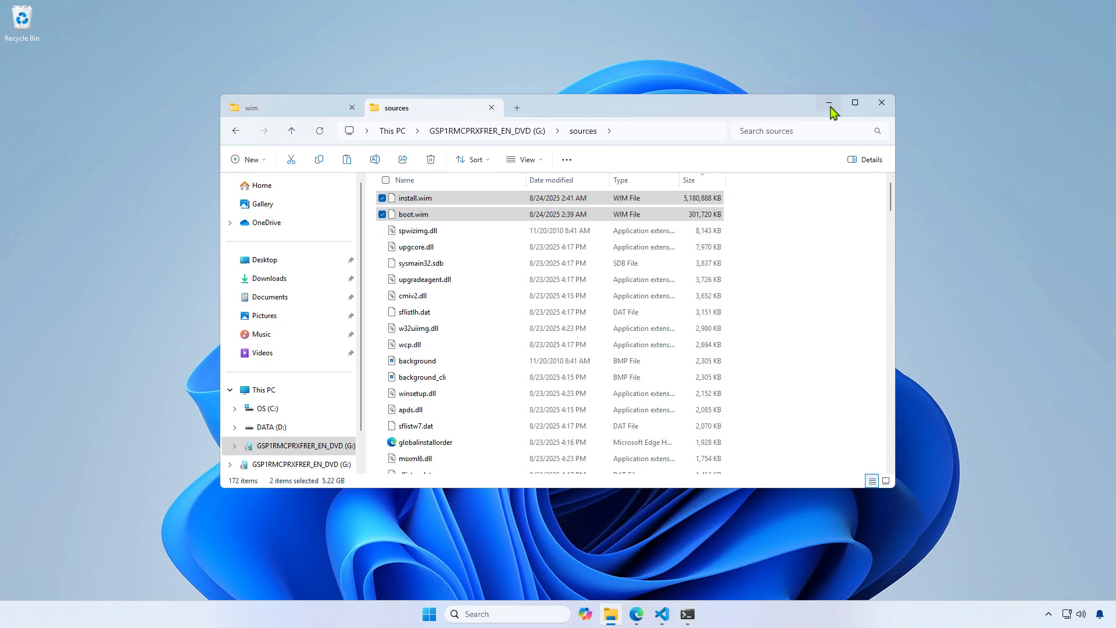
pyautogui.click(828, 102)
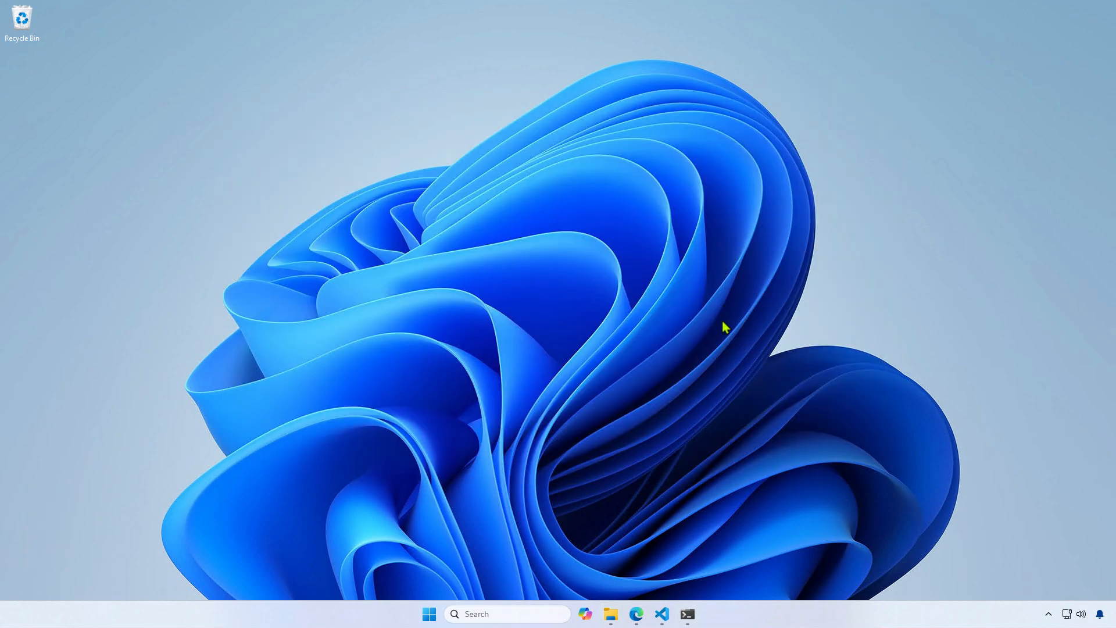
pyautogui.moveTo(659, 561)
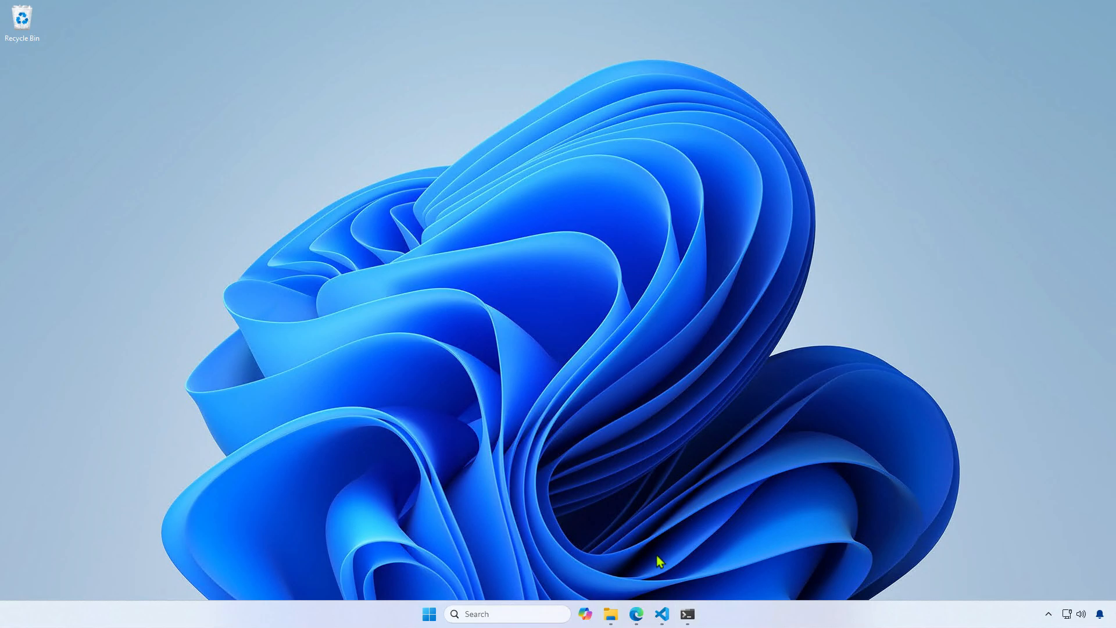
# Download the AnyBurn Free 64-bit installer in Edge, run it and accept the license
pyautogui.click(635, 613)
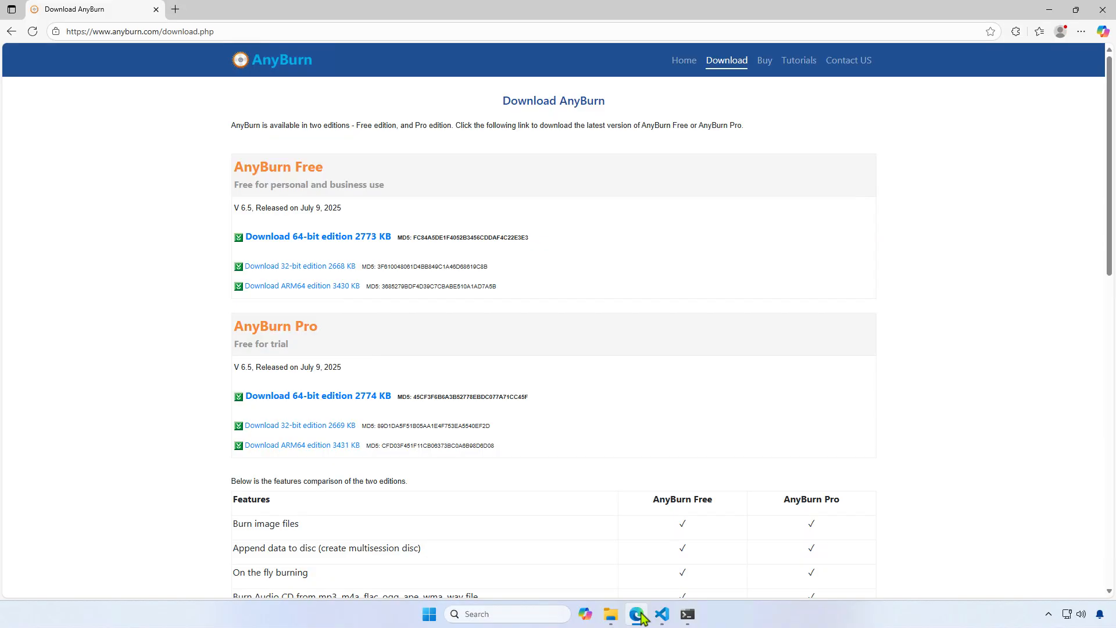
pyautogui.moveTo(503, 386)
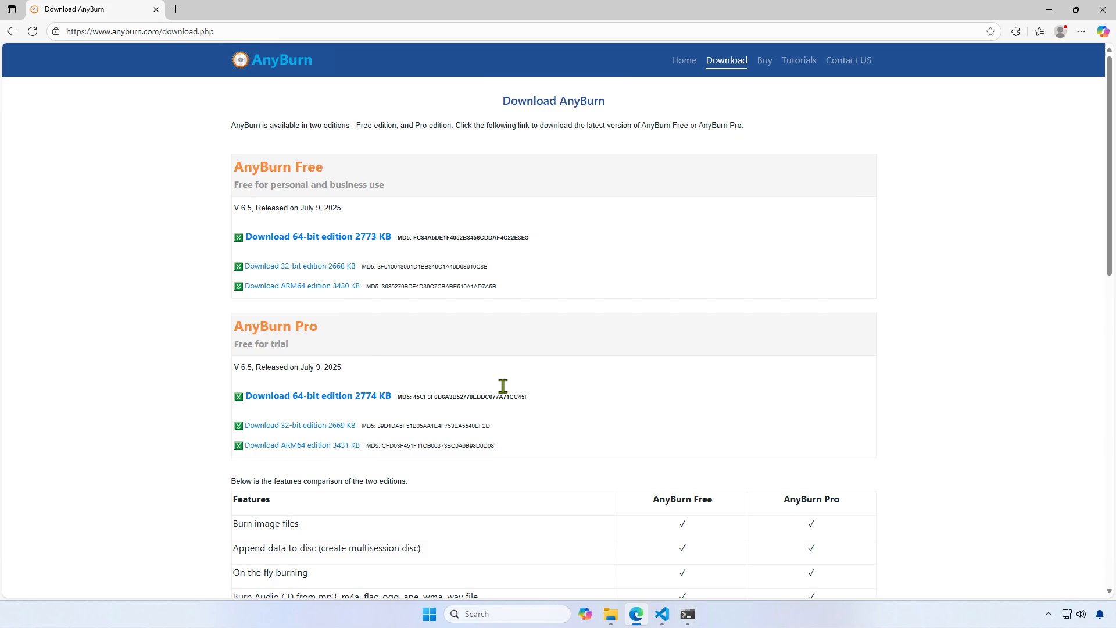
pyautogui.click(316, 237)
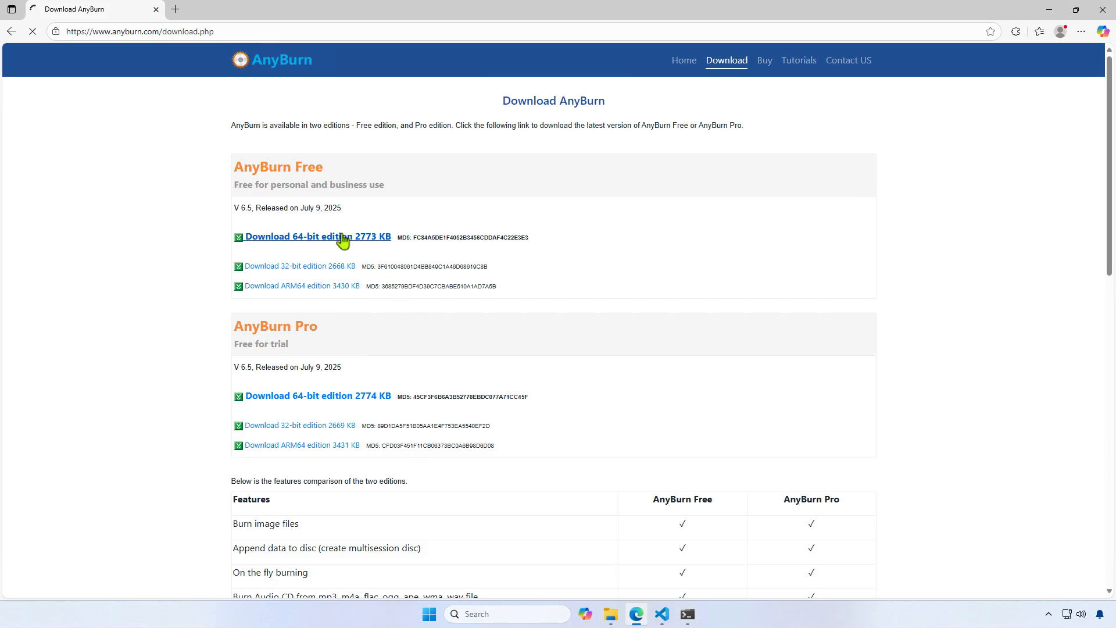
pyautogui.click(314, 236)
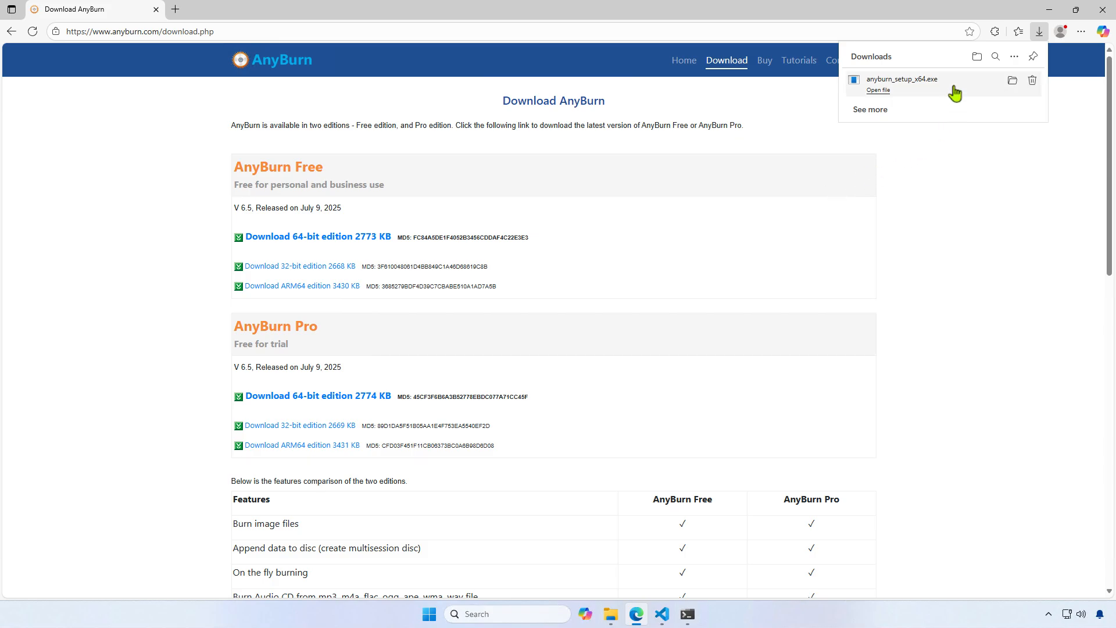
pyautogui.click(877, 91)
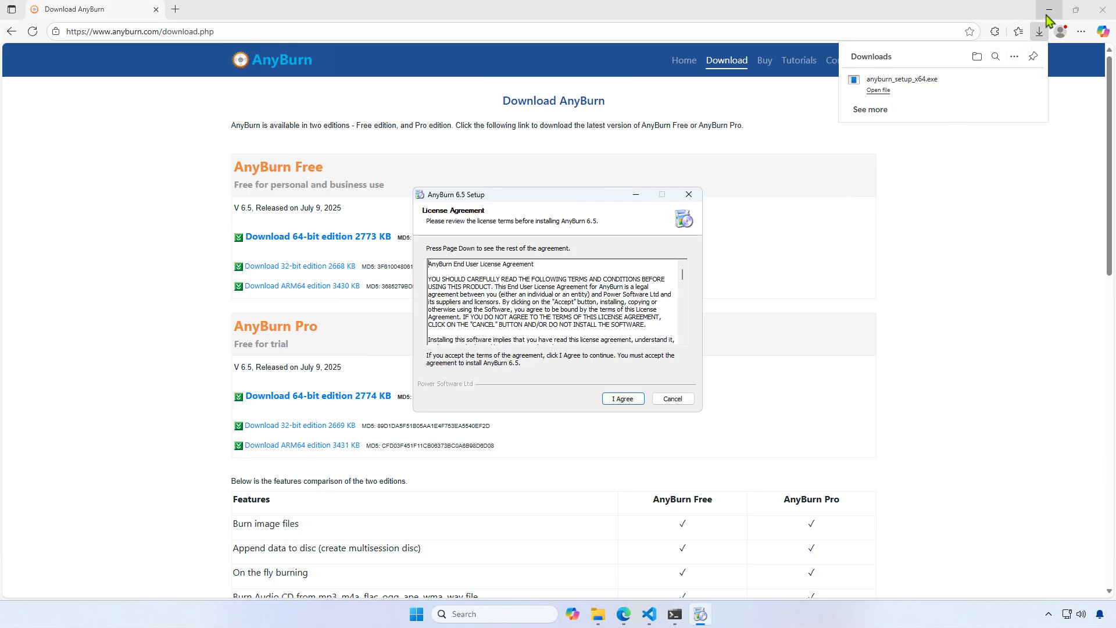
pyautogui.click(1047, 10)
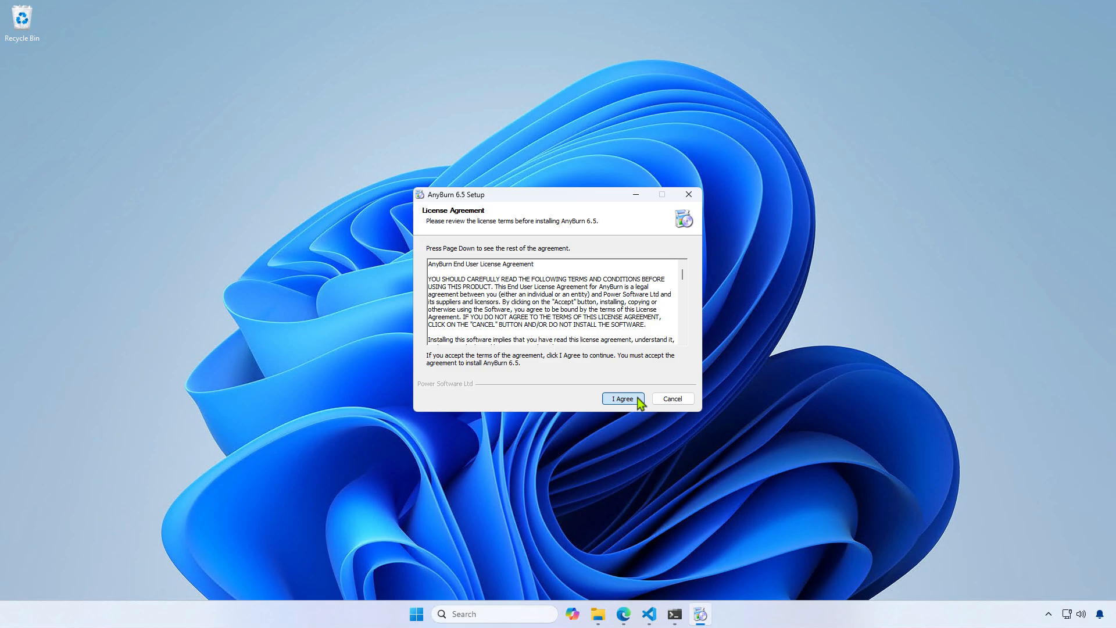
pyautogui.click(621, 398)
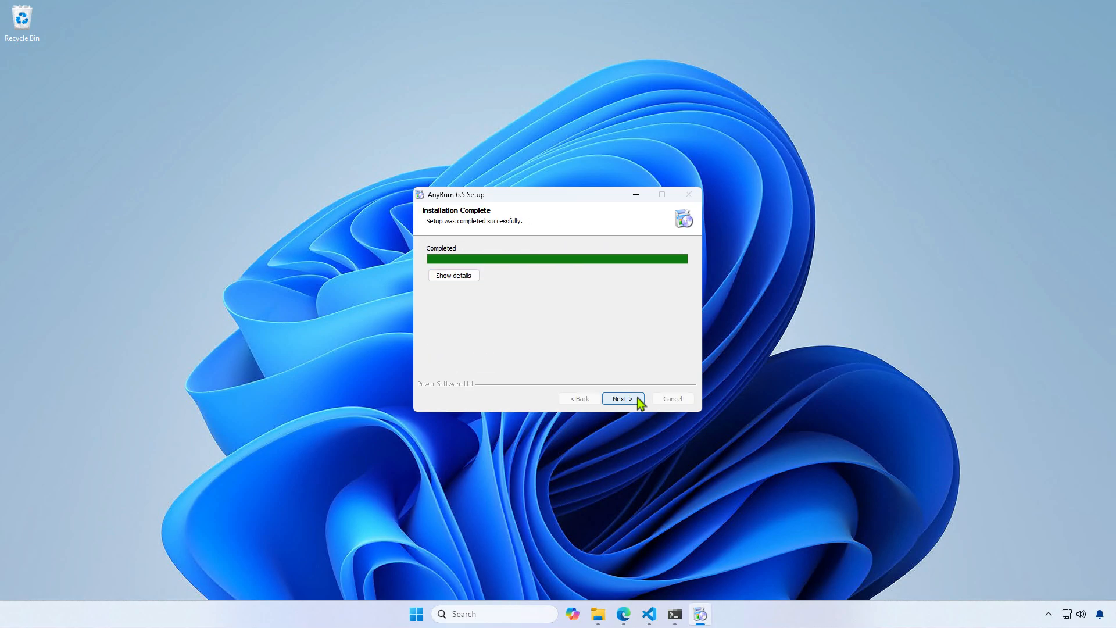
# Finish AnyBurn setup and open Windows_7_x64.iso in the image editor
pyautogui.click(621, 399)
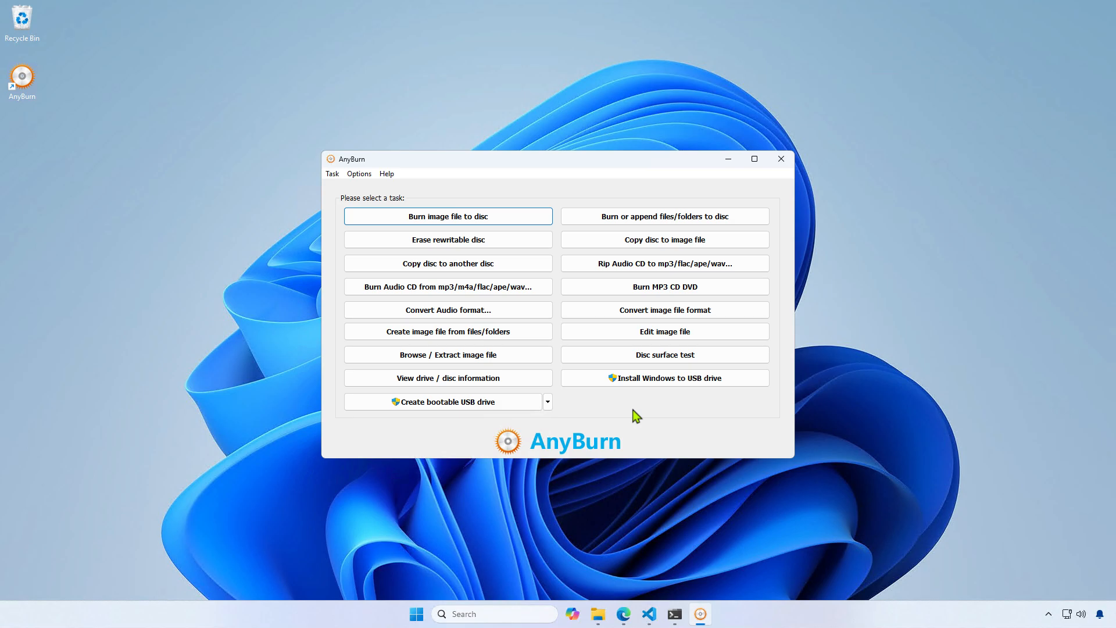
pyautogui.moveTo(740, 355)
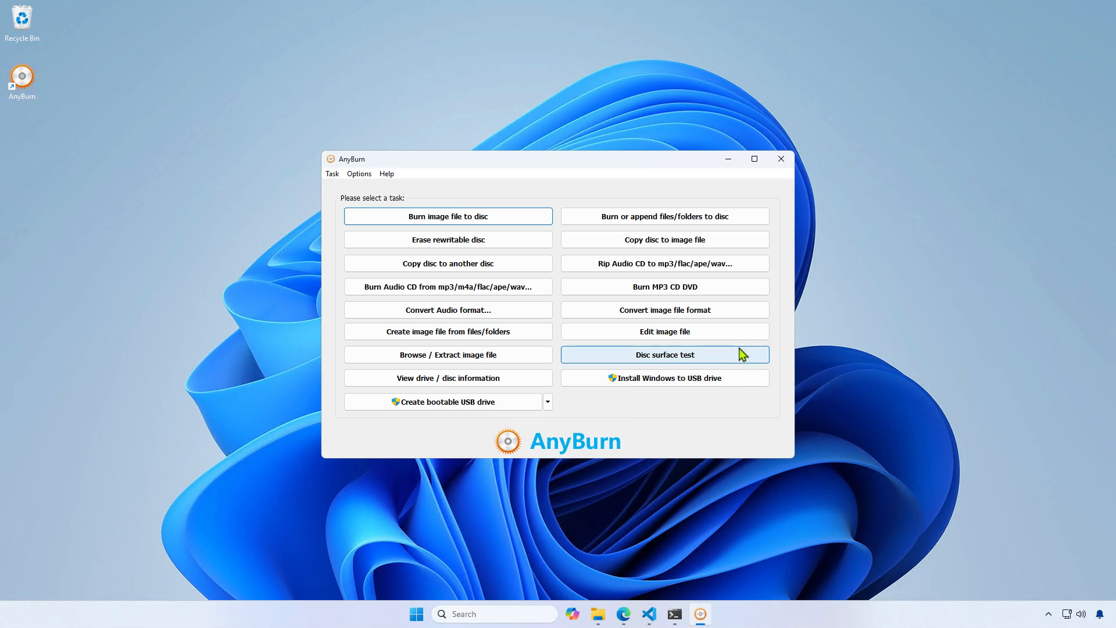
pyautogui.click(663, 330)
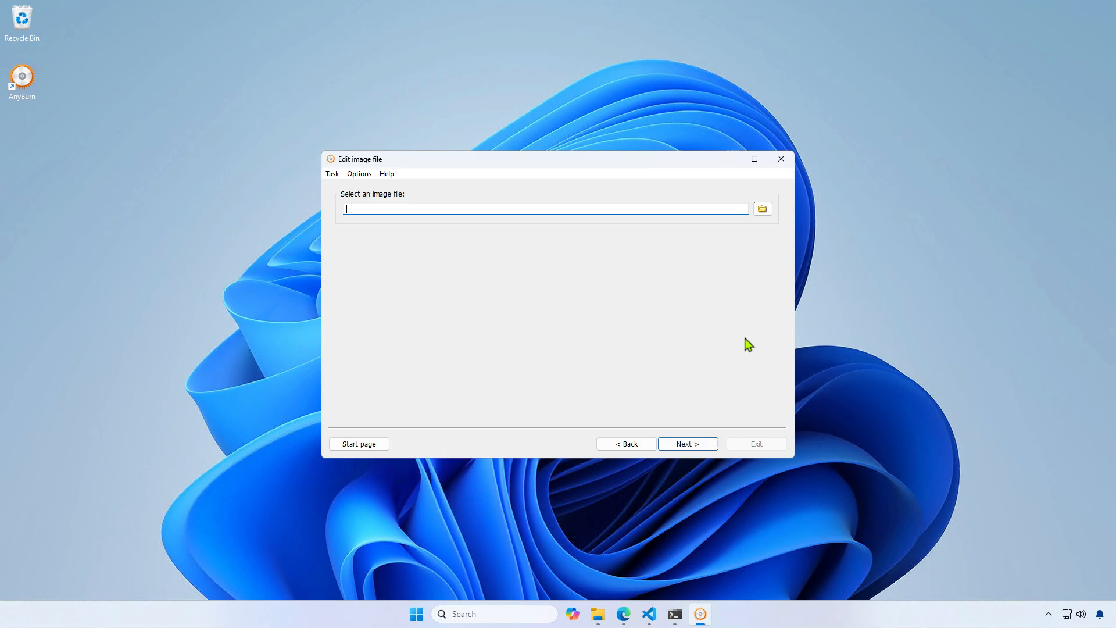
pyautogui.click(762, 209)
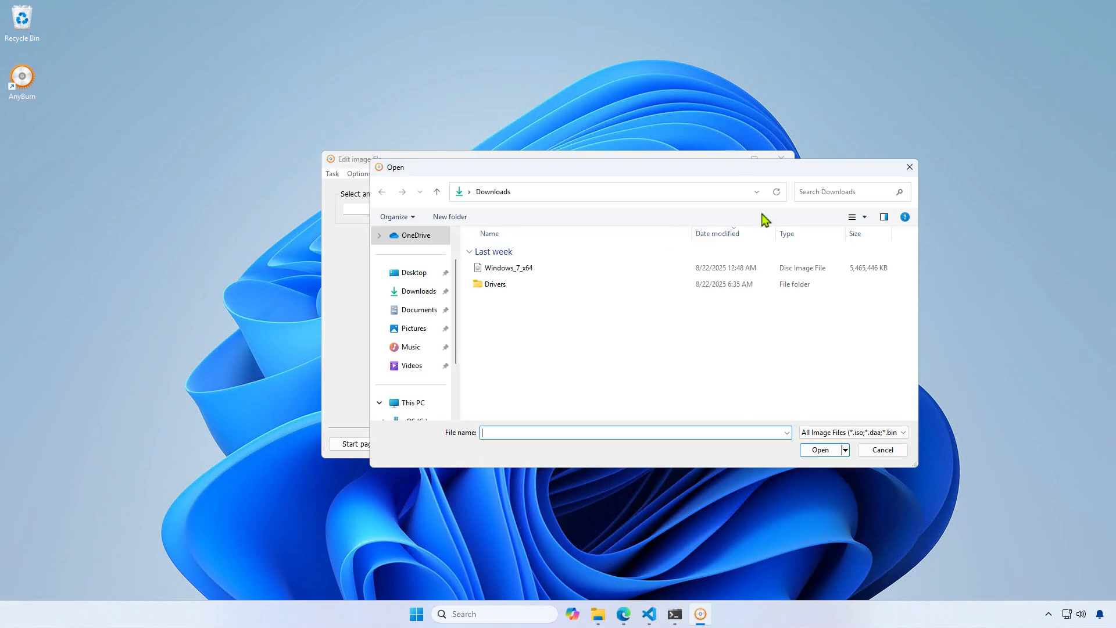
pyautogui.click(507, 266)
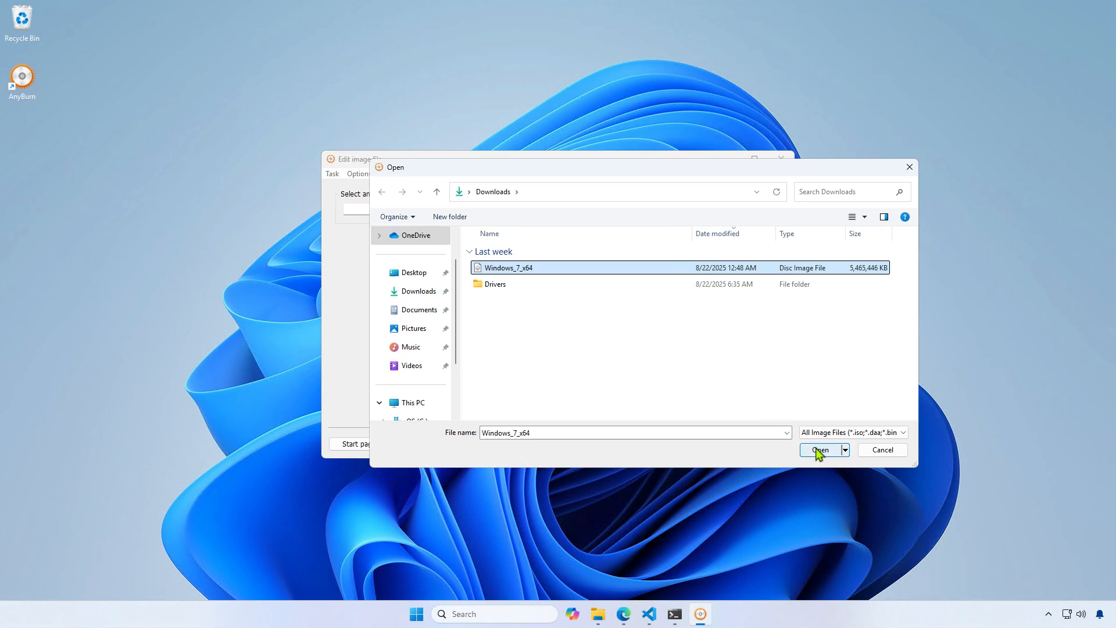
pyautogui.click(819, 450)
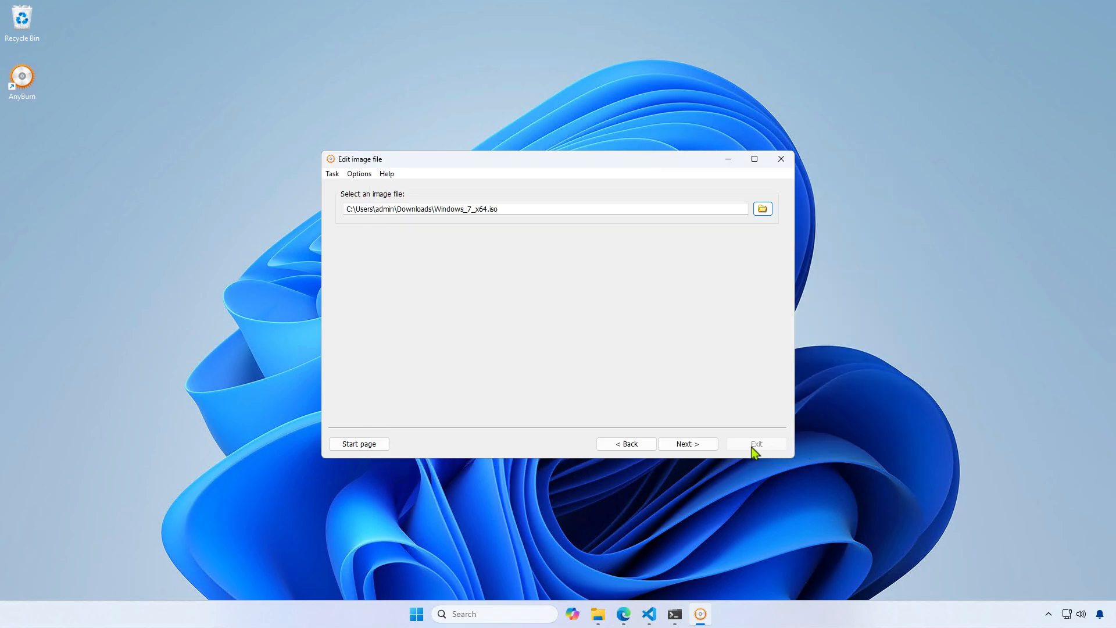
pyautogui.click(685, 443)
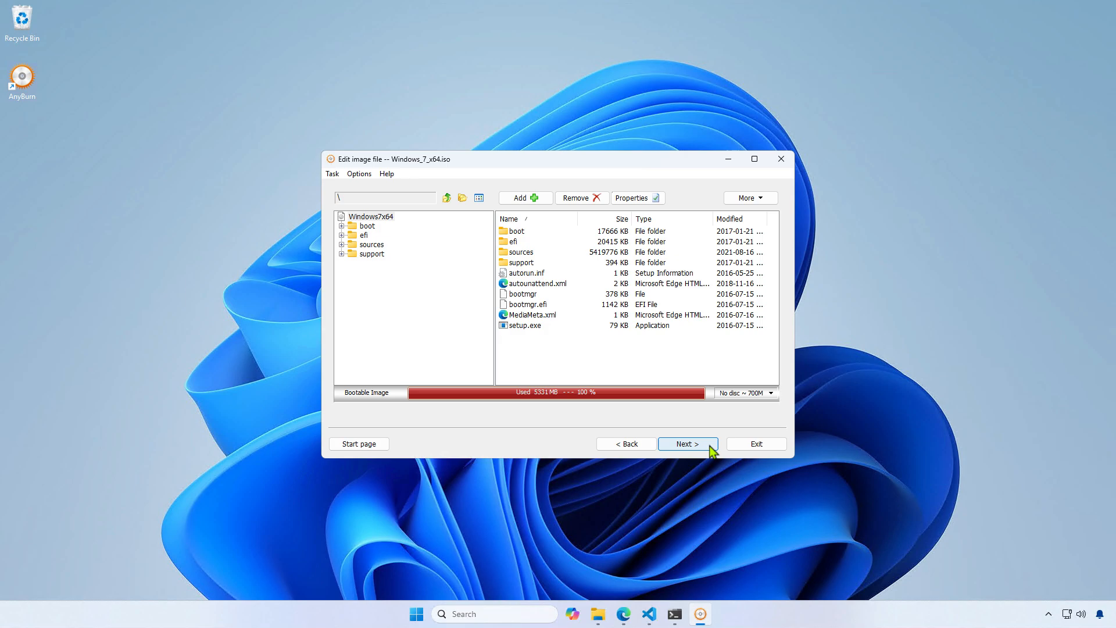
# Sort the sources folder by size and remove install.wim and boot.wim
pyautogui.doubleClick(520, 252)
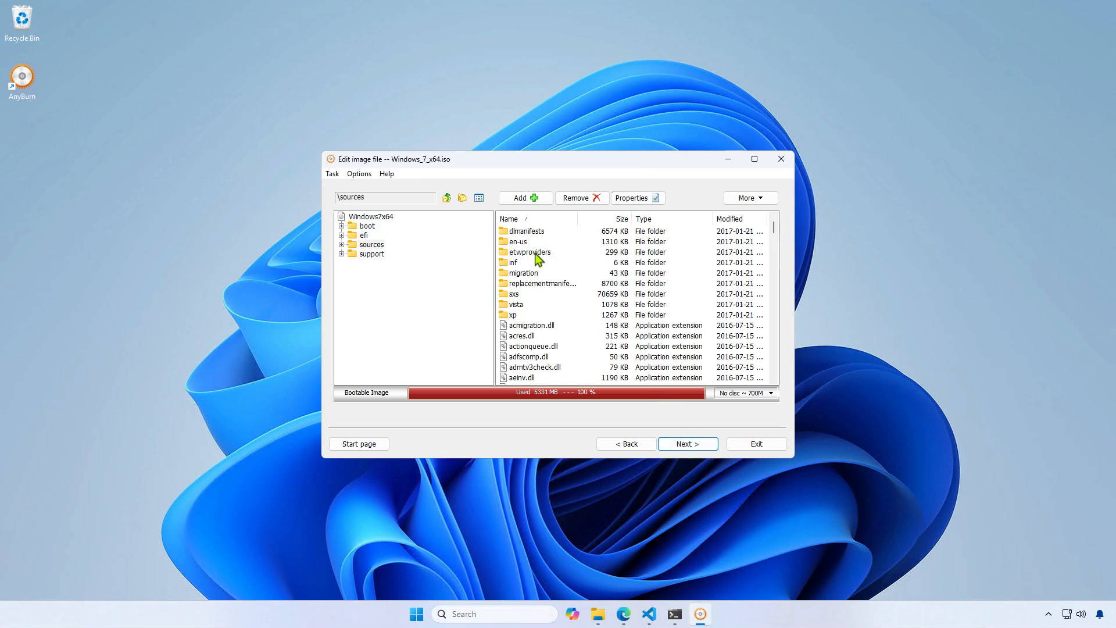
pyautogui.click(608, 218)
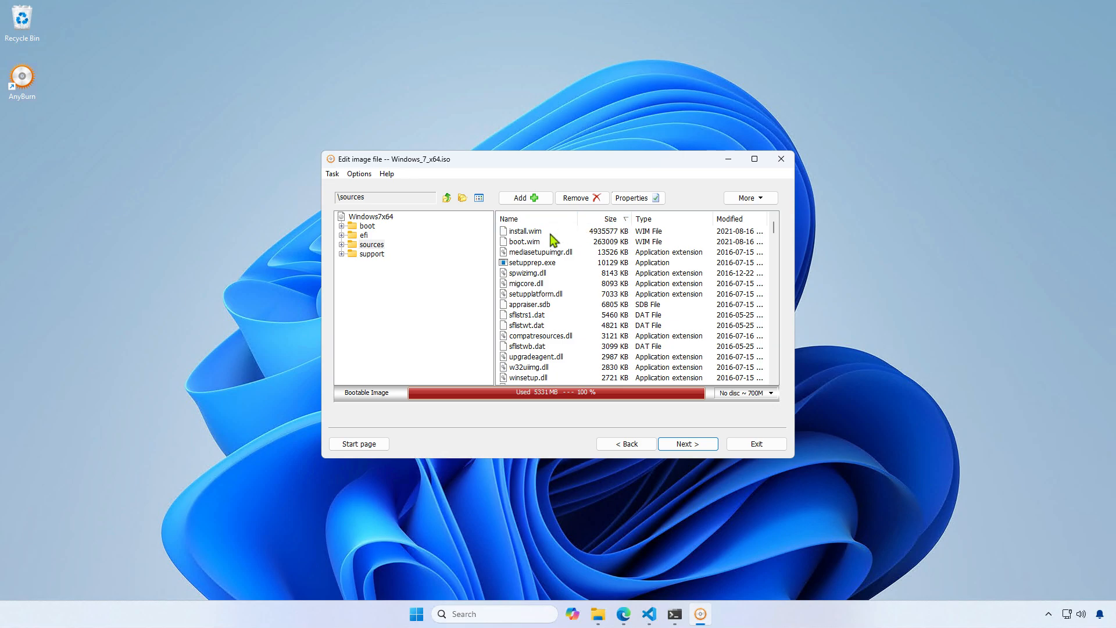
pyautogui.click(522, 231)
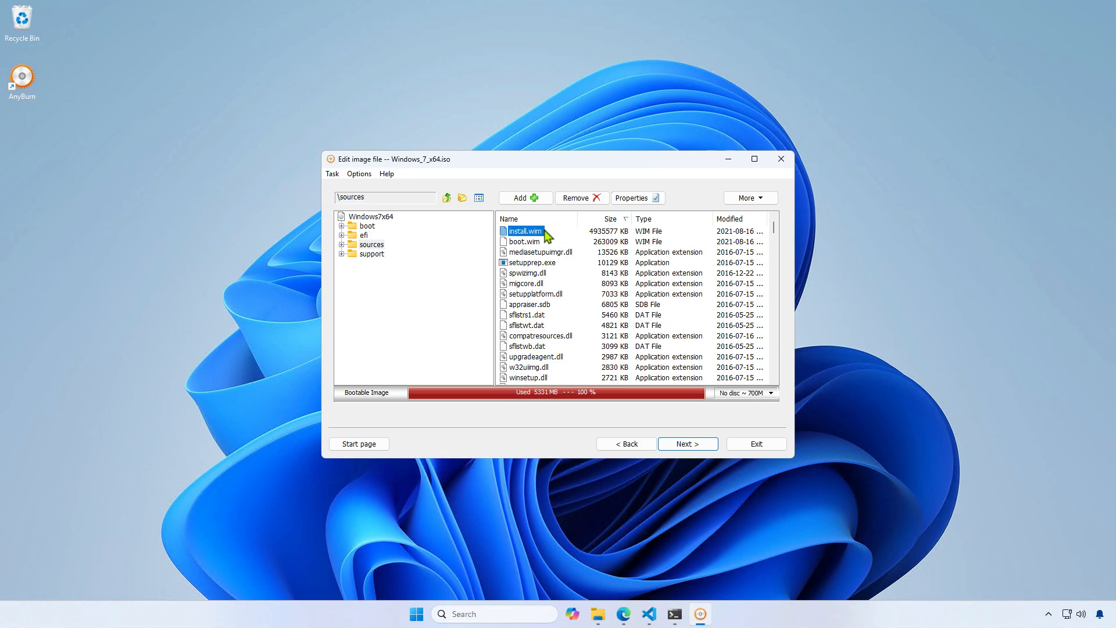
pyautogui.click(578, 197)
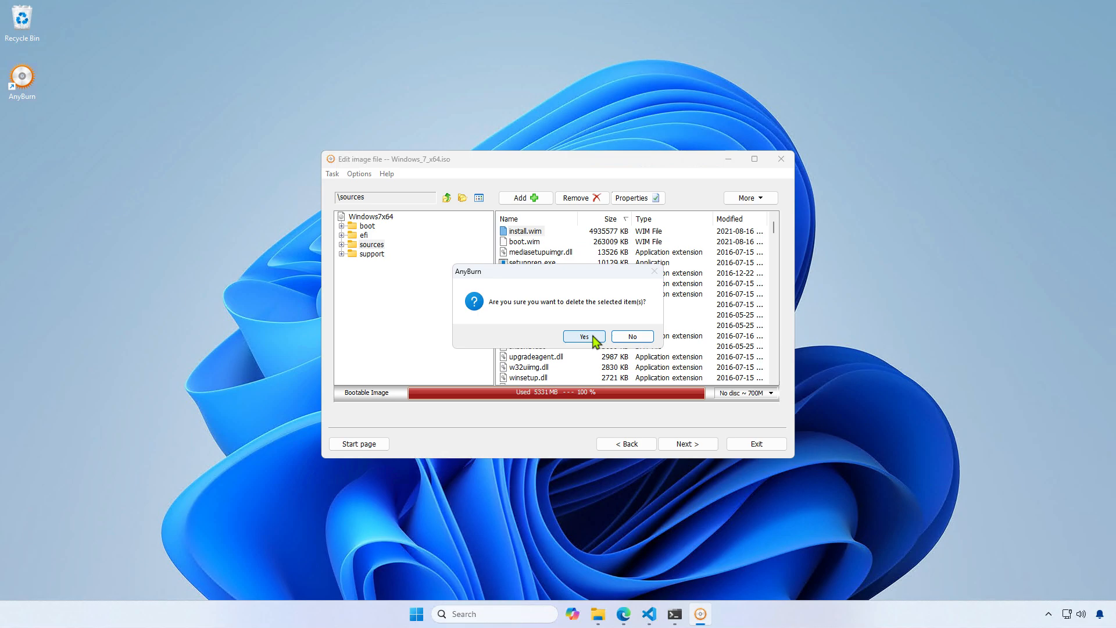
pyautogui.click(583, 336)
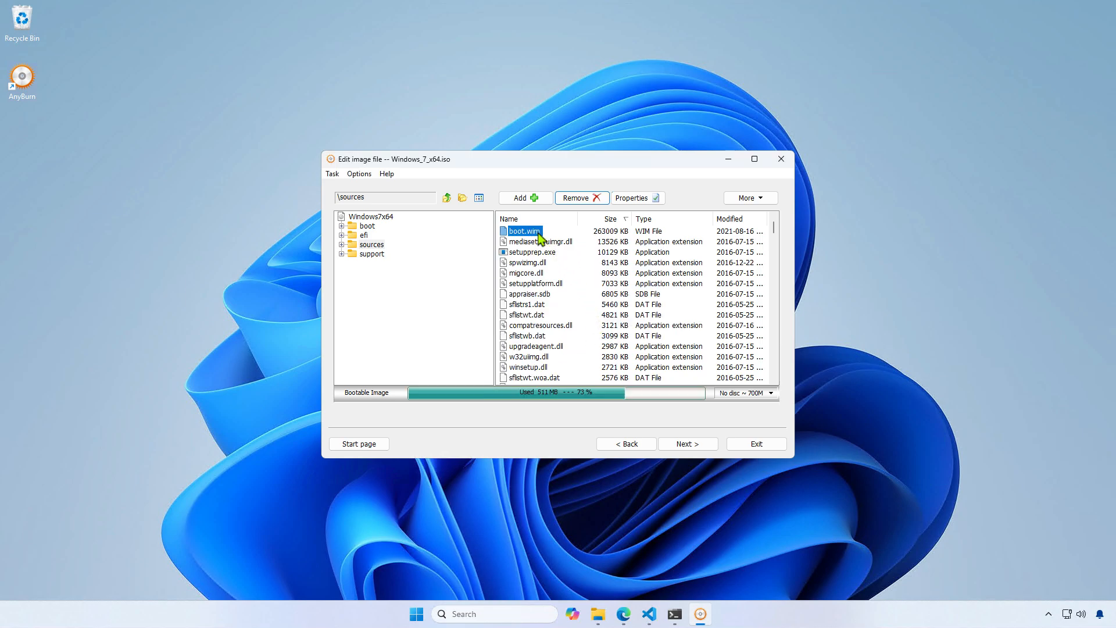
pyautogui.click(577, 197)
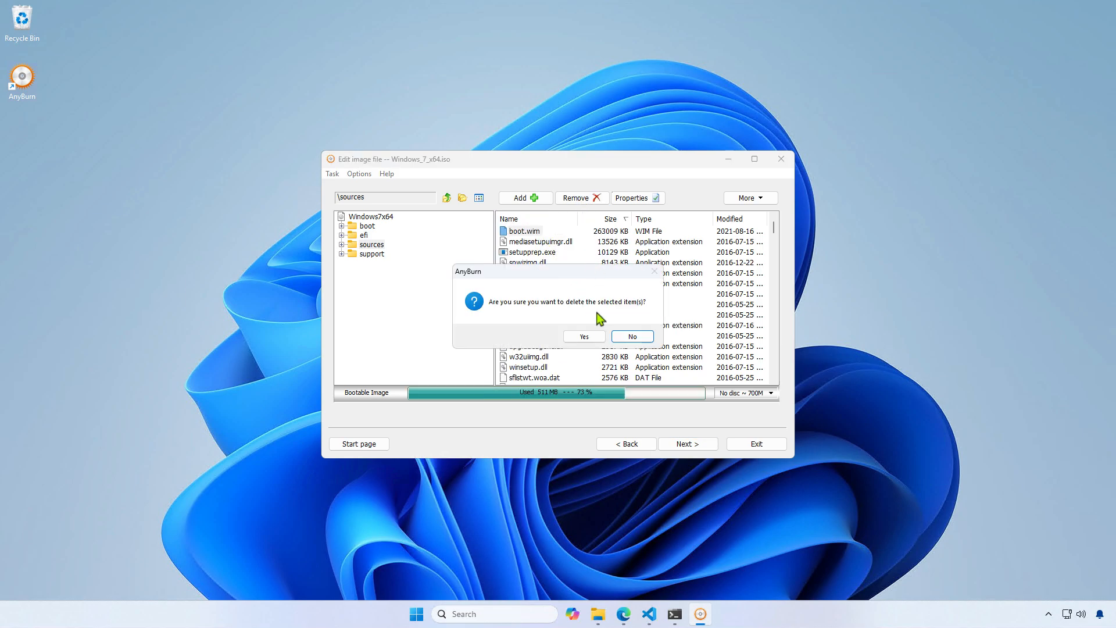
pyautogui.click(583, 336)
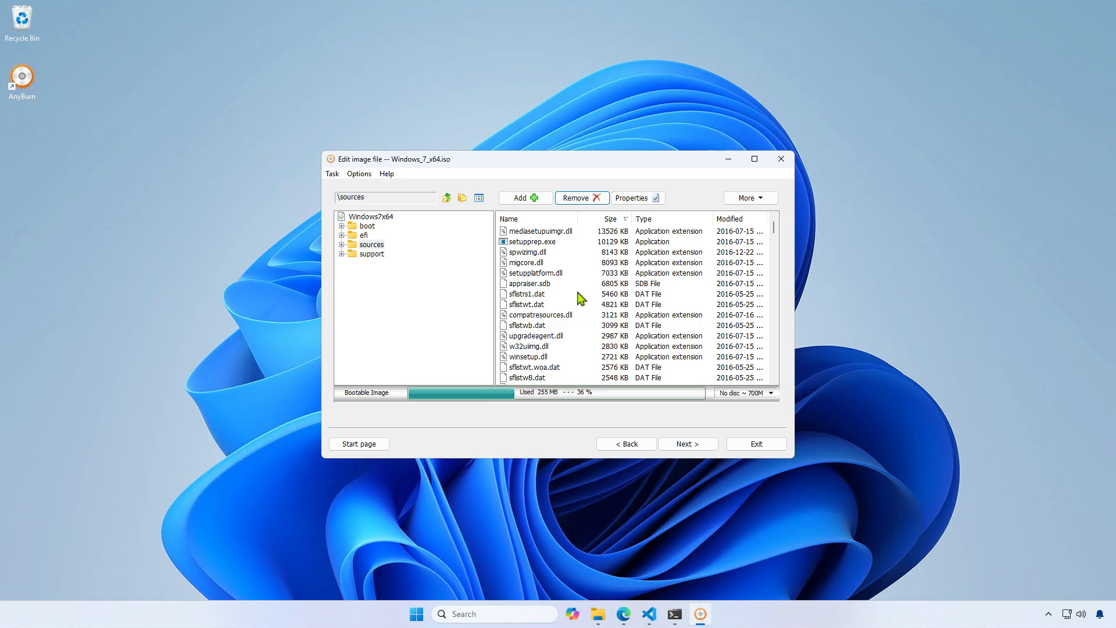
# Add boot.wim and install.wim from D:\wim to the sources folder, filling the disc to 100%
pyautogui.click(523, 197)
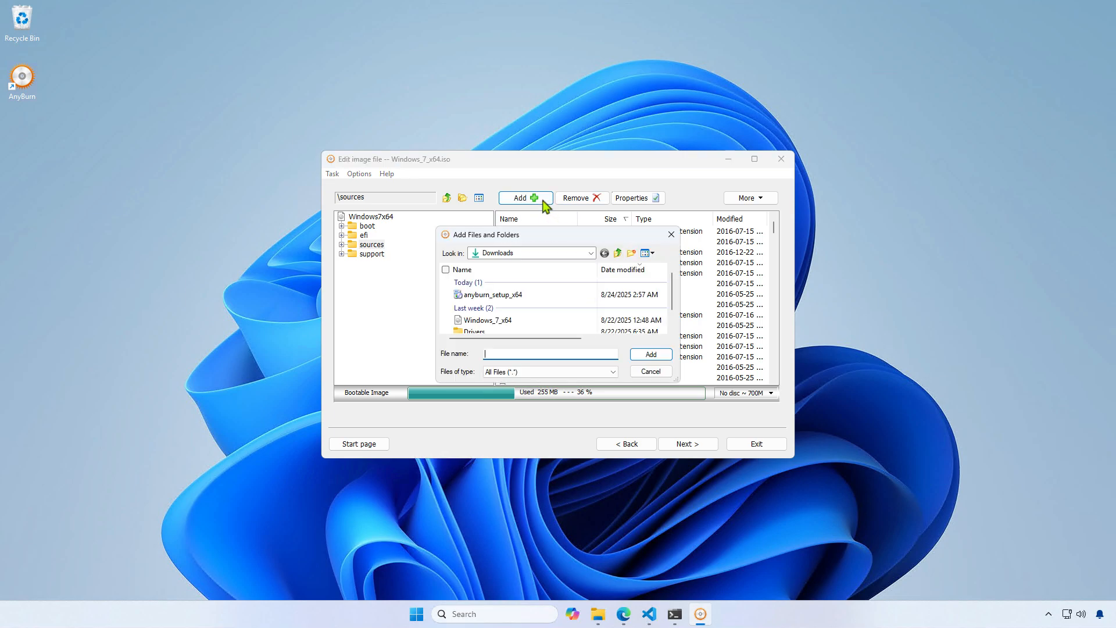
pyautogui.click(590, 253)
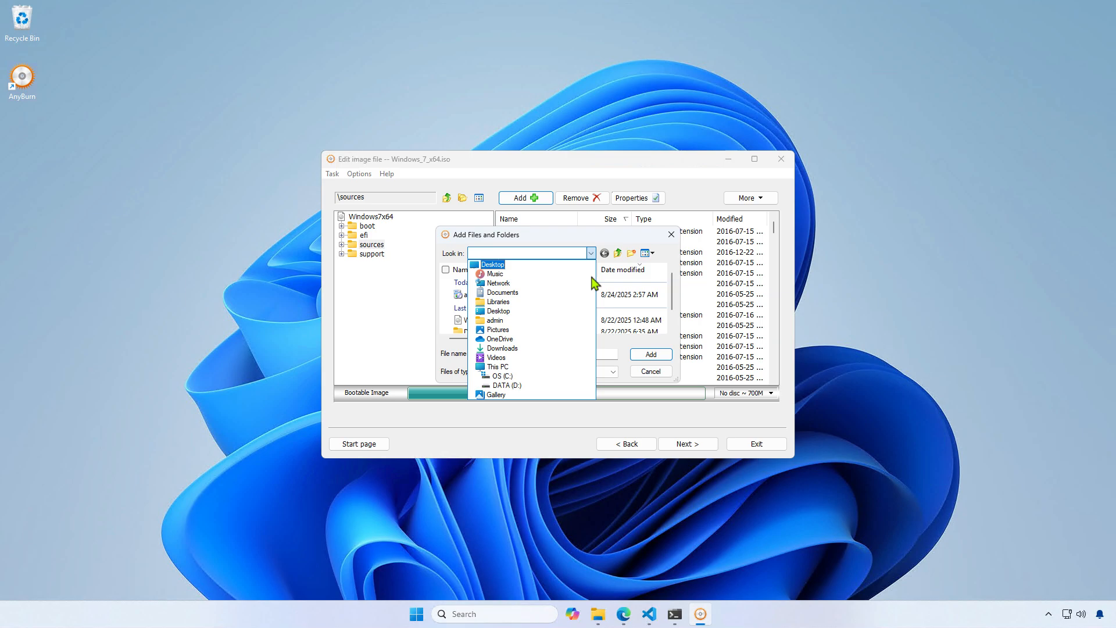
pyautogui.click(500, 385)
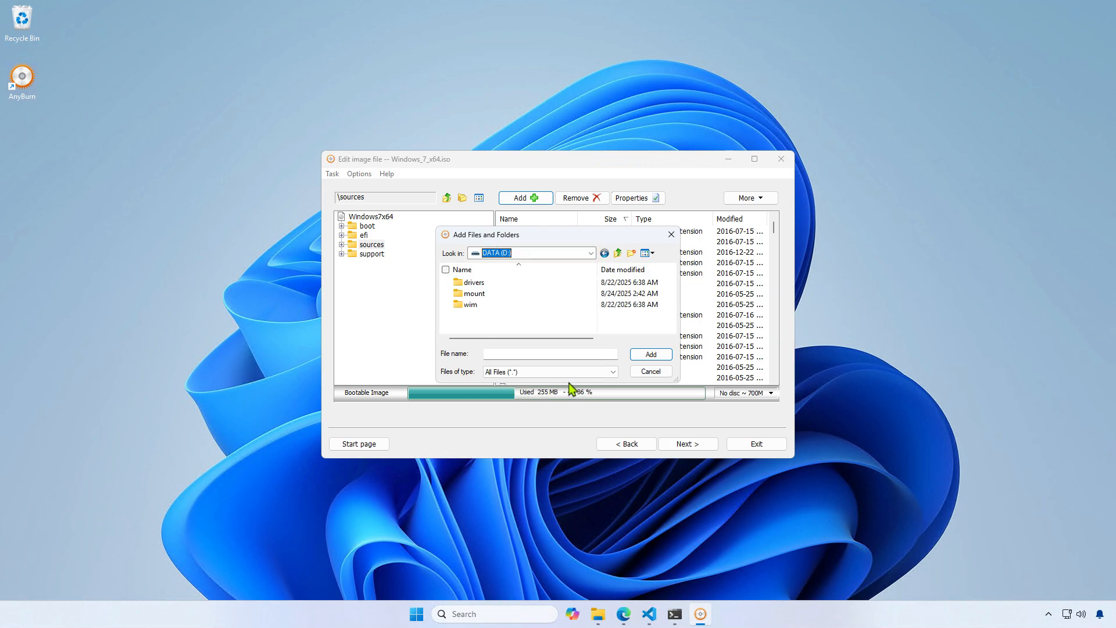
pyautogui.doubleClick(469, 304)
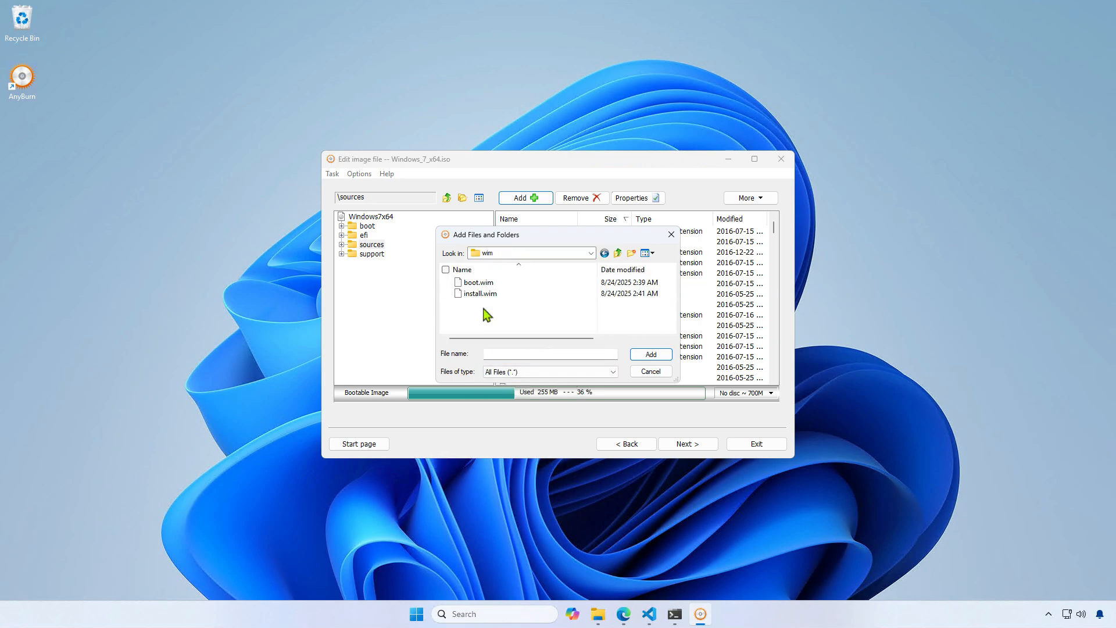
pyautogui.click(445, 269)
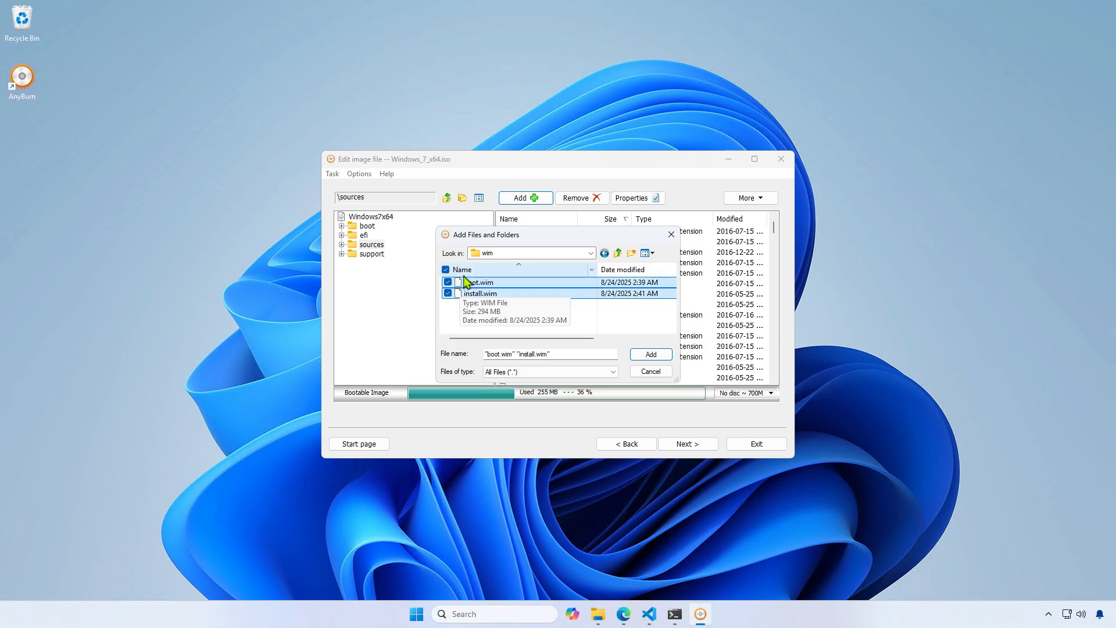
pyautogui.click(649, 354)
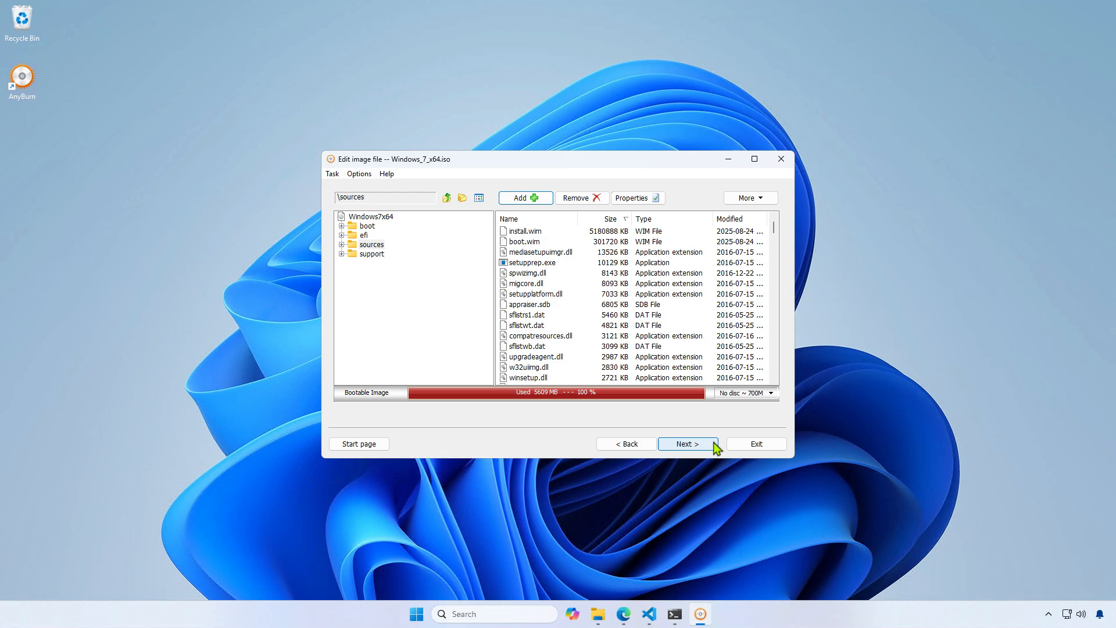
# Create the image as Windows_7_x64_With_USB3.0.iso in Downloads and exit AnyBurn
pyautogui.click(685, 444)
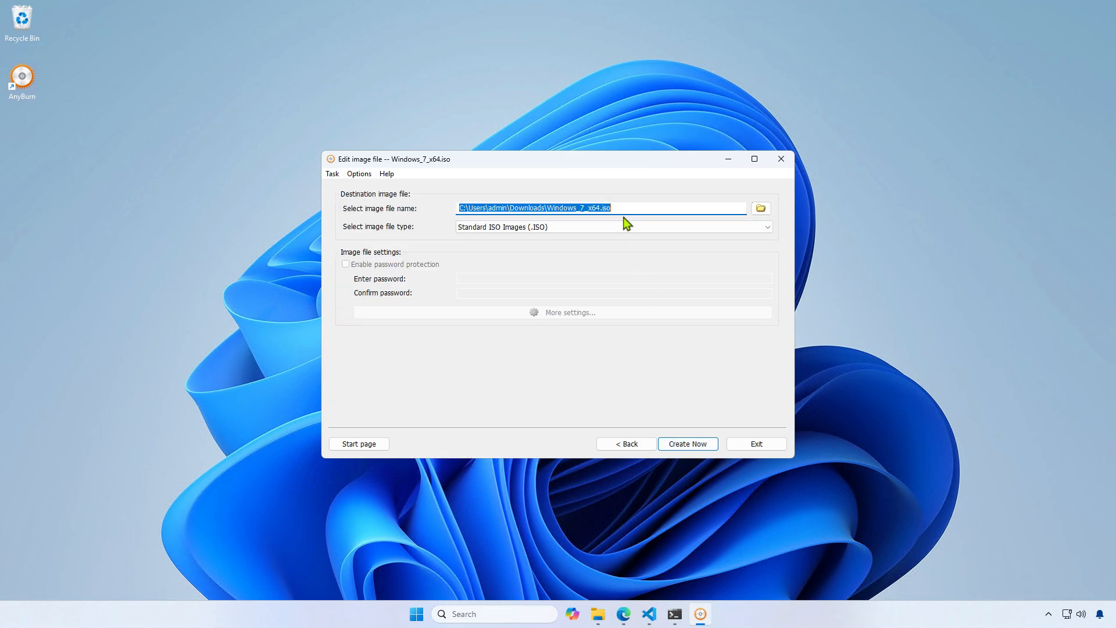
pyautogui.click(599, 207)
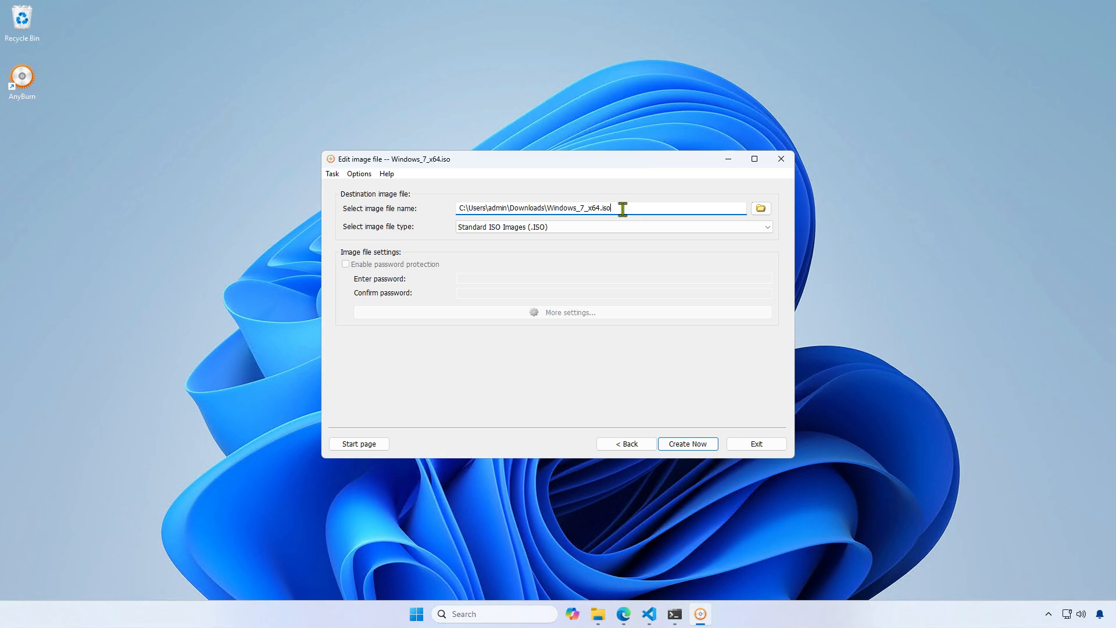
pyautogui.write('_')
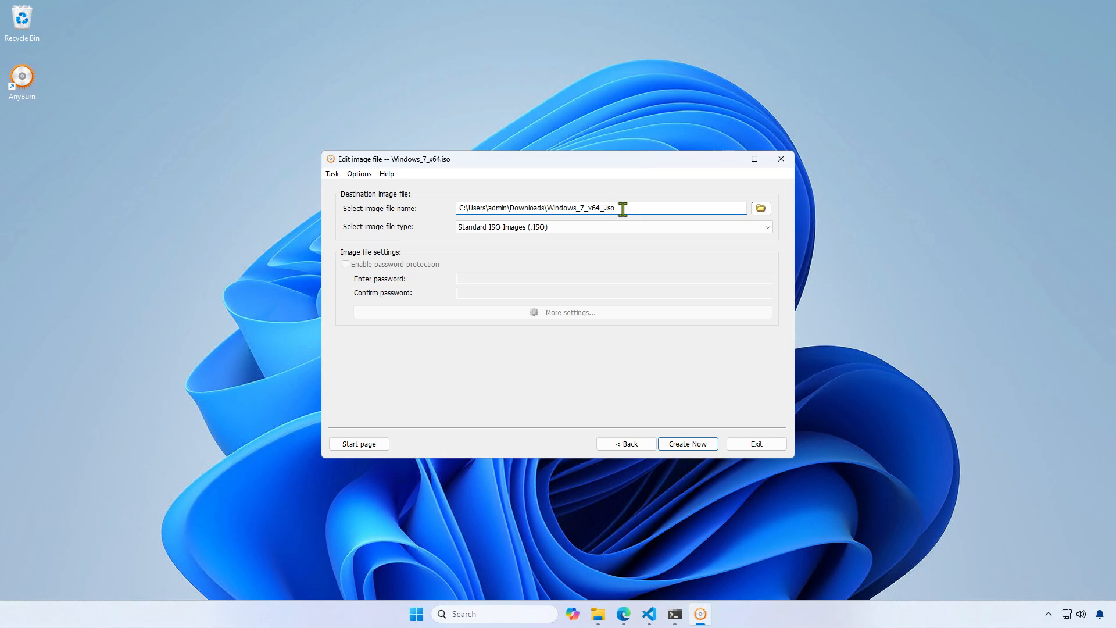
pyautogui.write('With')
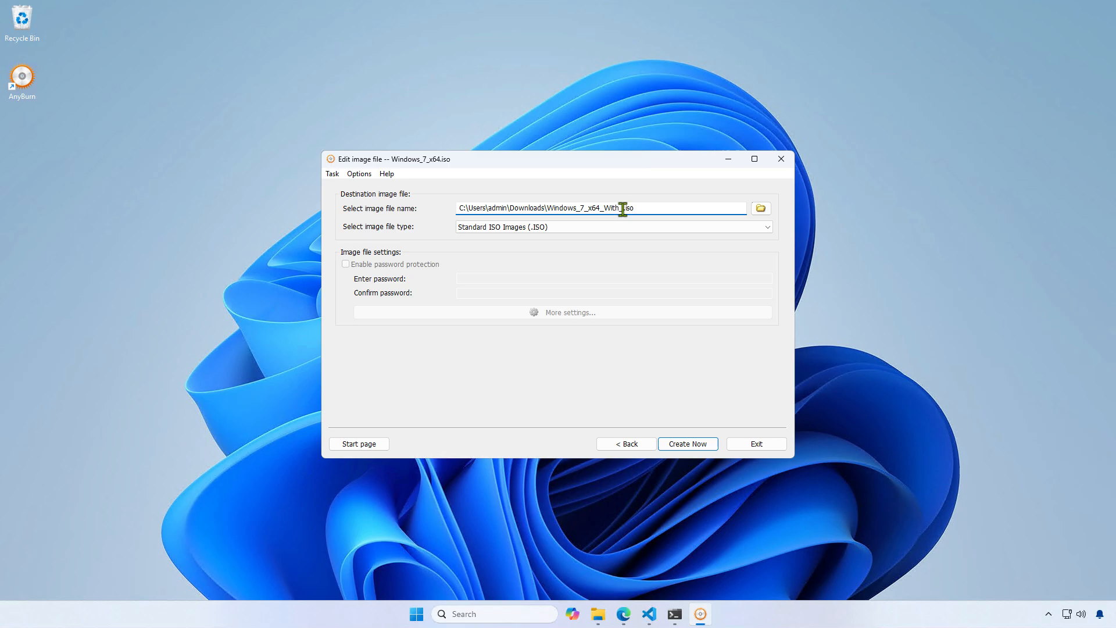
pyautogui.write('USB')
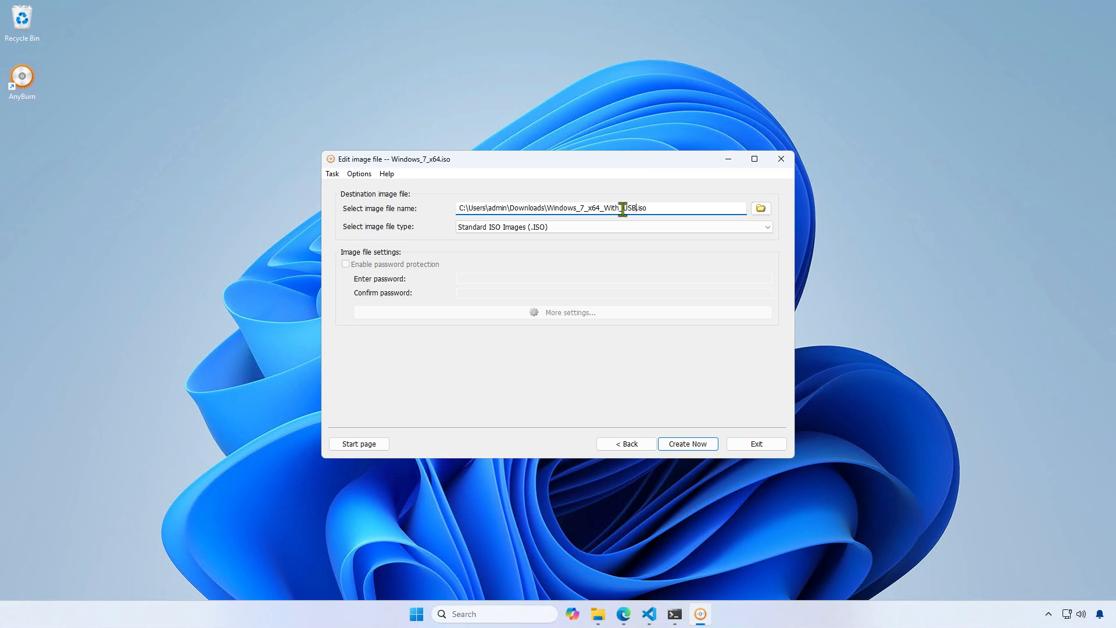
pyautogui.write('3.0')
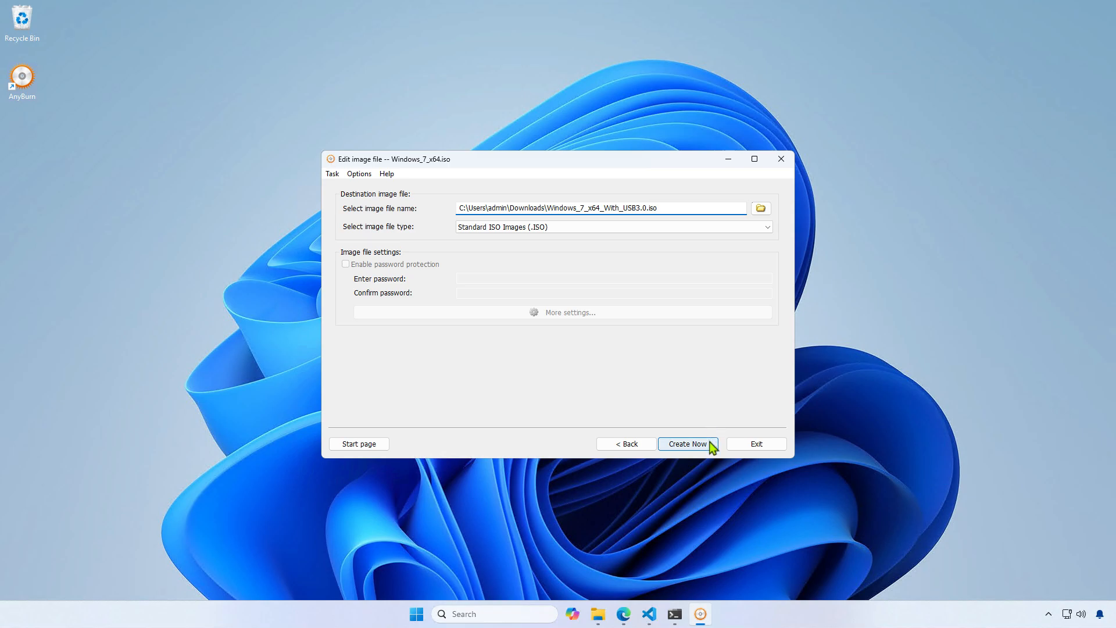
pyautogui.click(687, 443)
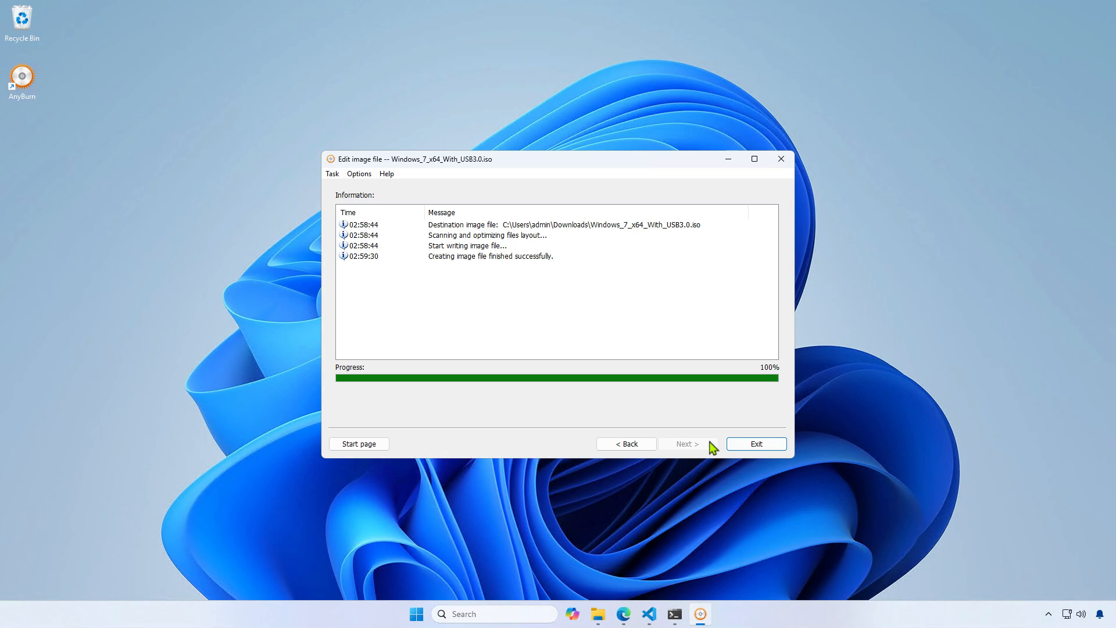
pyautogui.click(755, 443)
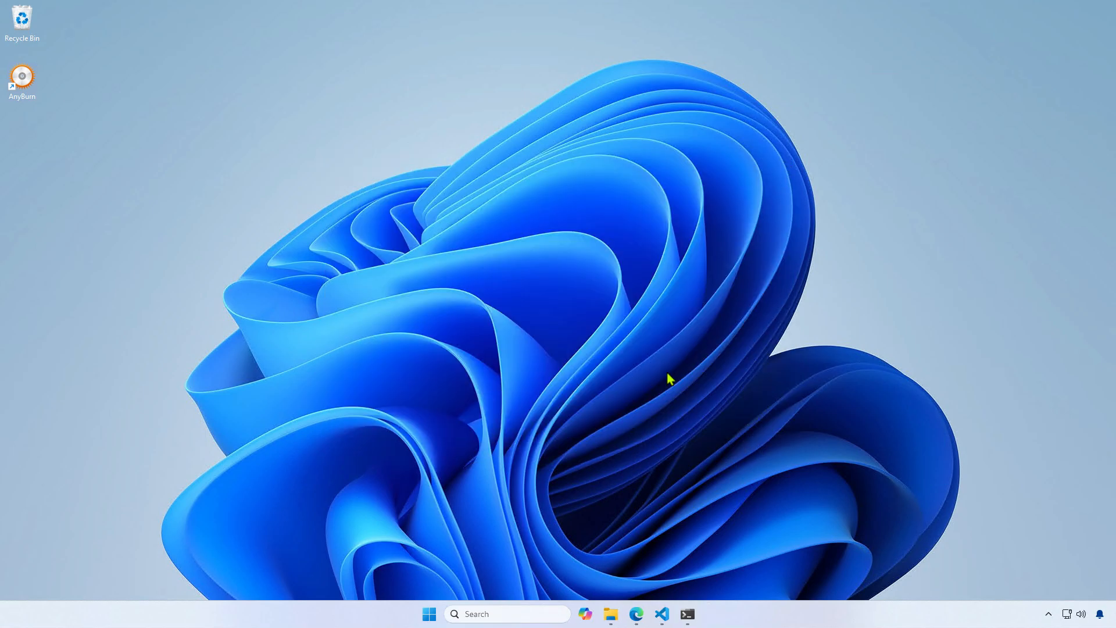
# Open DATA (D:) in File Explorer and delete the drivers, mount and wim folders
pyautogui.click(610, 614)
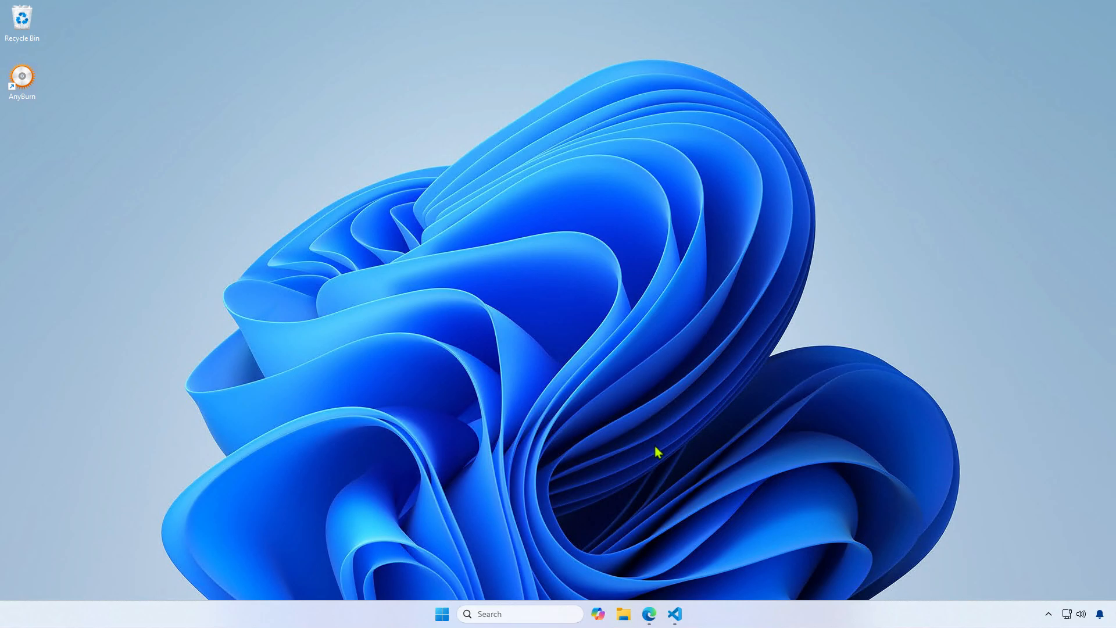
pyautogui.click(622, 614)
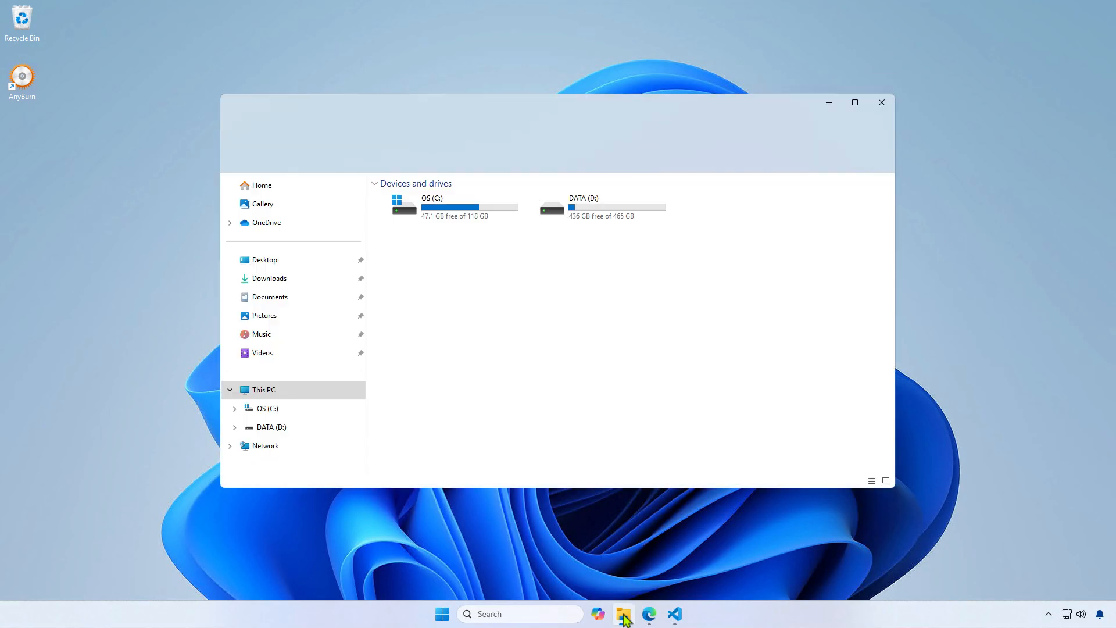
pyautogui.click(596, 207)
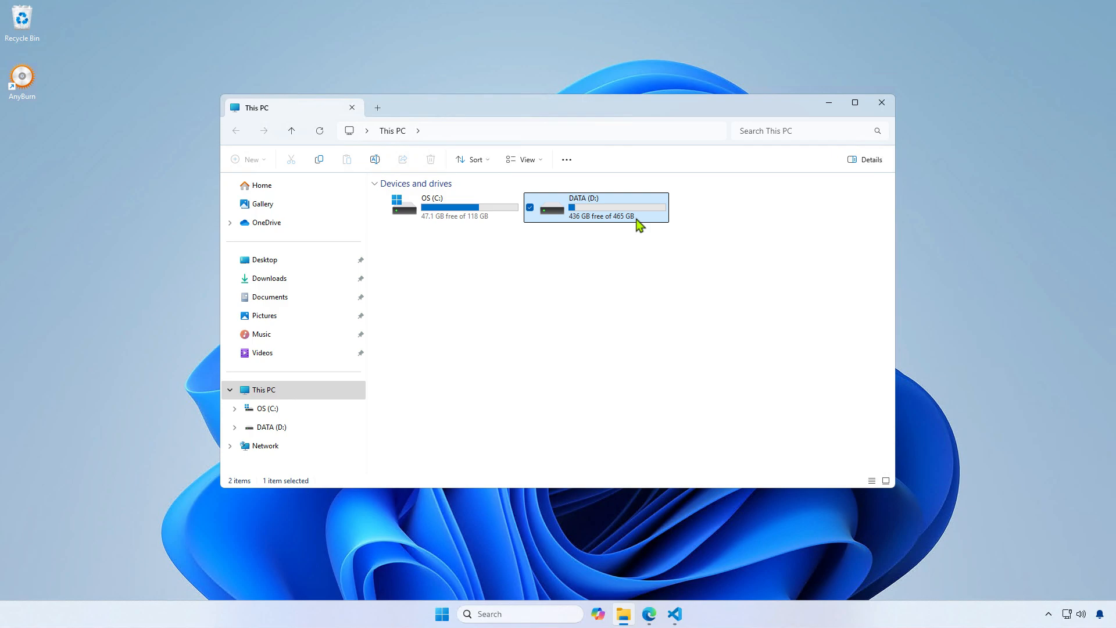
pyautogui.doubleClick(595, 207)
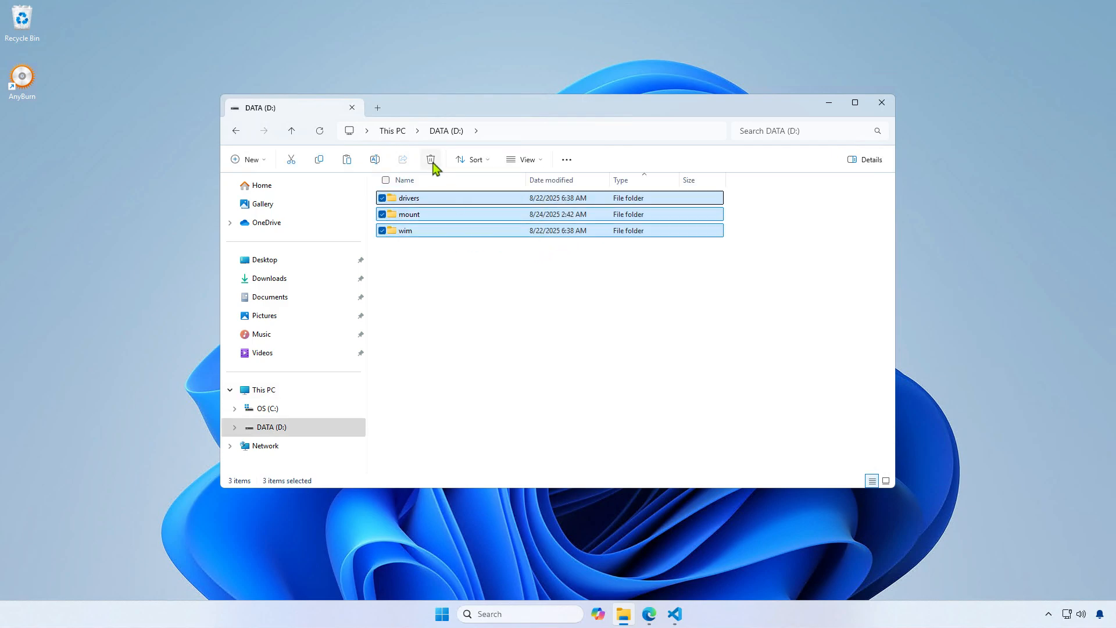
pyautogui.click(430, 159)
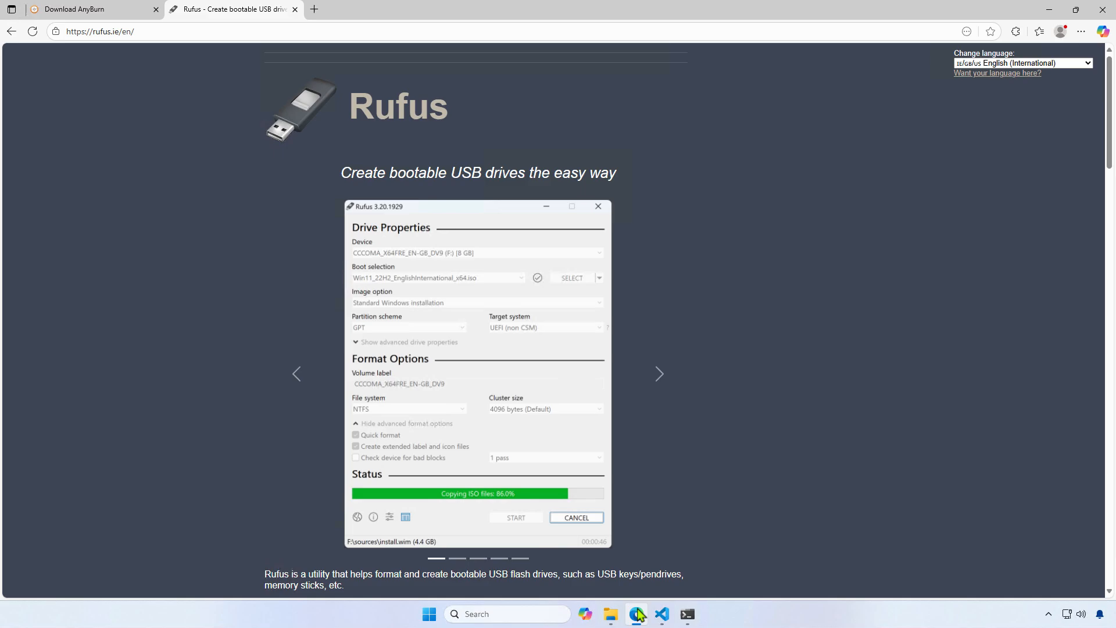
# Download the rufus-4.9.exe x64 release from rufus.ie's Latest releases table
pyautogui.scroll(-3)
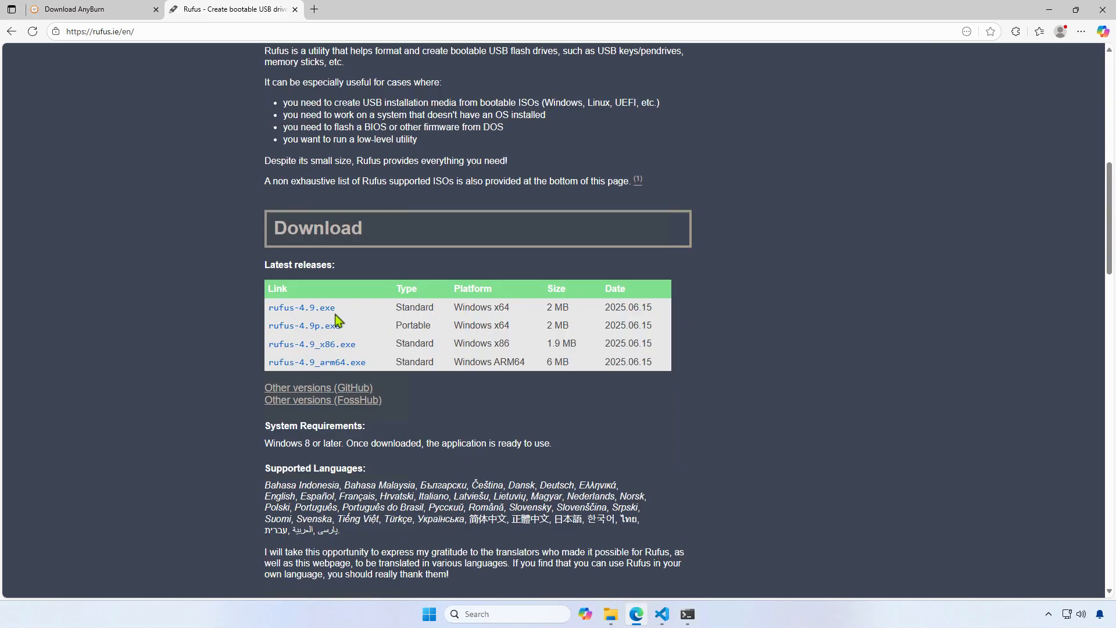
pyautogui.click(1039, 31)
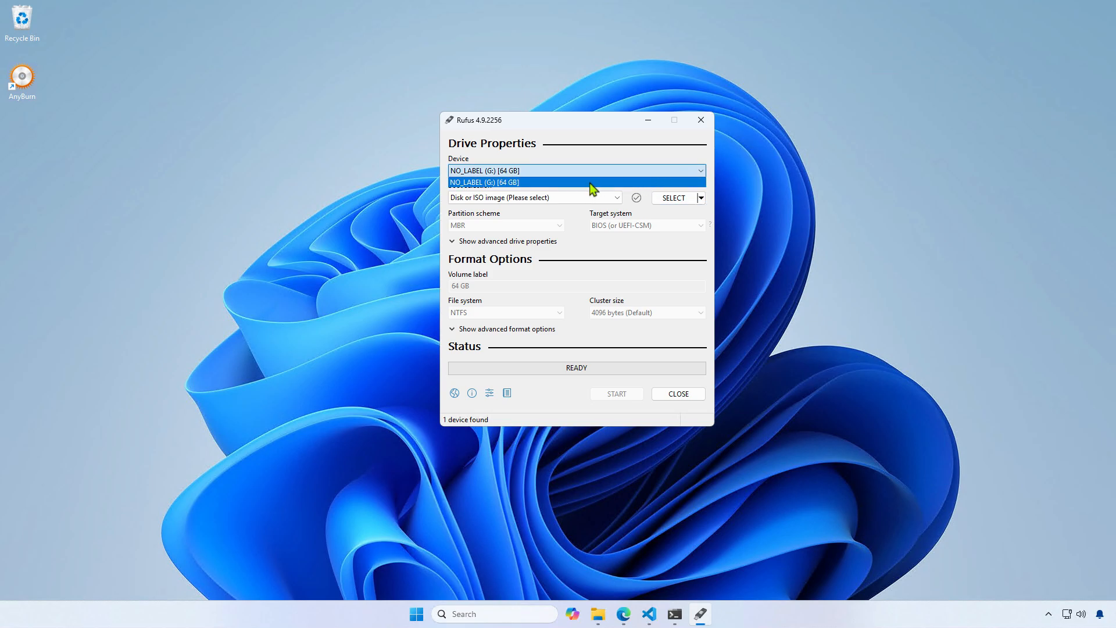
# Write Windows_7_x64_With_USB3.0.iso to the USB drive with MBR, accept erasure, then close Rufus
pyautogui.click(672, 197)
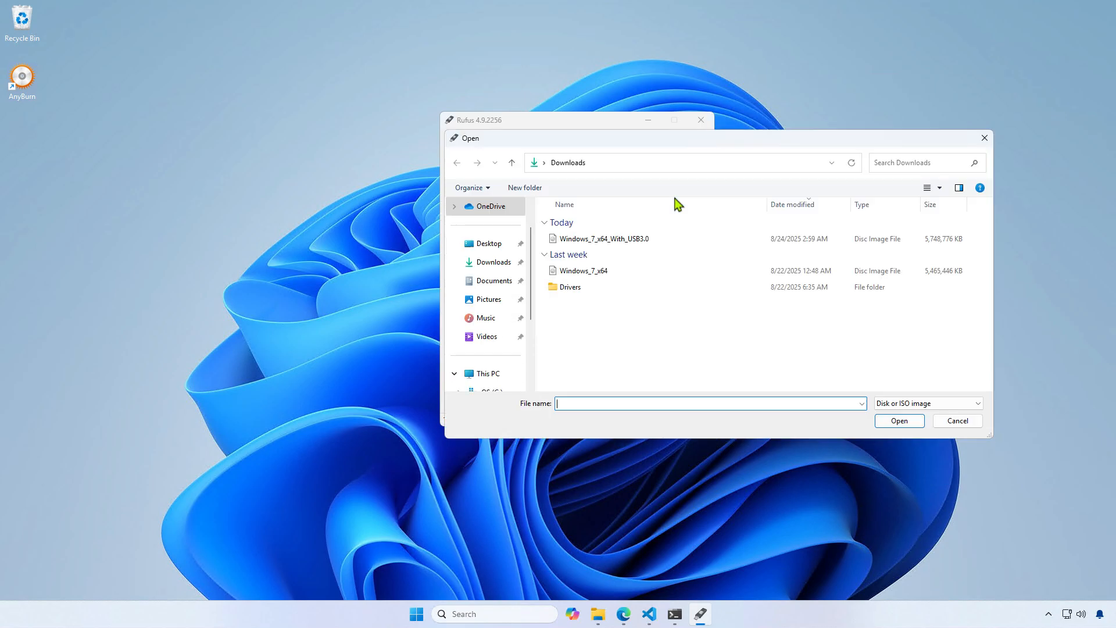
pyautogui.click(601, 239)
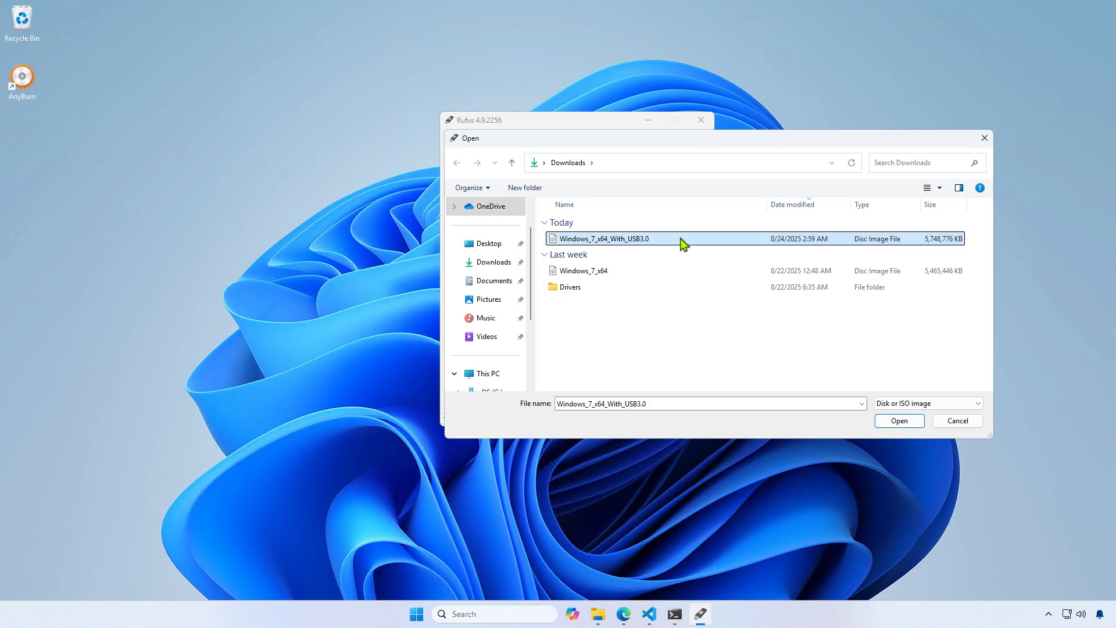
pyautogui.click(898, 420)
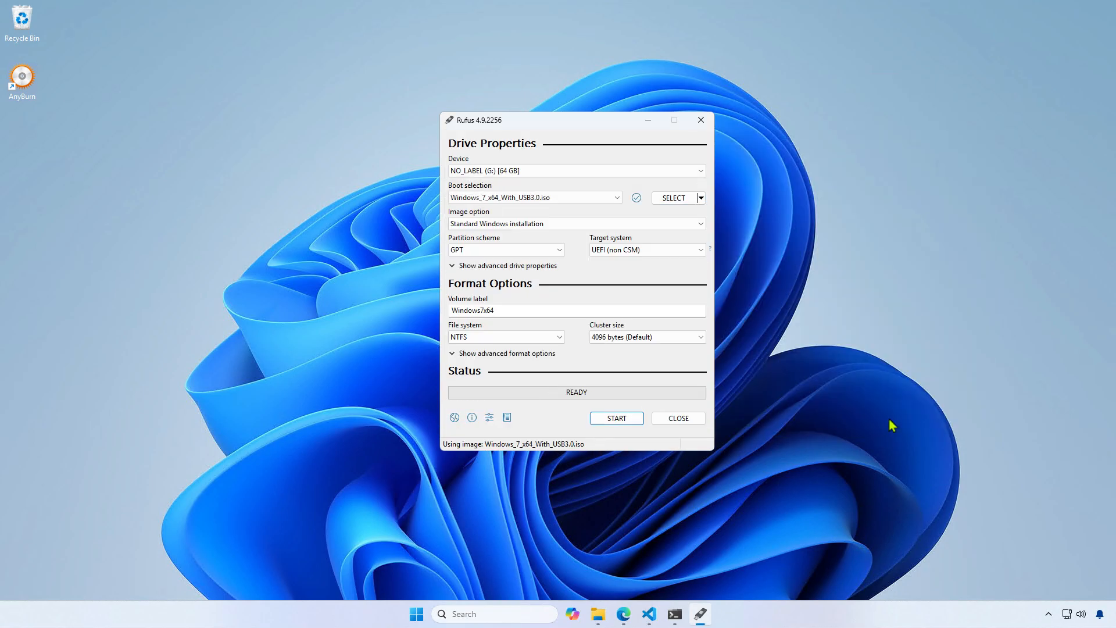
pyautogui.moveTo(694, 335)
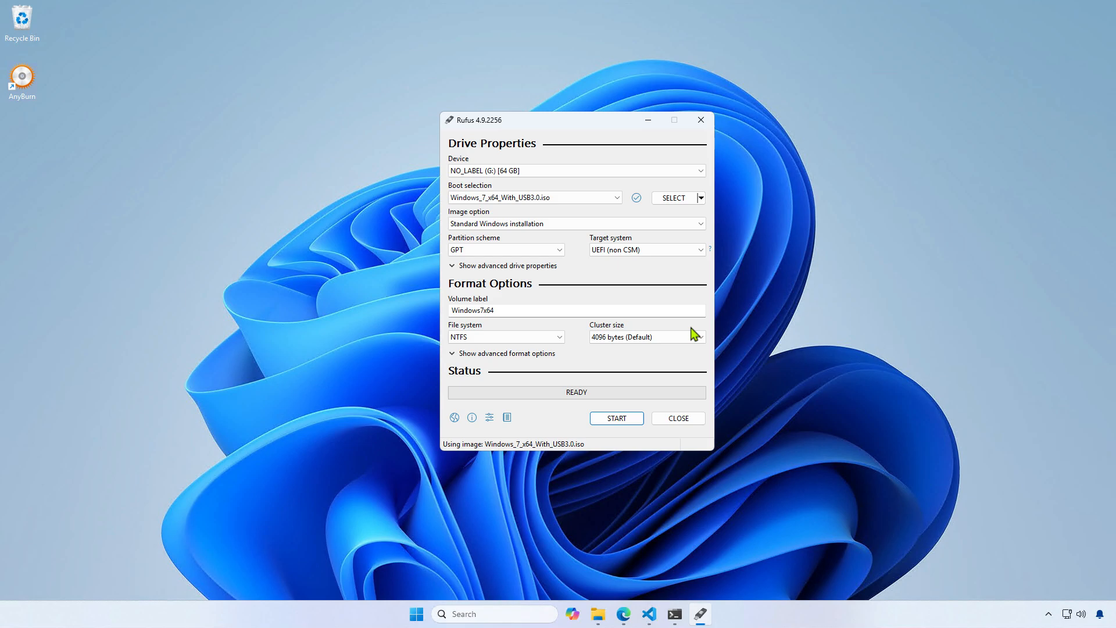
pyautogui.click(505, 249)
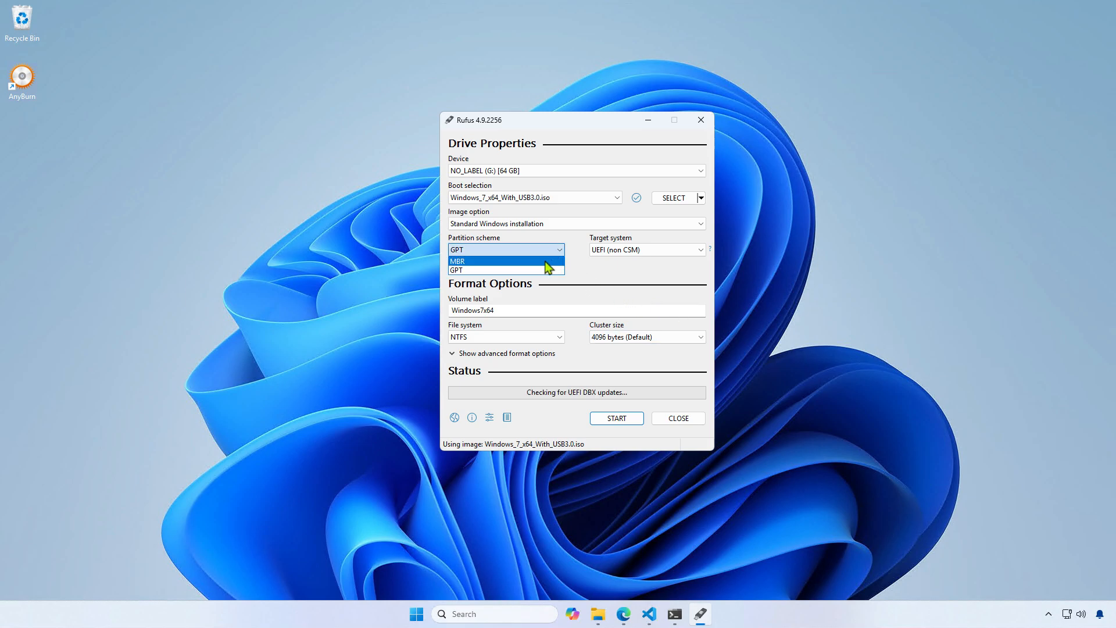
pyautogui.click(457, 261)
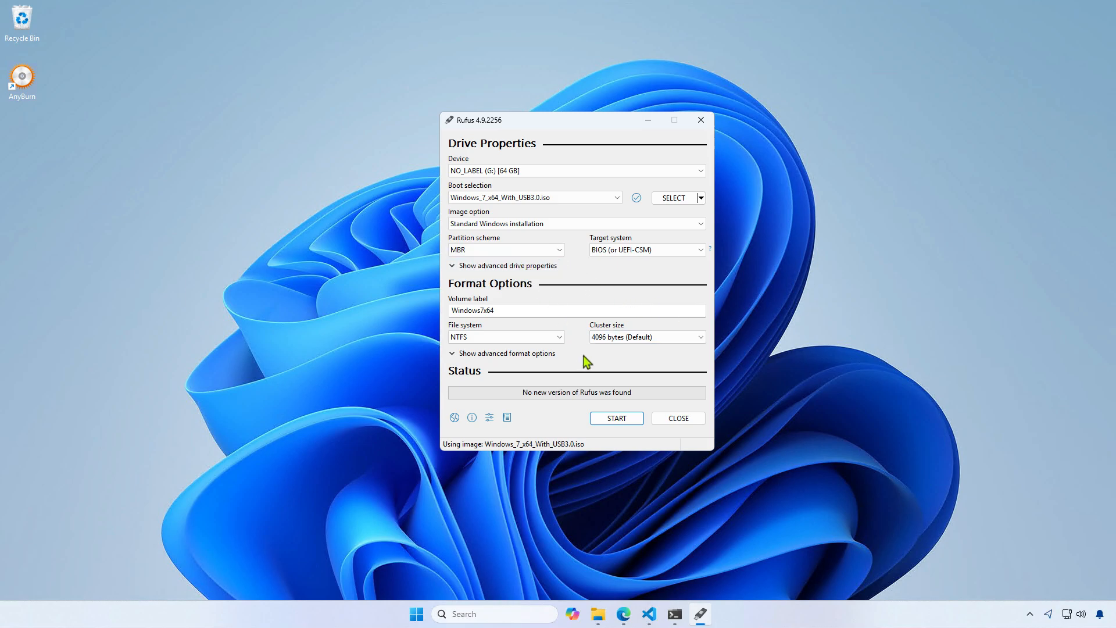
pyautogui.click(616, 418)
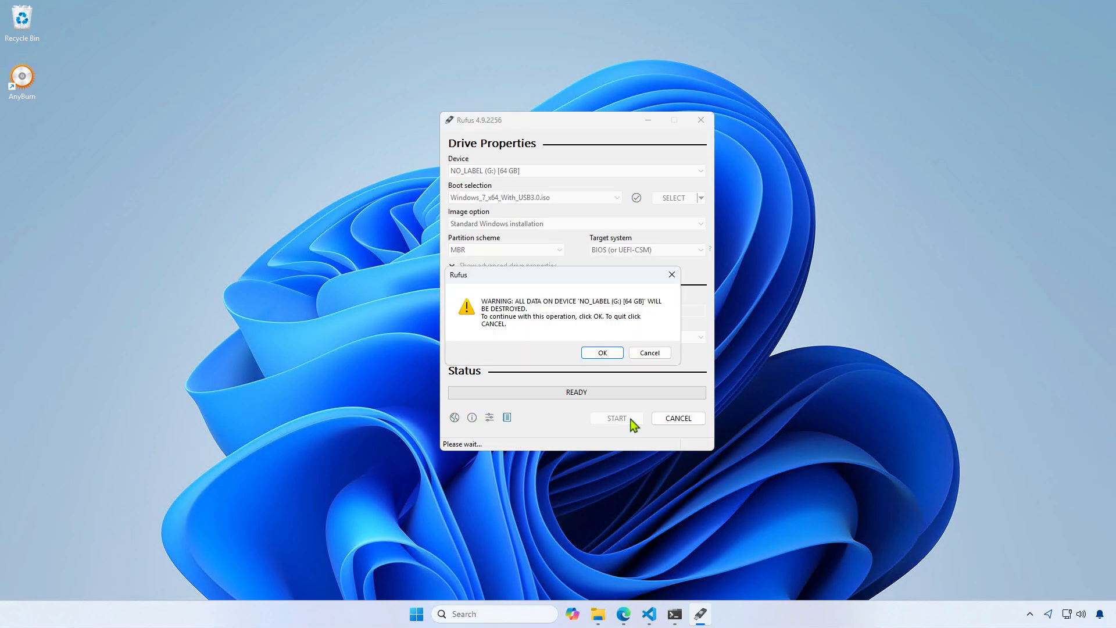
pyautogui.click(601, 352)
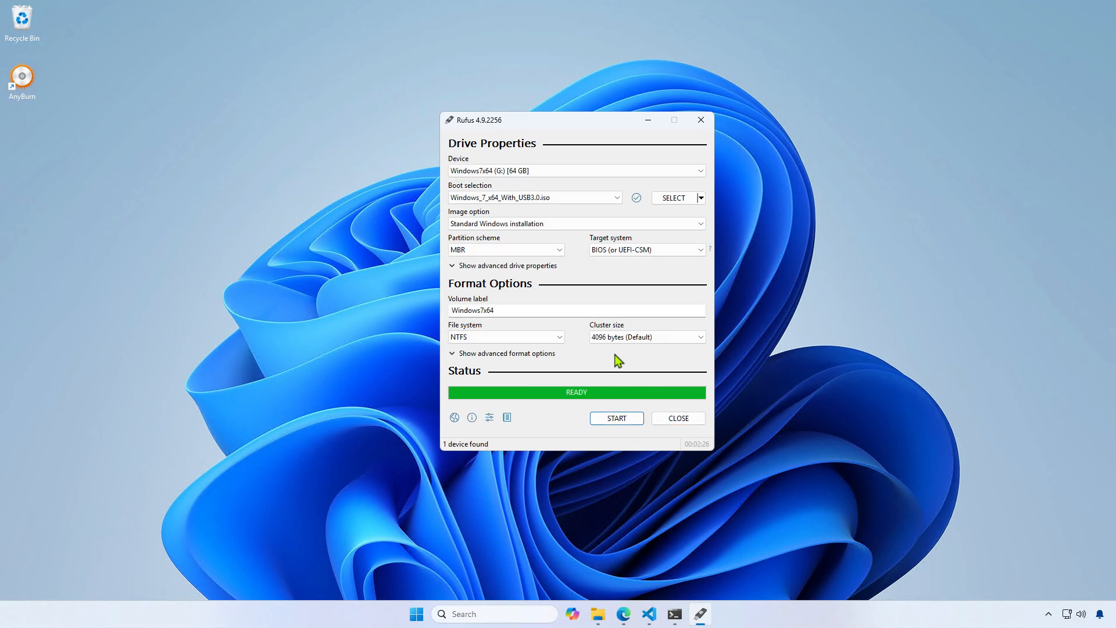
pyautogui.click(616, 418)
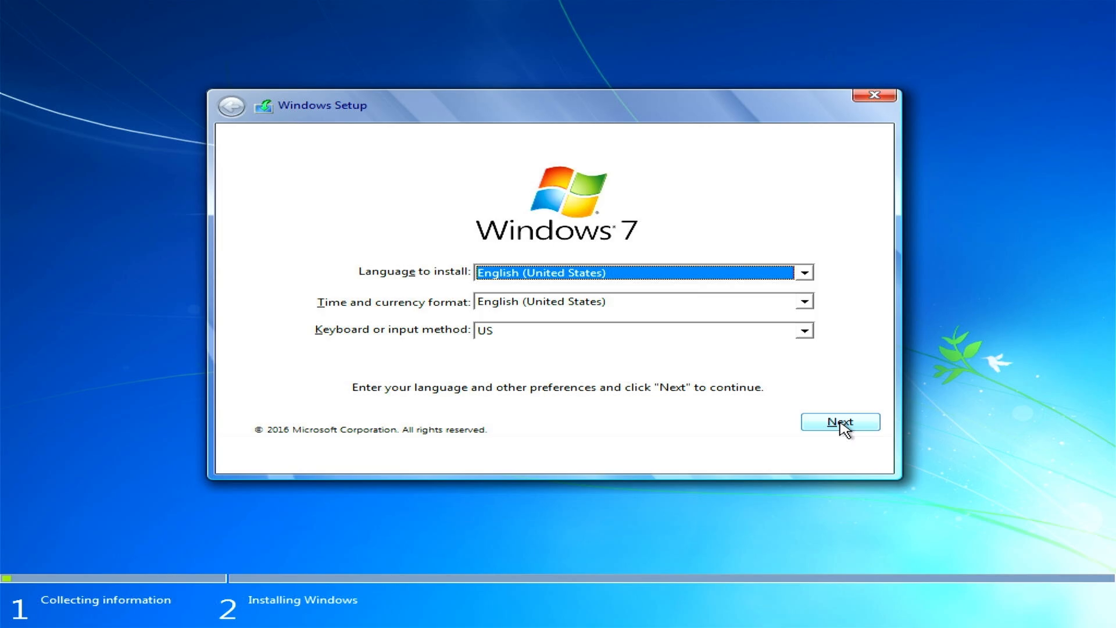
# Keep default language settings and install Windows 7 Ultimate onto Drive 0 Partition 1
pyautogui.click(840, 422)
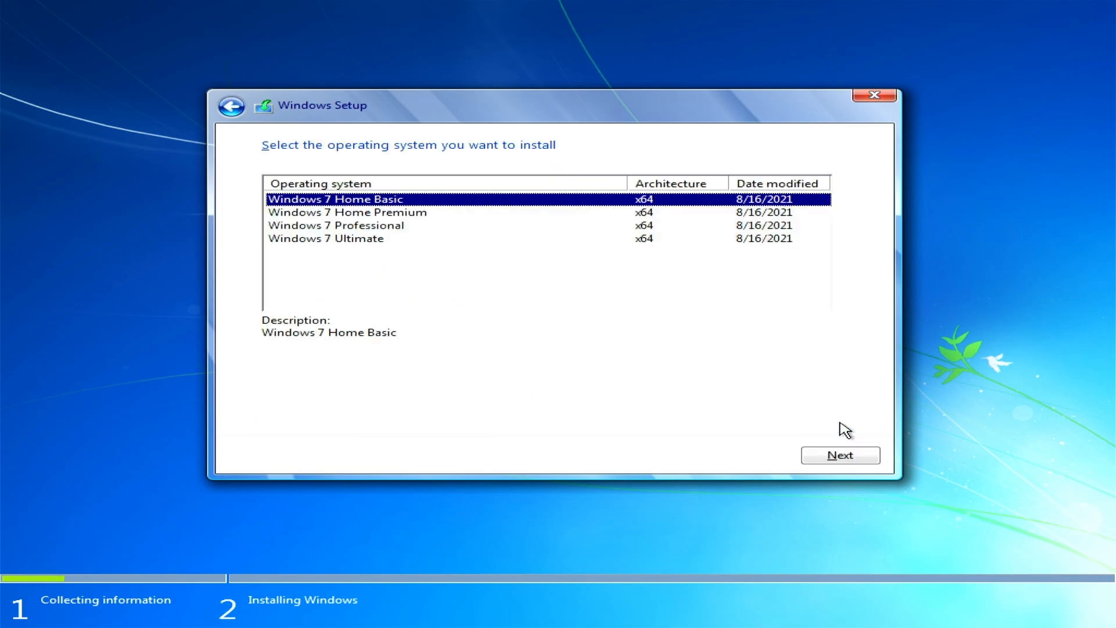
pyautogui.moveTo(423, 250)
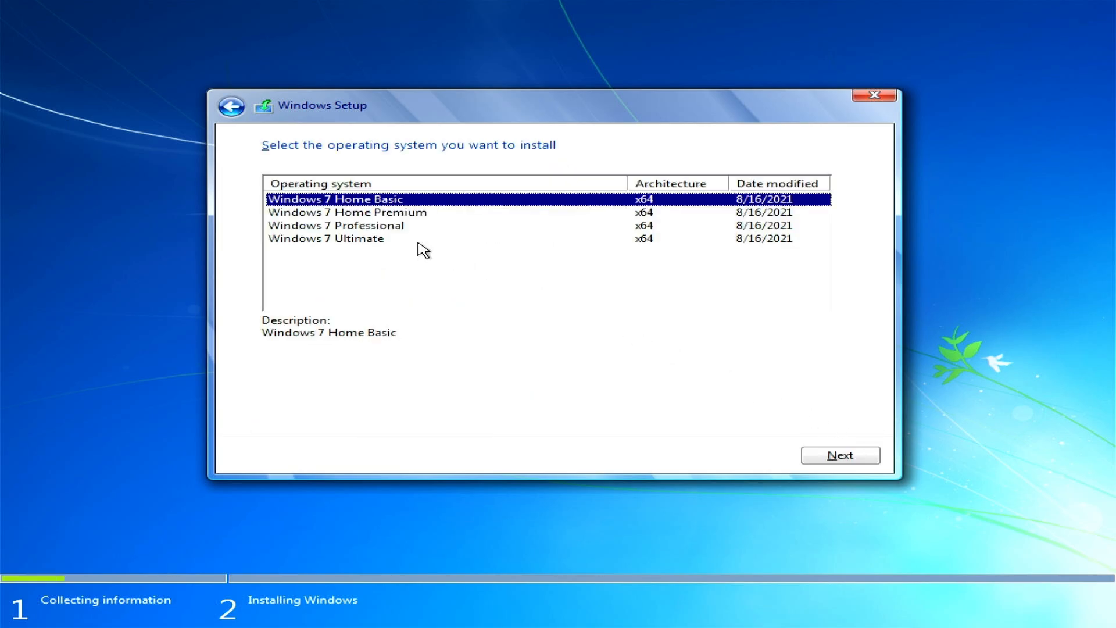
pyautogui.click(325, 238)
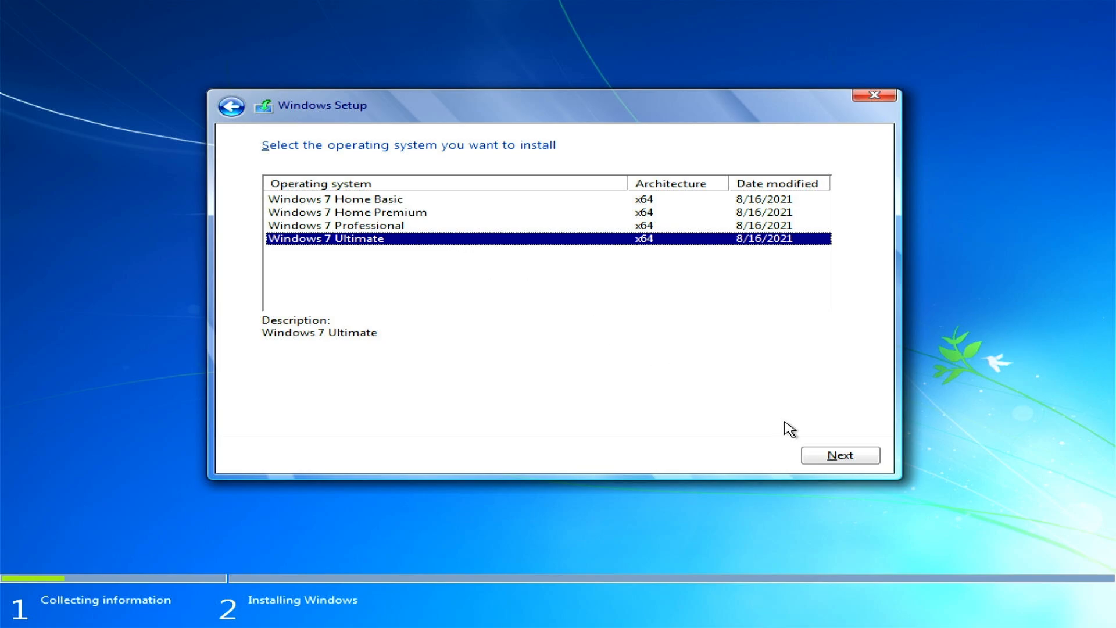
pyautogui.click(840, 455)
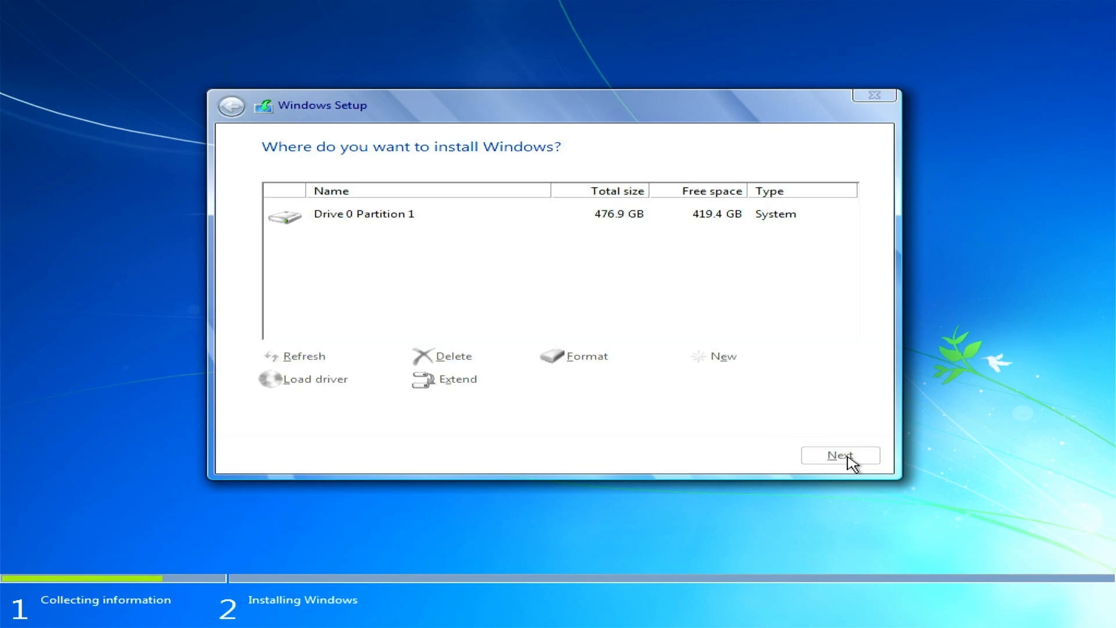
pyautogui.click(840, 454)
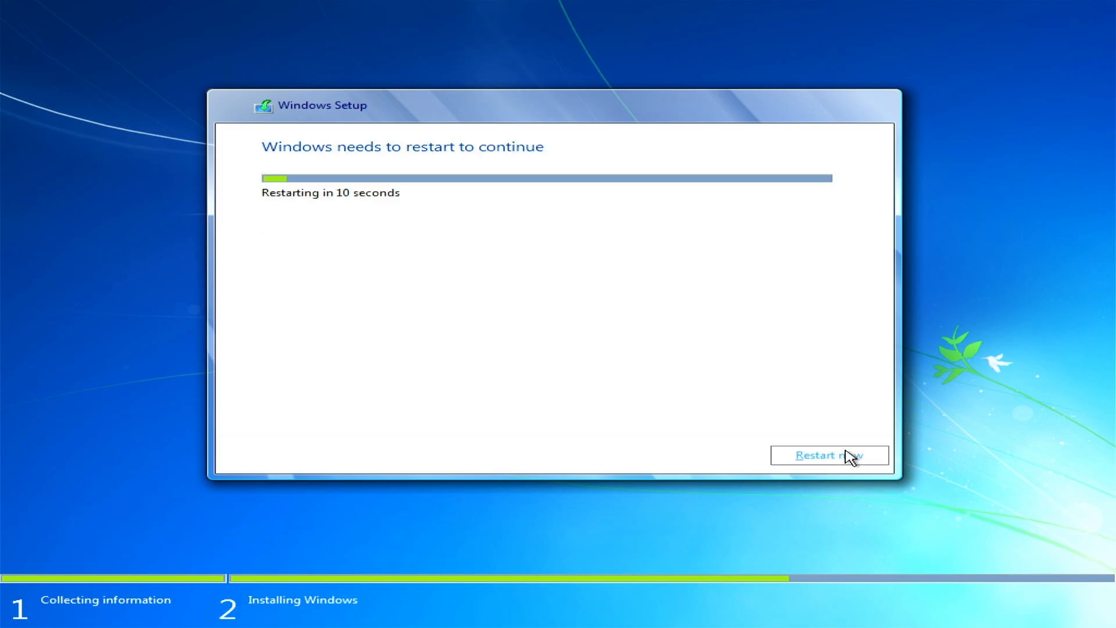
# Restart, confirm the user name, choose Ask me later updates and Work network
pyautogui.click(828, 455)
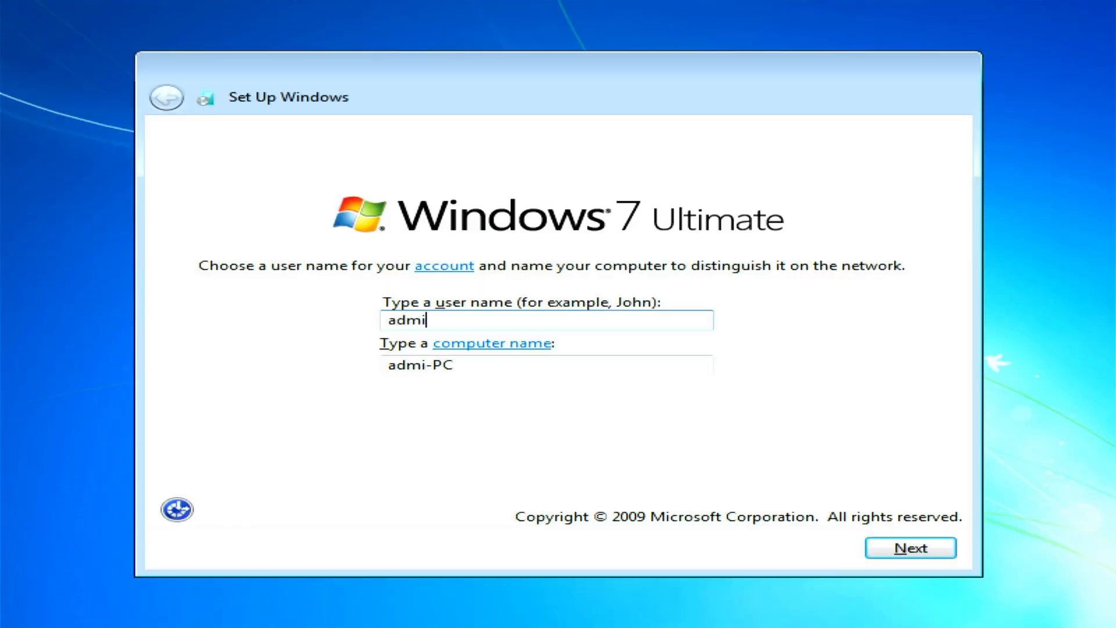
pyautogui.click(910, 548)
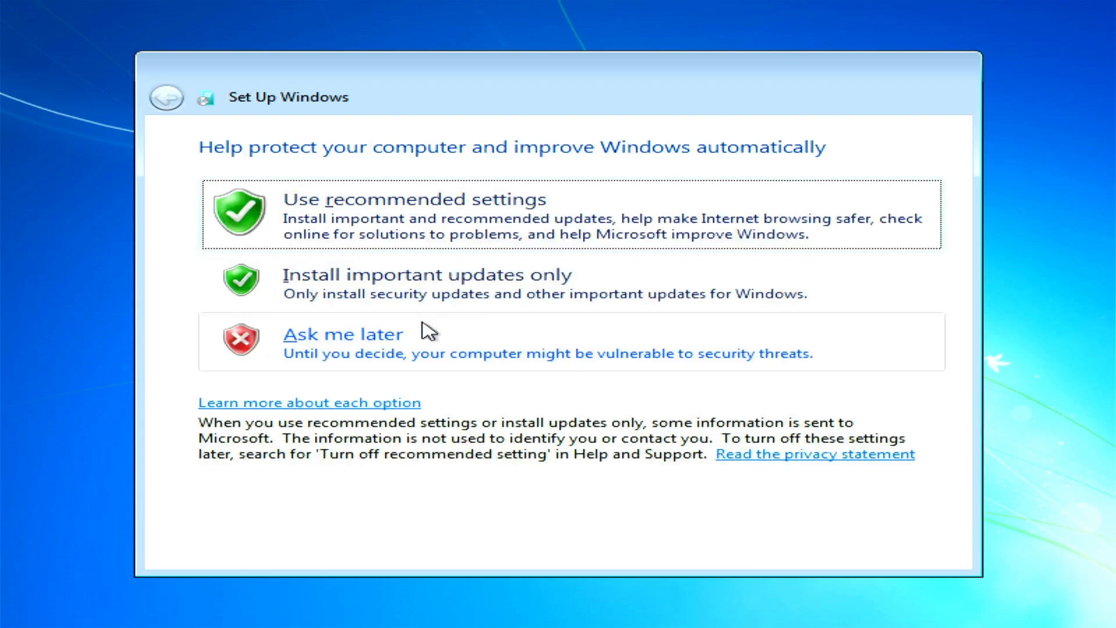
pyautogui.click(413, 214)
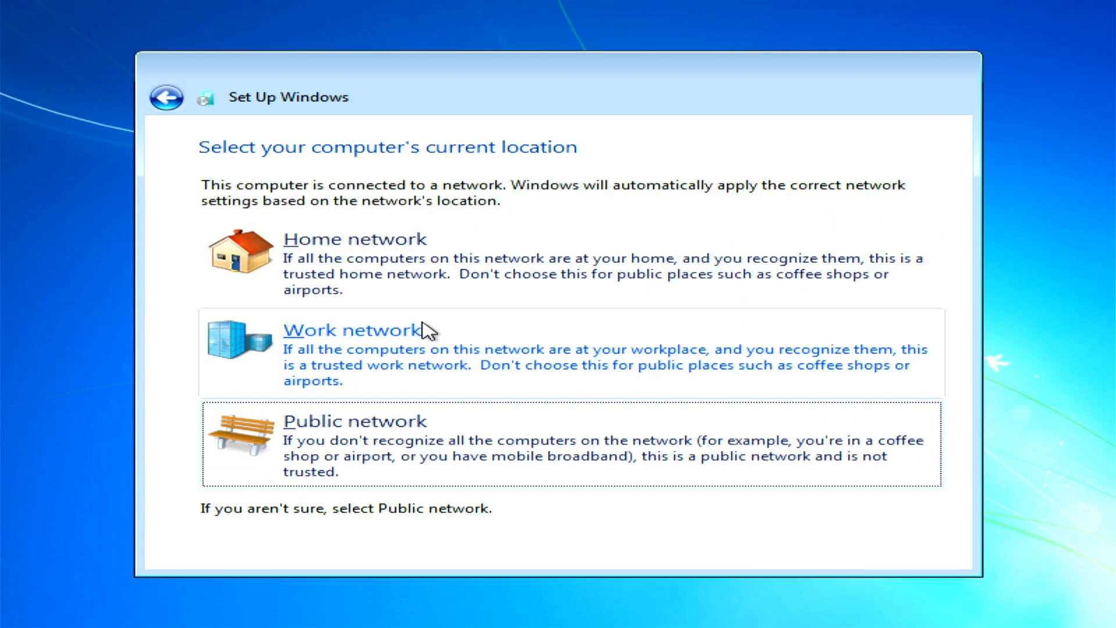
pyautogui.click(354, 329)
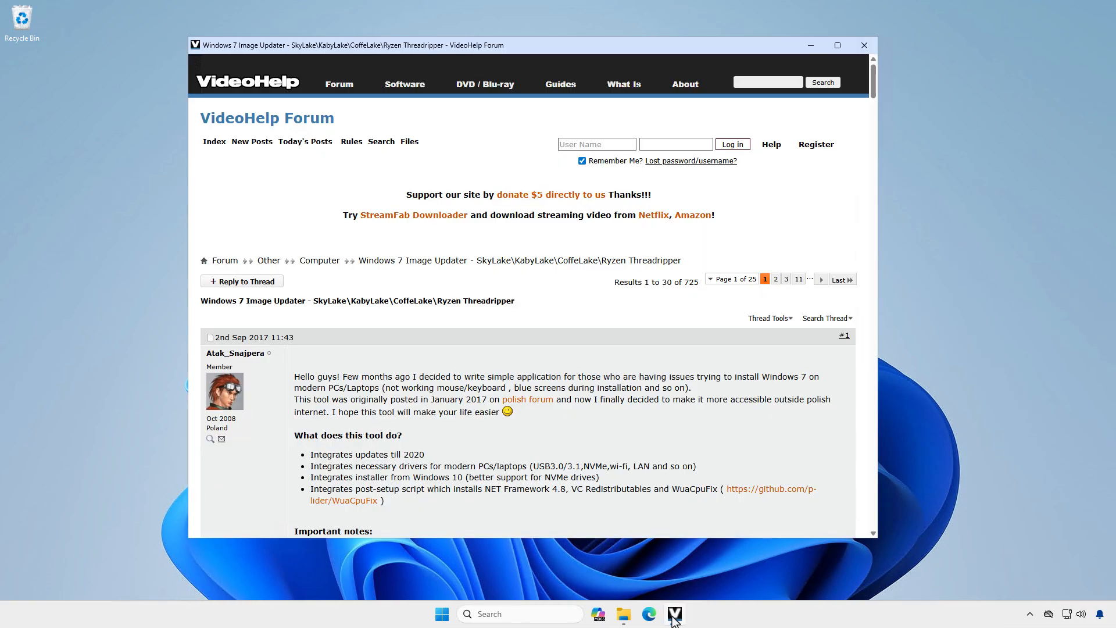
pyautogui.moveTo(783, 450)
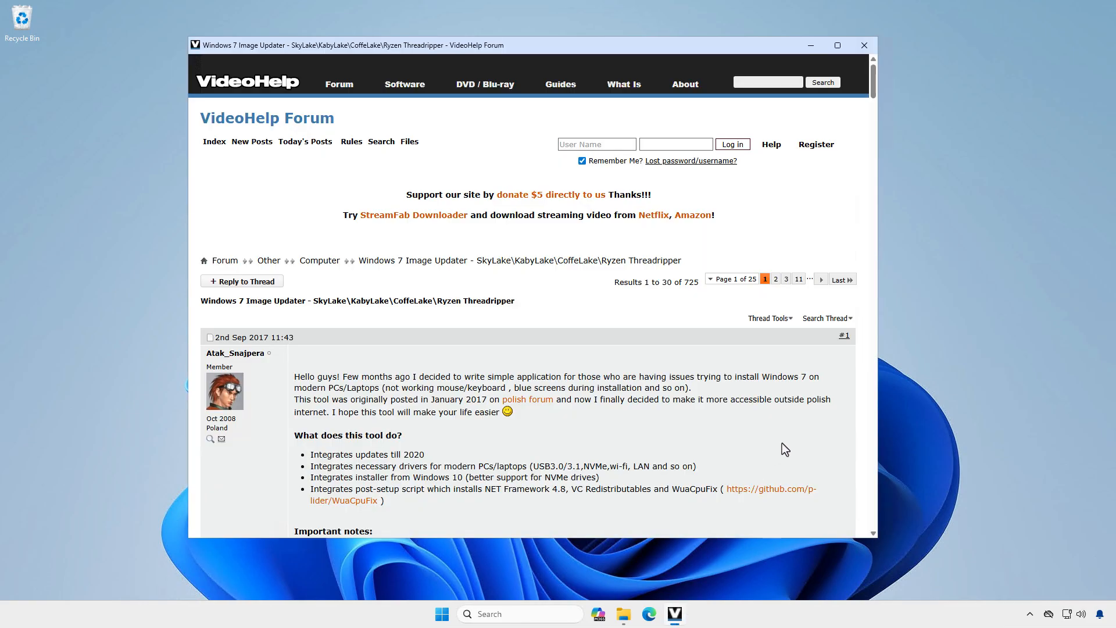
# Scroll the Image Updater forum post to its driver list and DOWNLOAD link, then close the browser
pyautogui.scroll(-3)
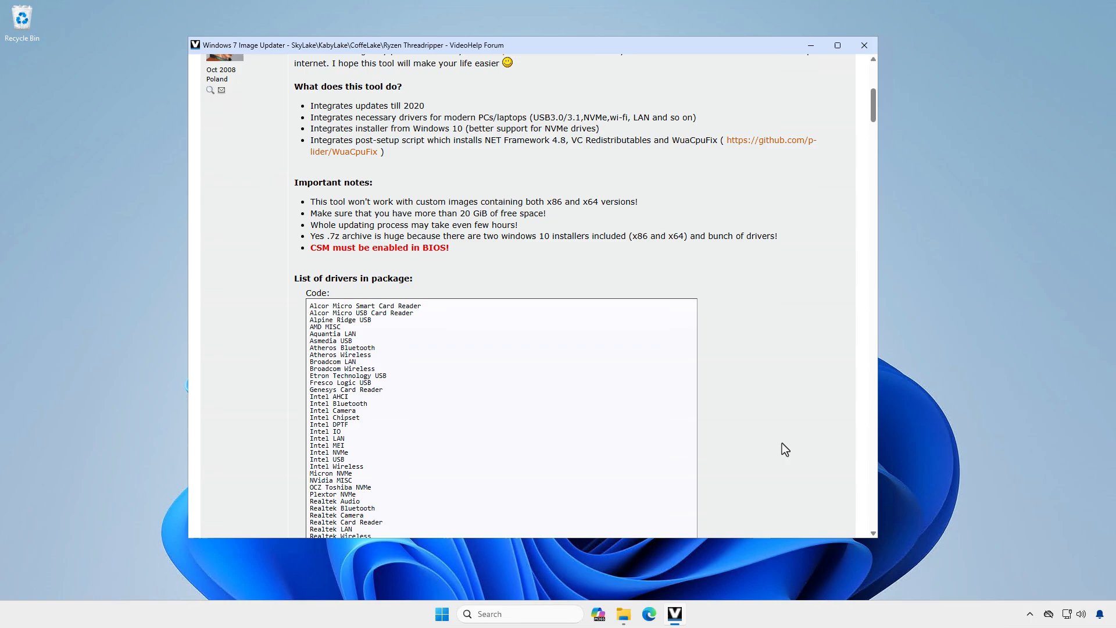
pyautogui.scroll(-3)
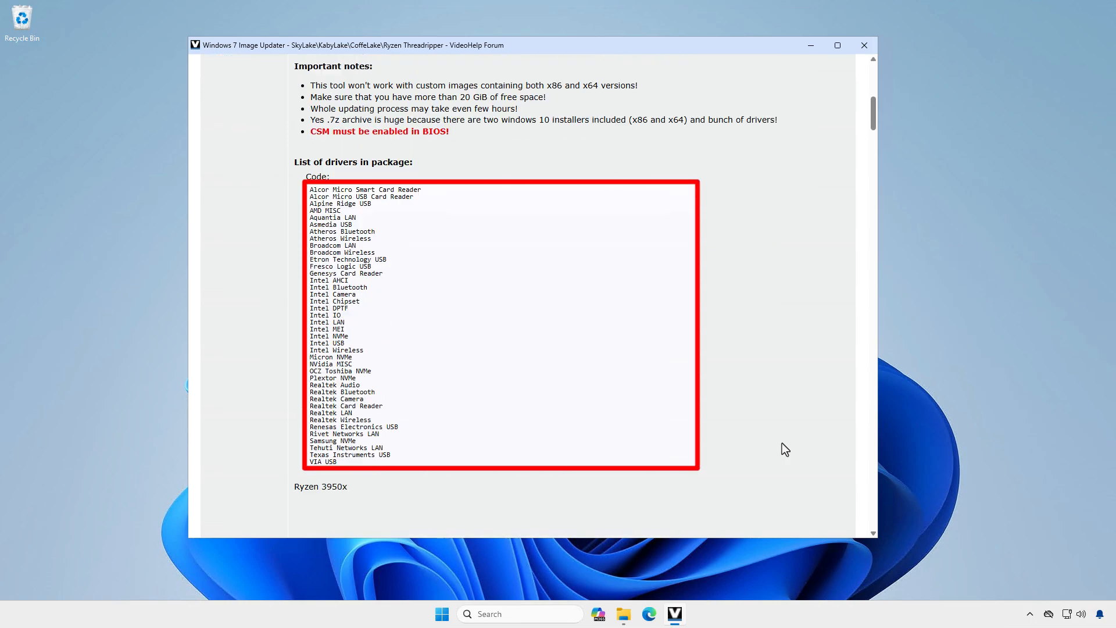
pyautogui.scroll(-3)
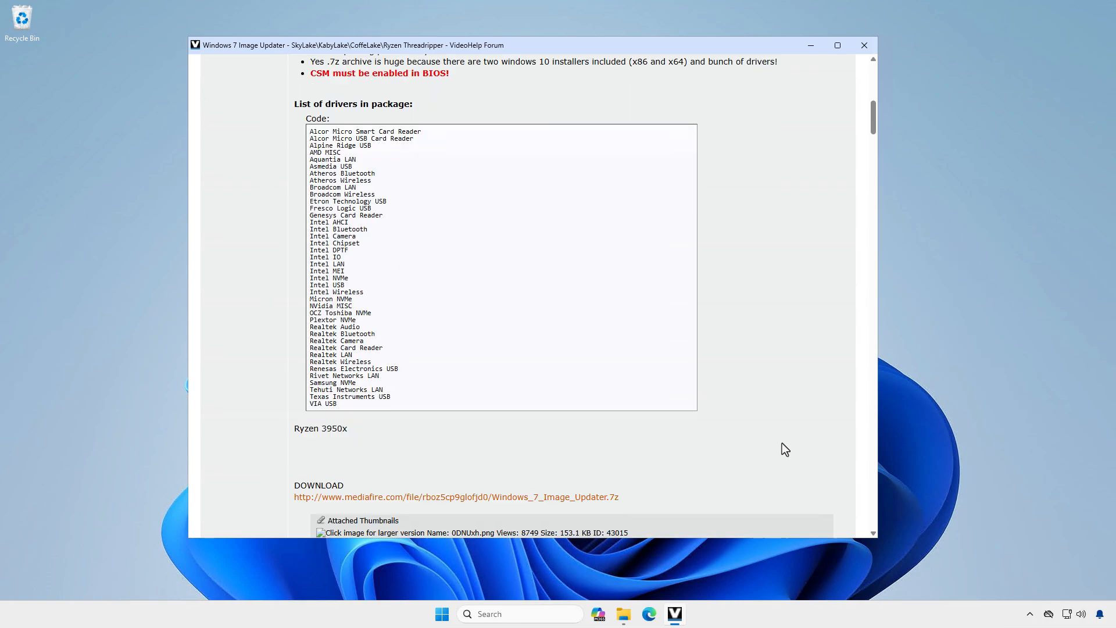
pyautogui.scroll(-3)
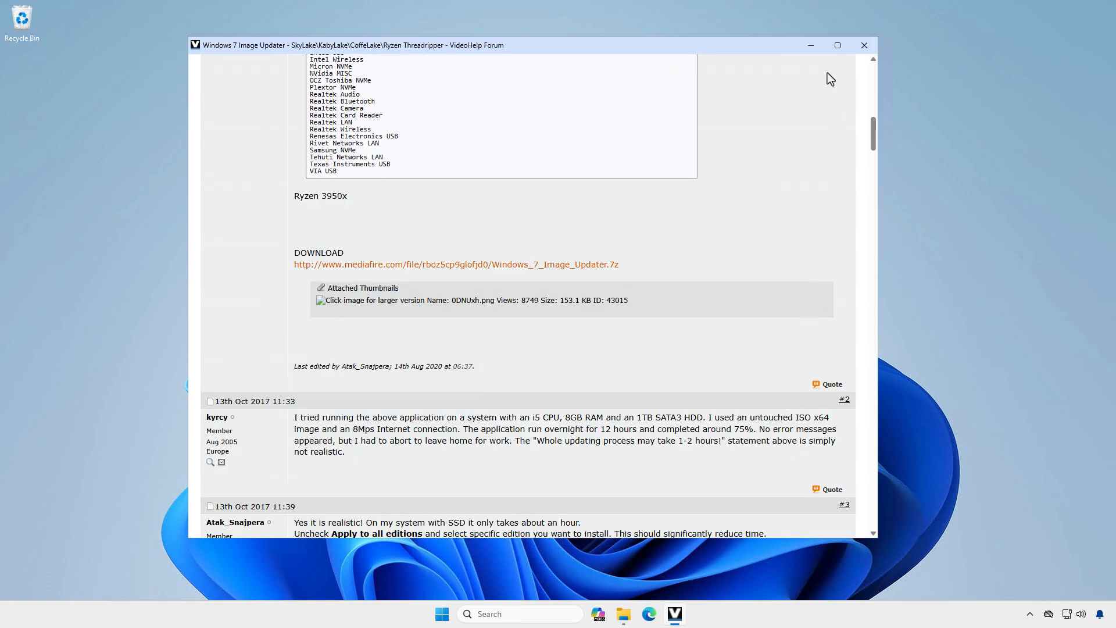
pyautogui.click(864, 45)
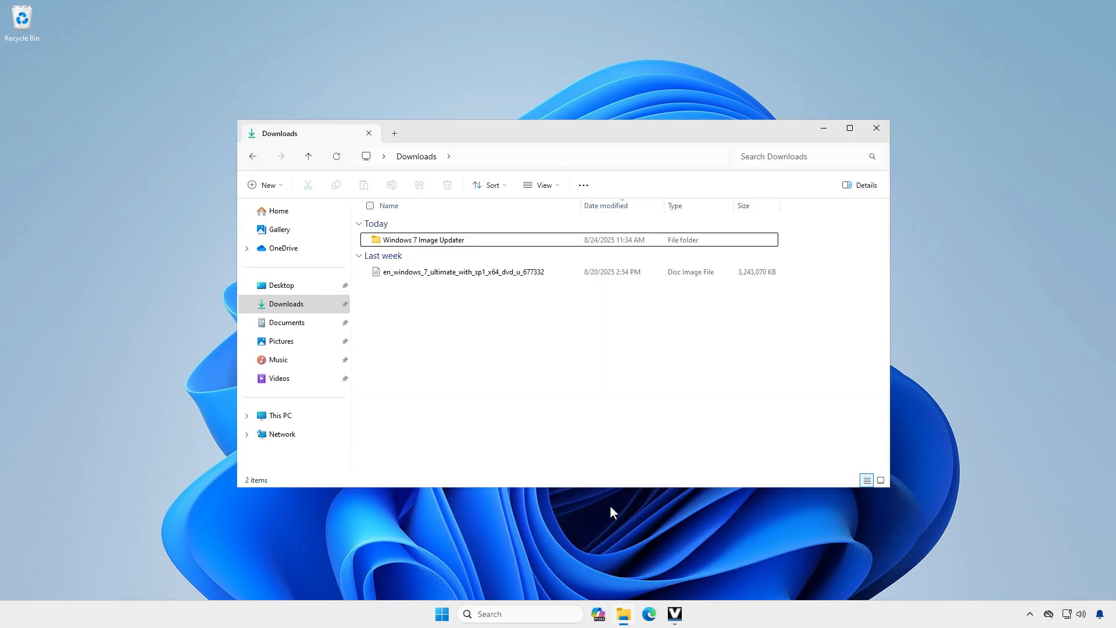
# Launch Windows 7 Image Updater and set the Windows 7 Ultimate SP1 ISO as source
pyautogui.doubleClick(424, 239)
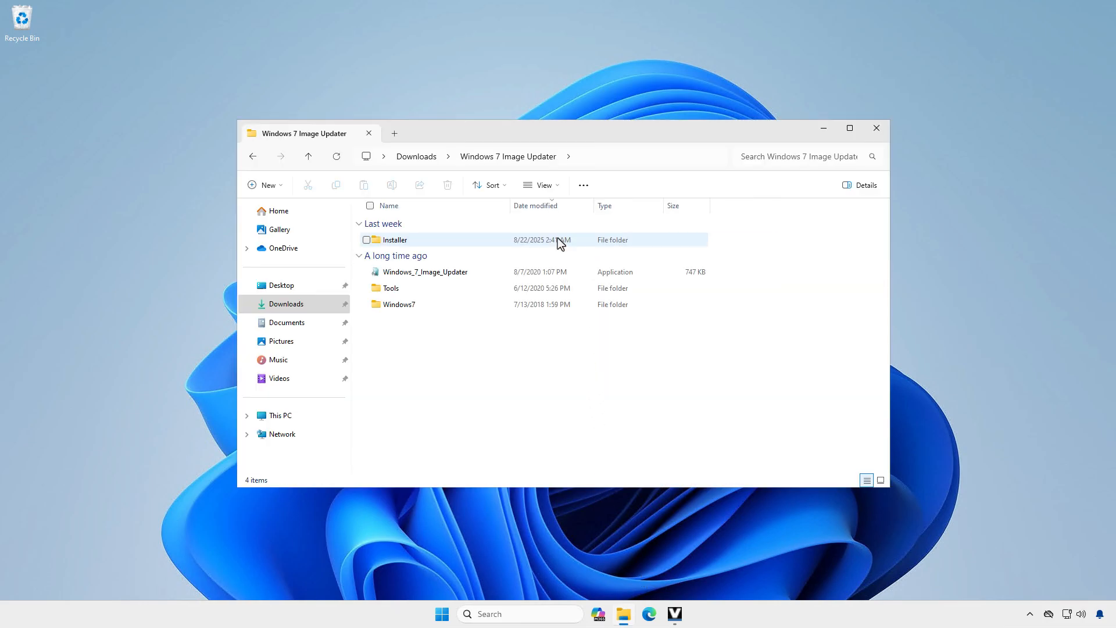
pyautogui.doubleClick(425, 271)
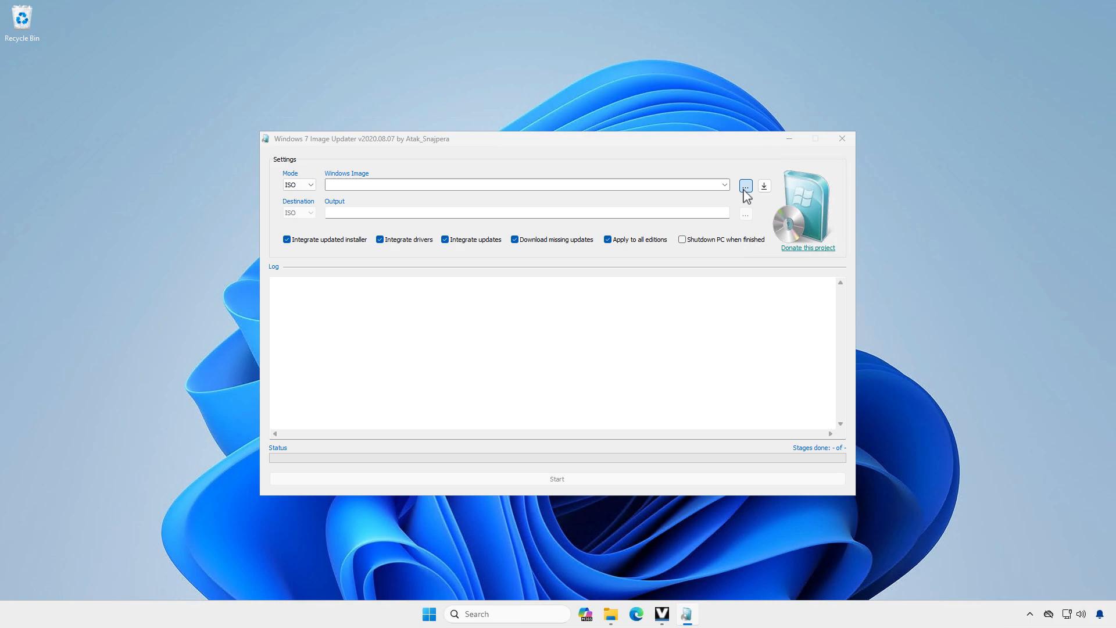
pyautogui.click(745, 186)
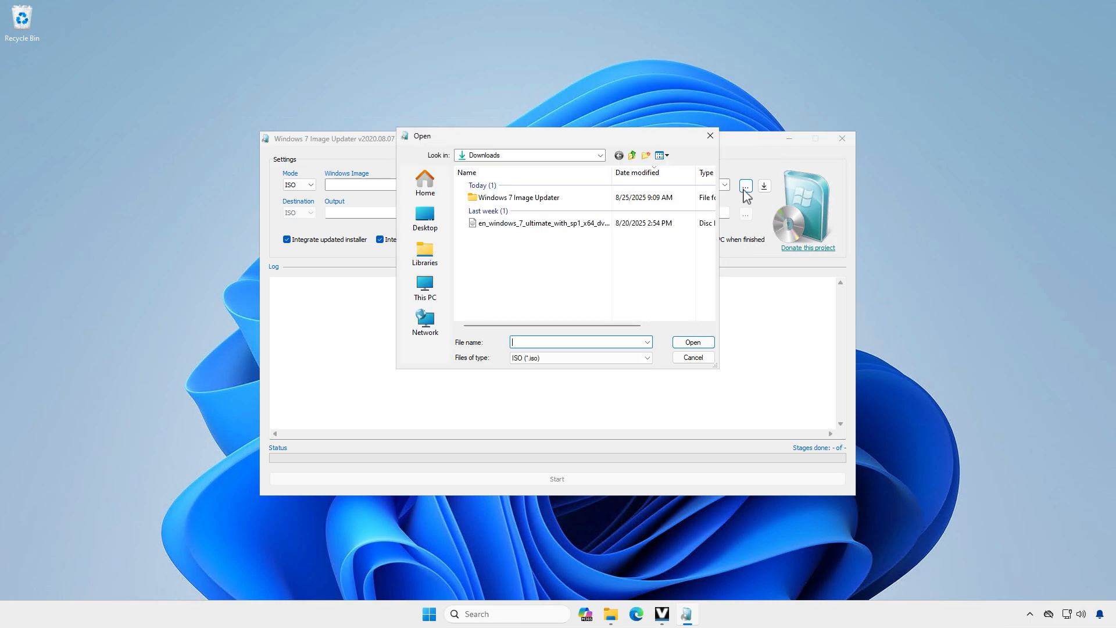
pyautogui.click(541, 223)
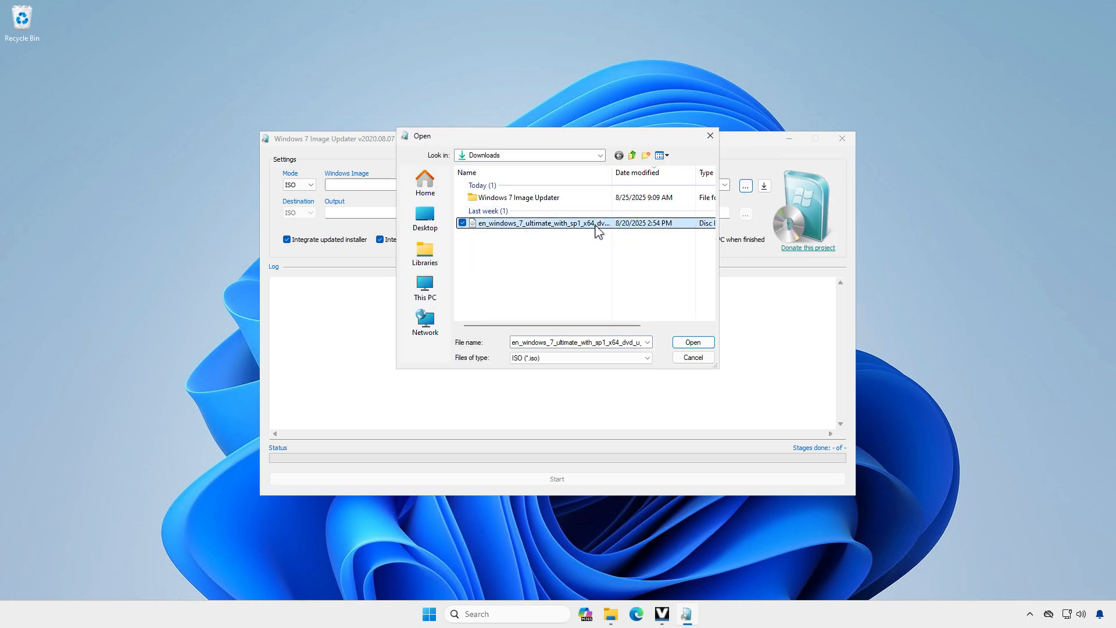
pyautogui.click(691, 343)
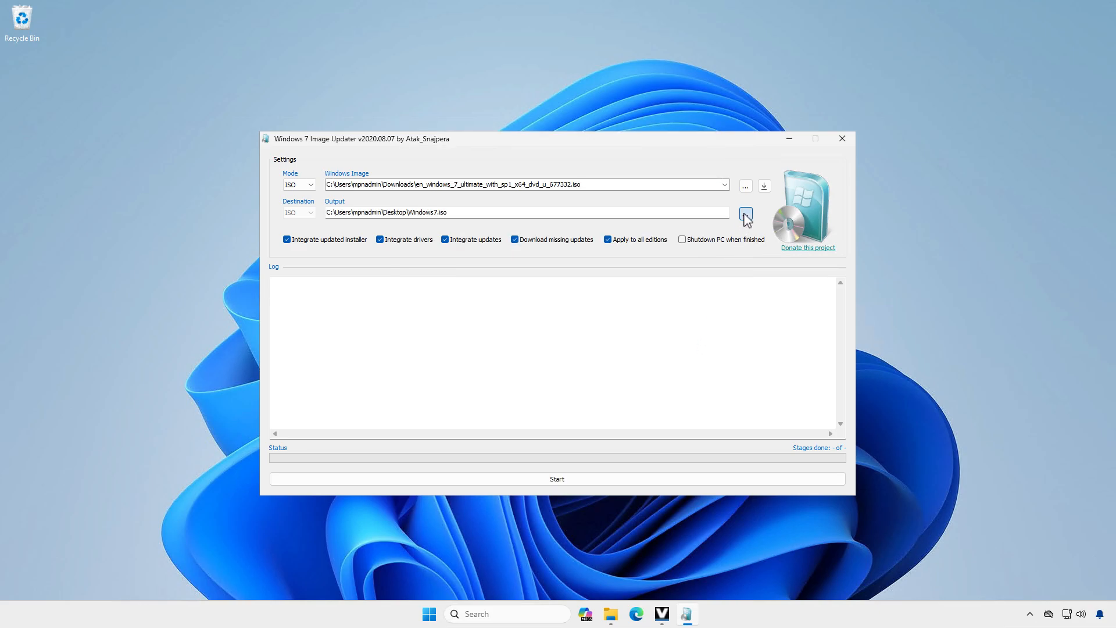
# Set the output image to Windows7.iso saved in Downloads
pyautogui.click(745, 213)
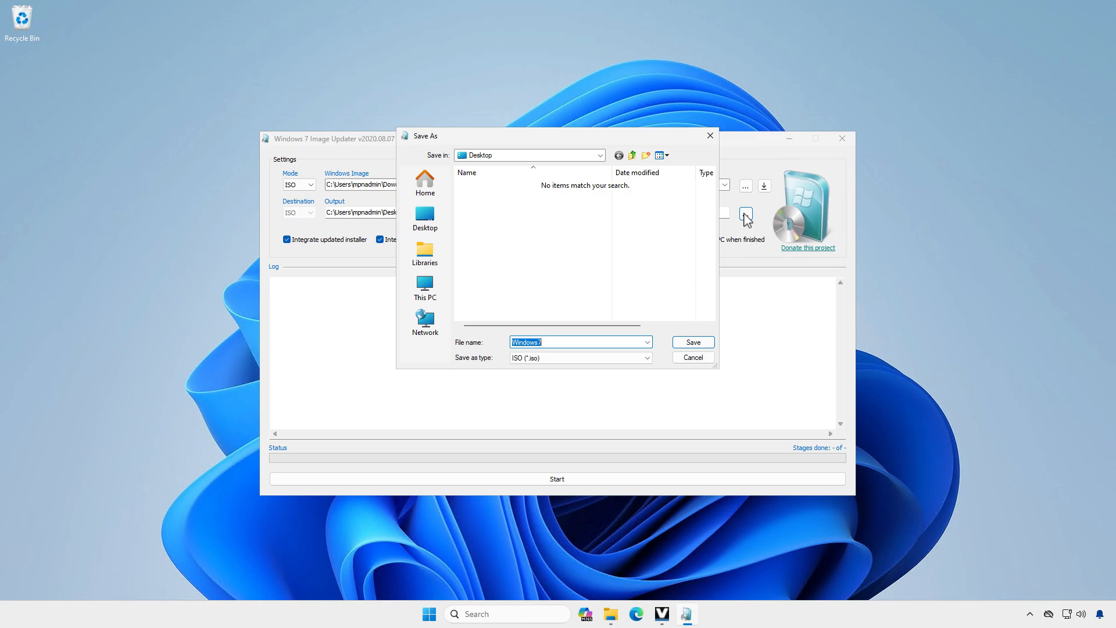
pyautogui.click(599, 155)
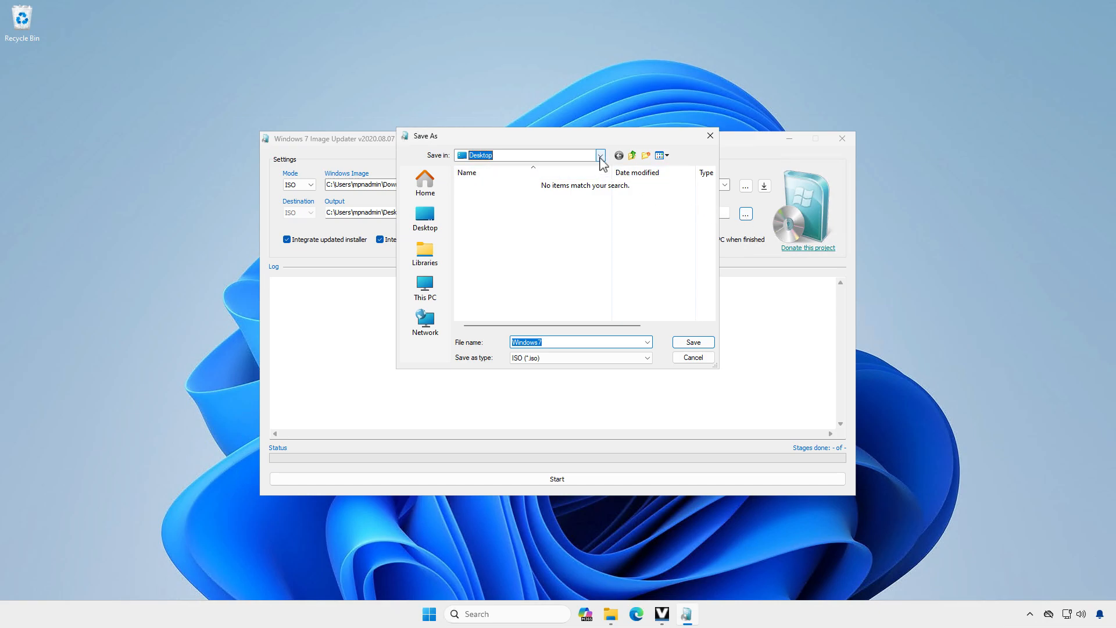
pyautogui.click(600, 155)
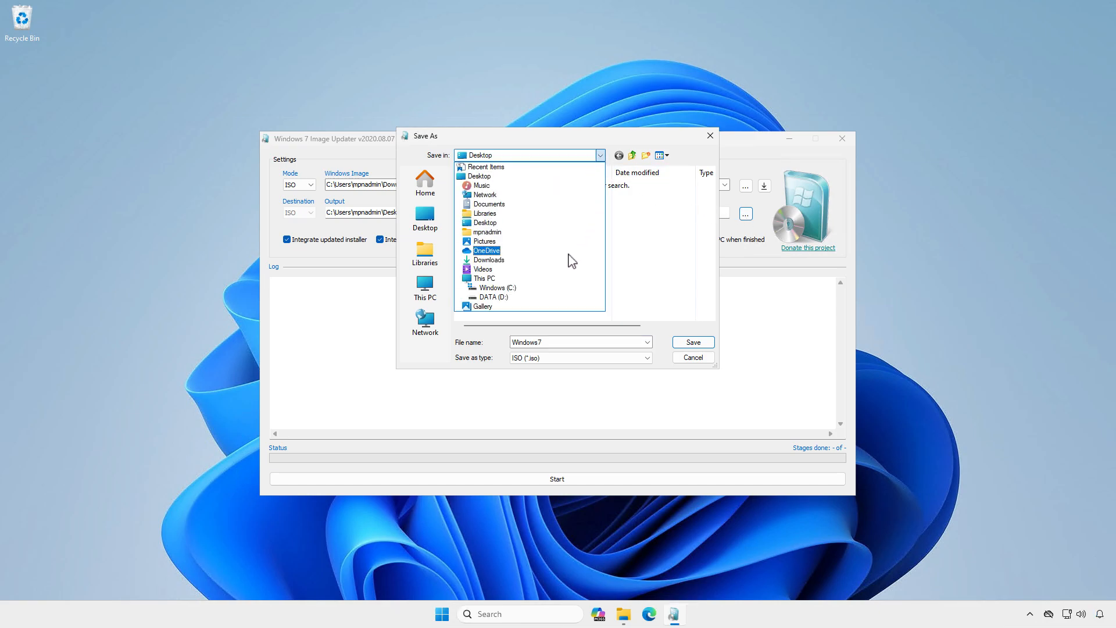
pyautogui.click(489, 260)
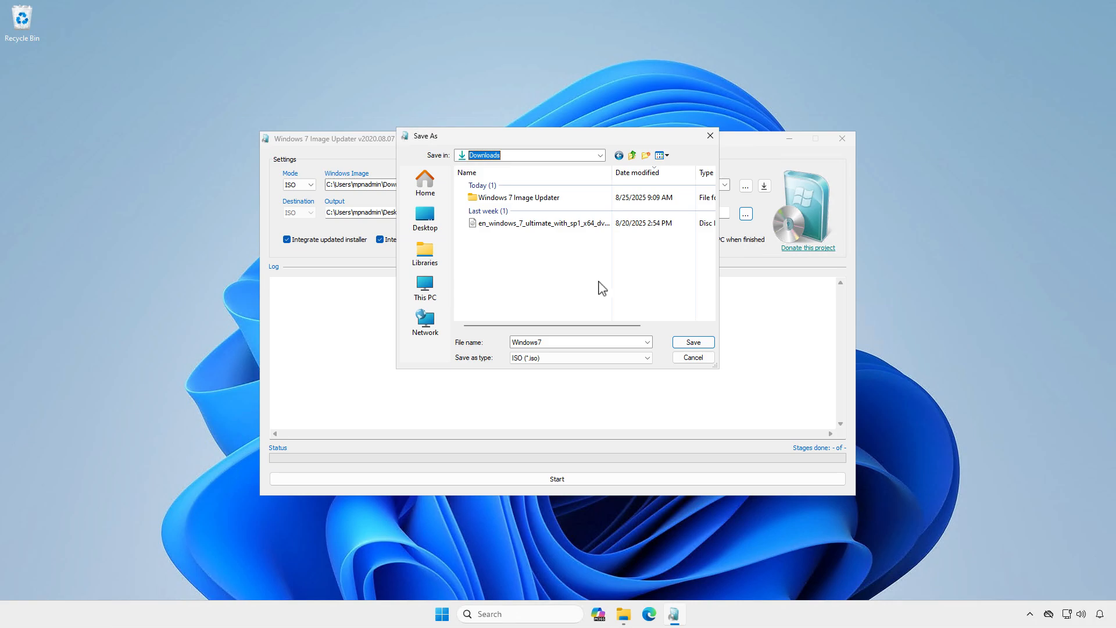
pyautogui.click(691, 342)
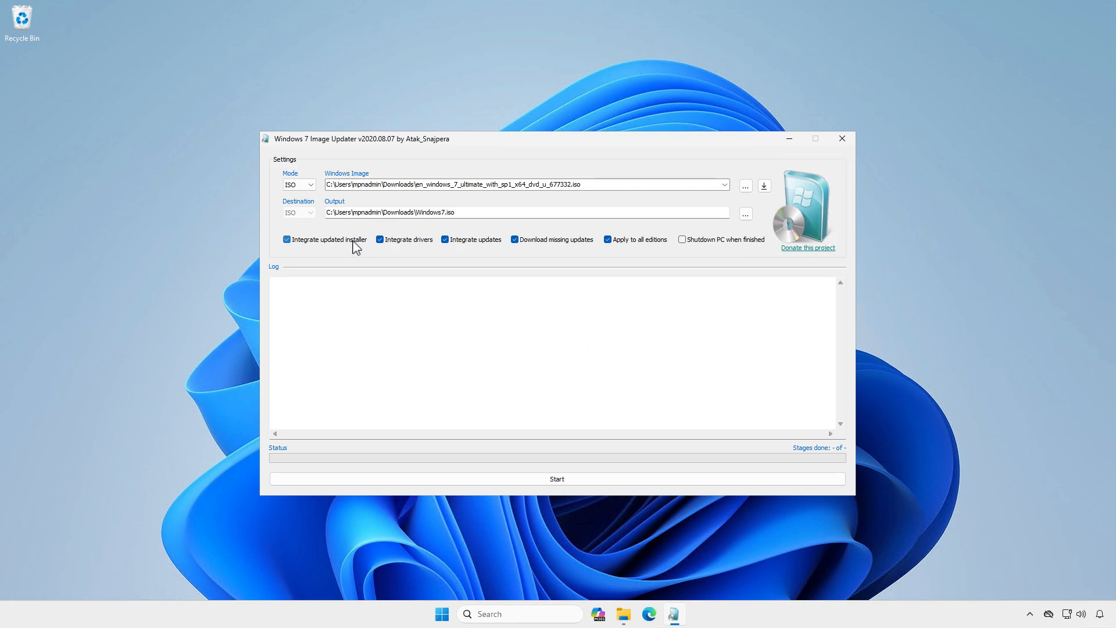
# Disable updated-installer integration and apply-to-all-editions, then build the image keeping only Ultimate
pyautogui.click(287, 239)
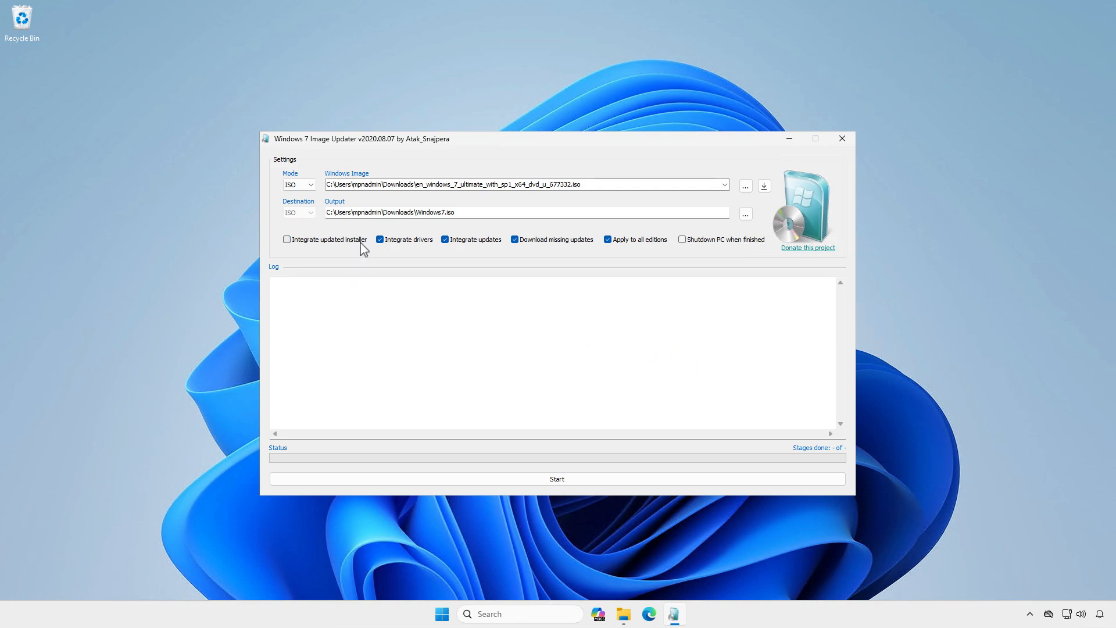
pyautogui.click(607, 238)
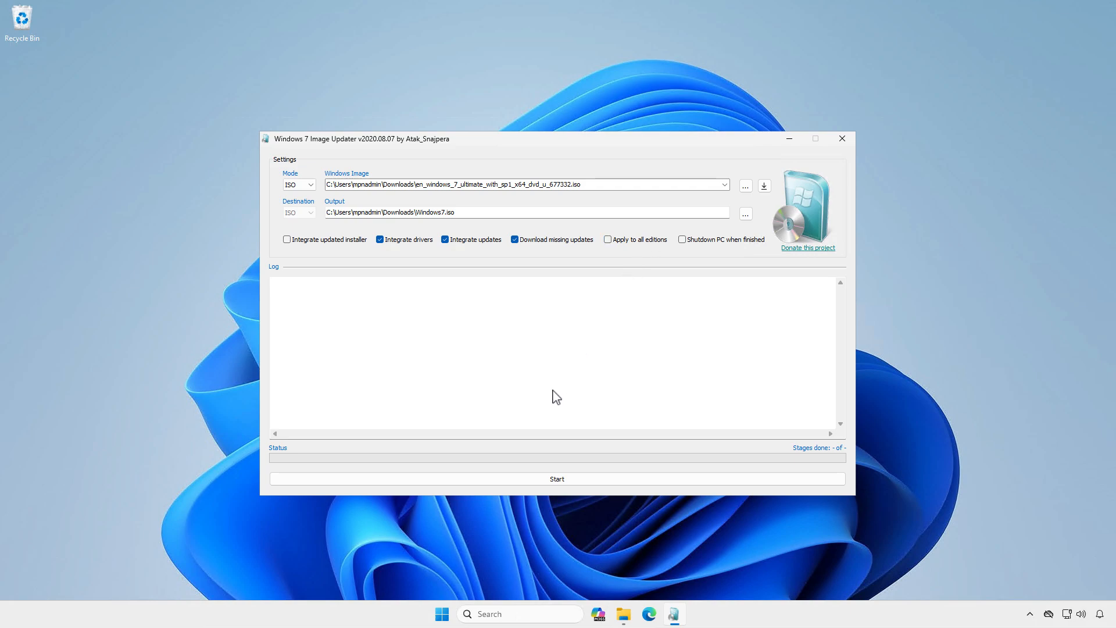
pyautogui.click(557, 478)
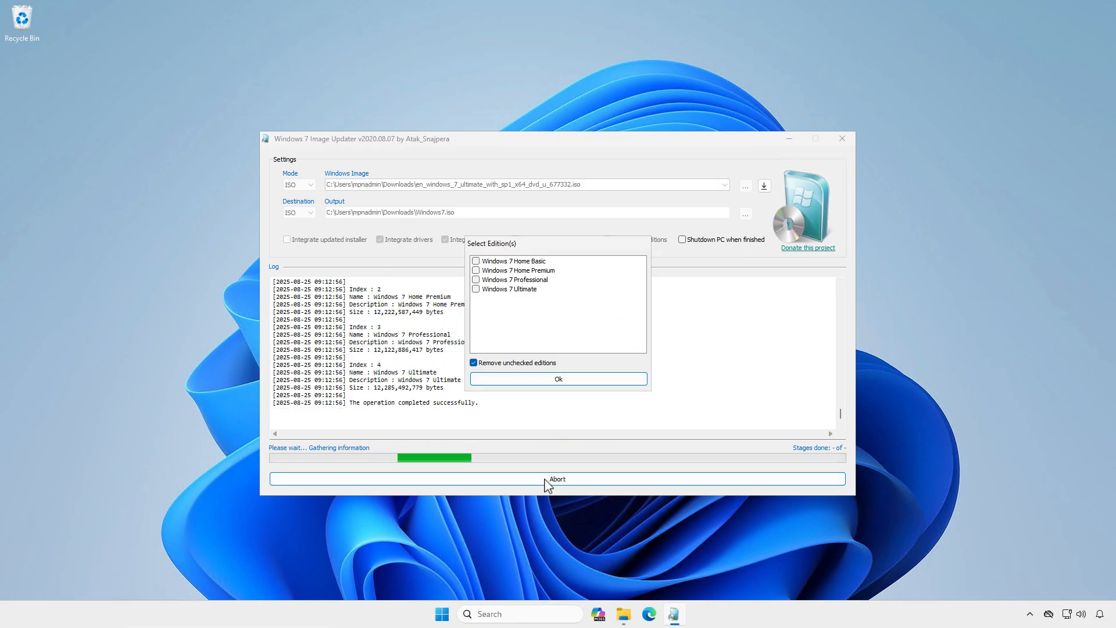
pyautogui.click(510, 289)
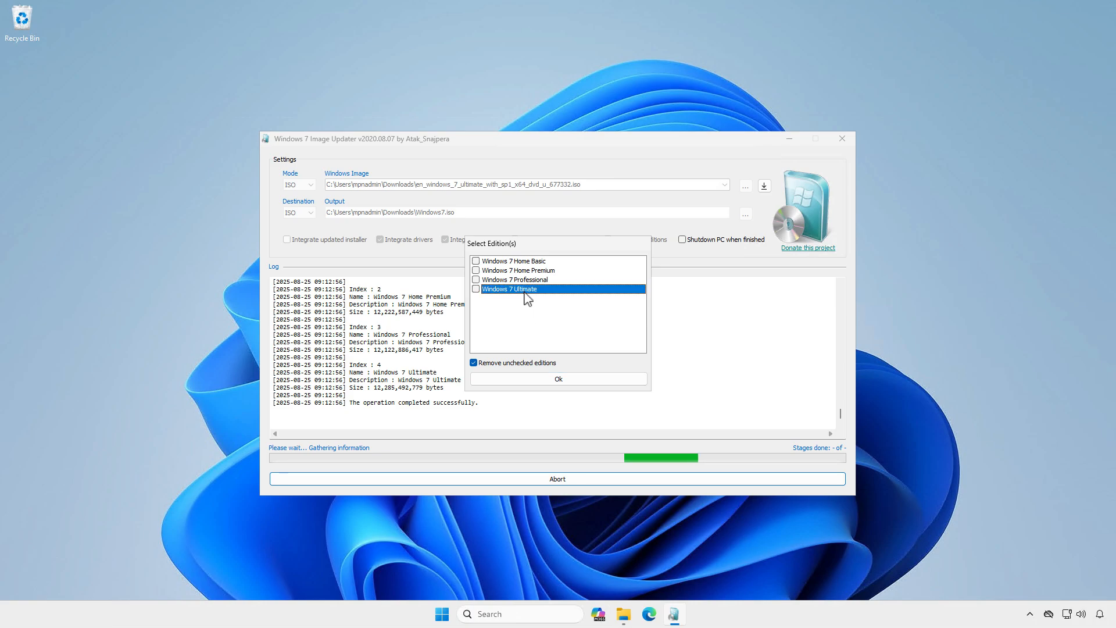
pyautogui.click(476, 289)
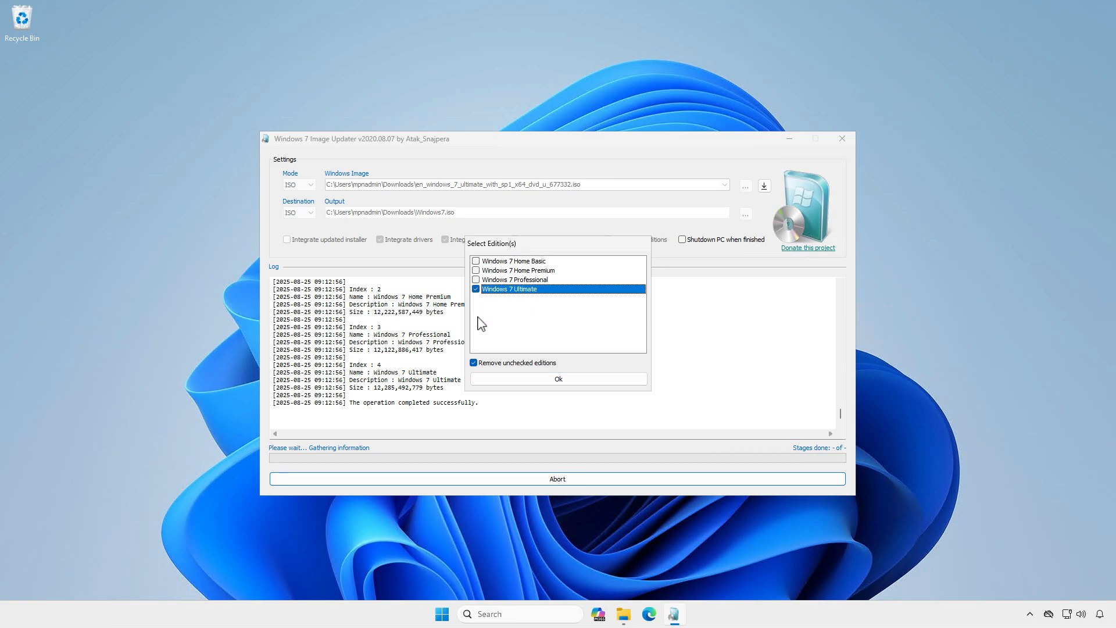
pyautogui.click(473, 363)
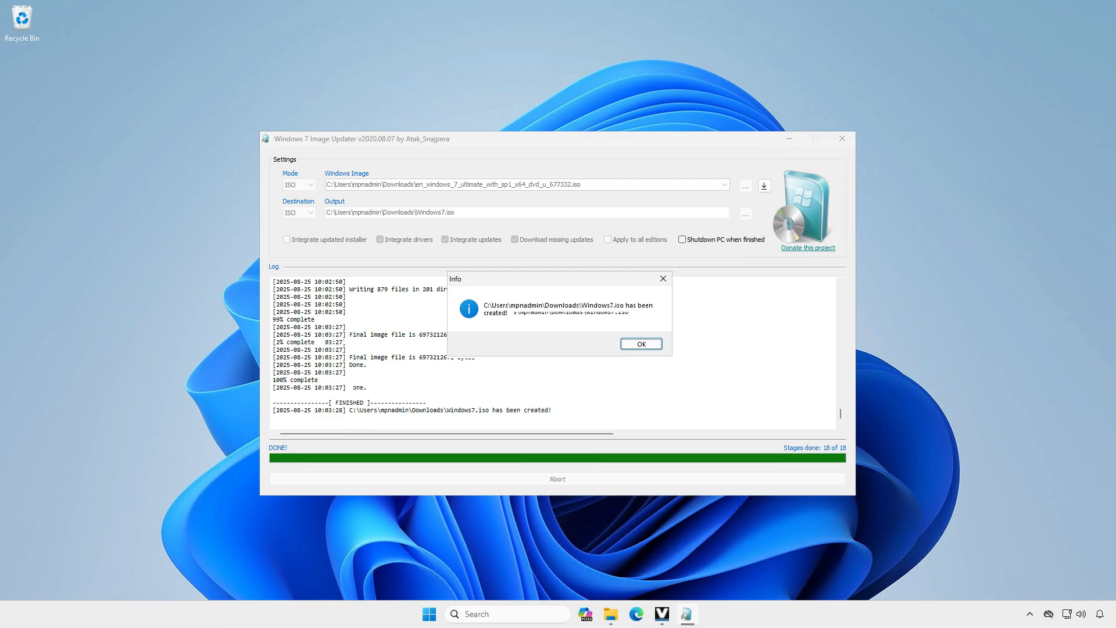
# Dismiss the Windows7.iso creation notice, close Image Updater, and launch rufus-4.9 from Downloads
pyautogui.click(640, 343)
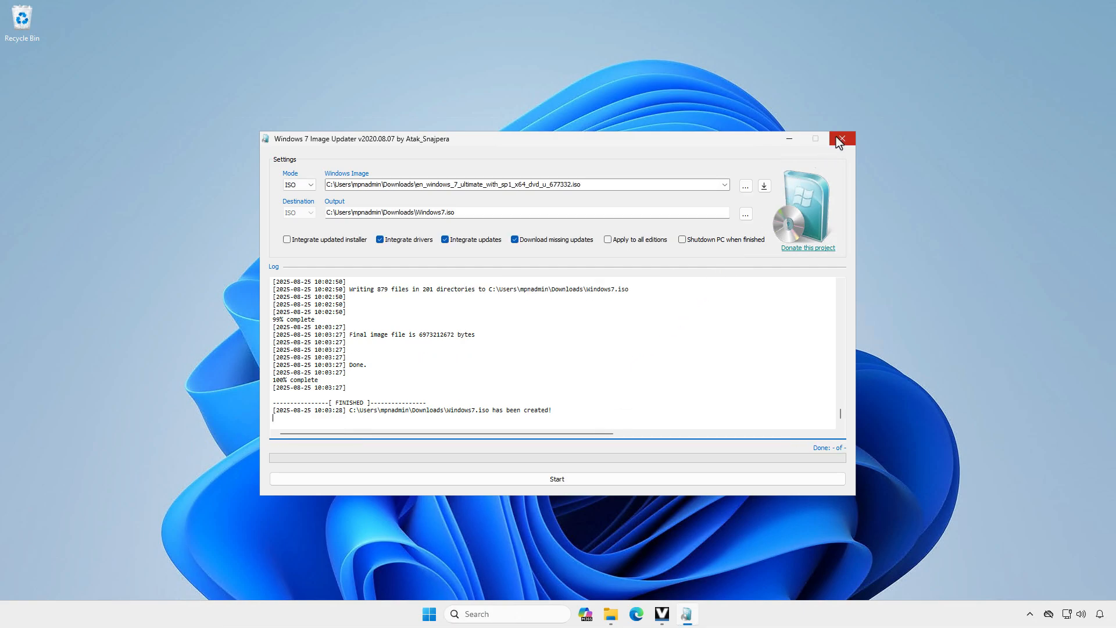
pyautogui.click(843, 139)
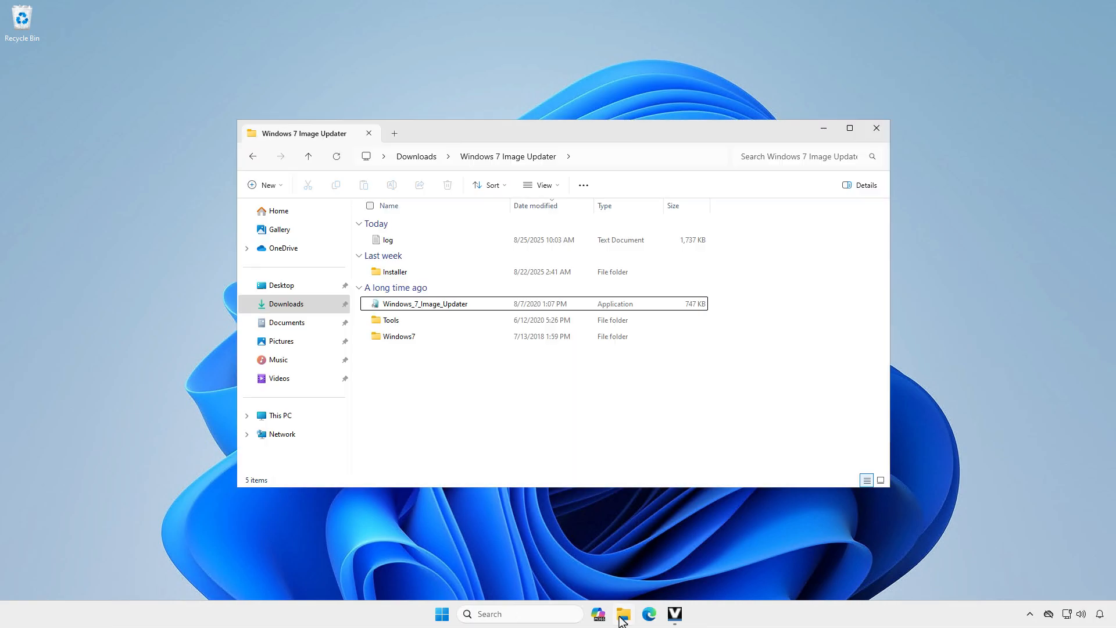
pyautogui.moveTo(424, 164)
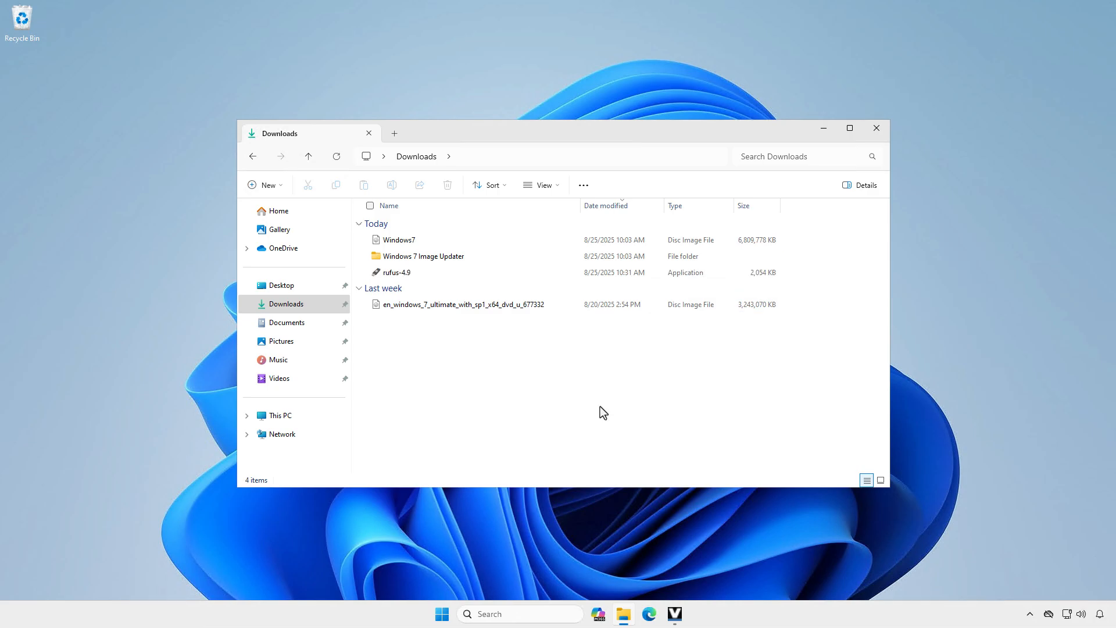
pyautogui.doubleClick(398, 272)
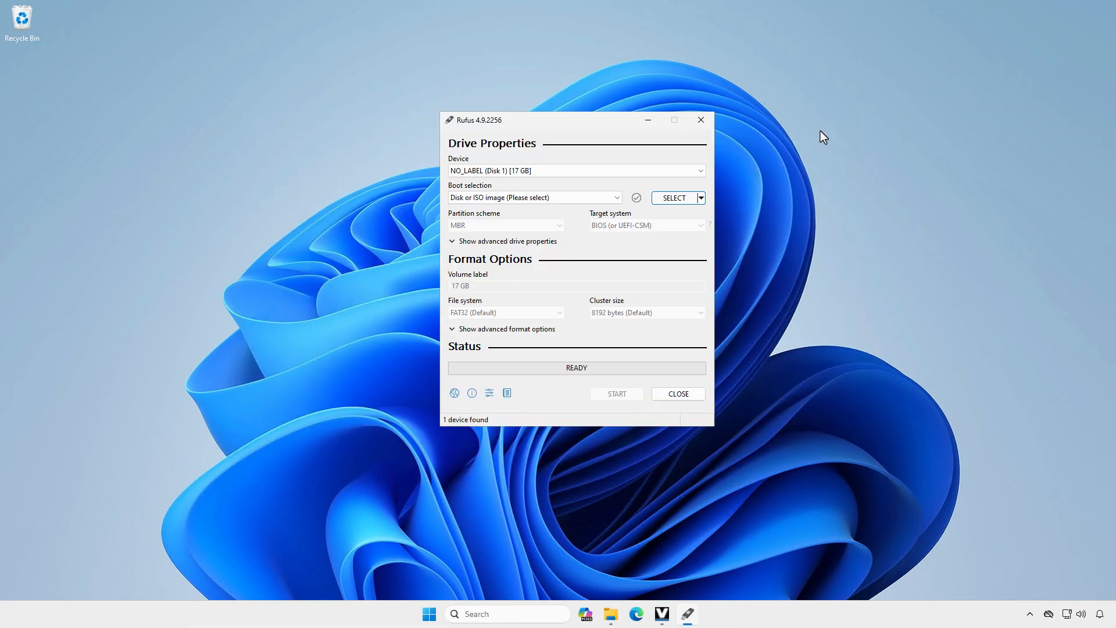
# Load Windows7.iso, set MBR, and start writing to the 17 GB drive, confirming both prompts
pyautogui.click(697, 170)
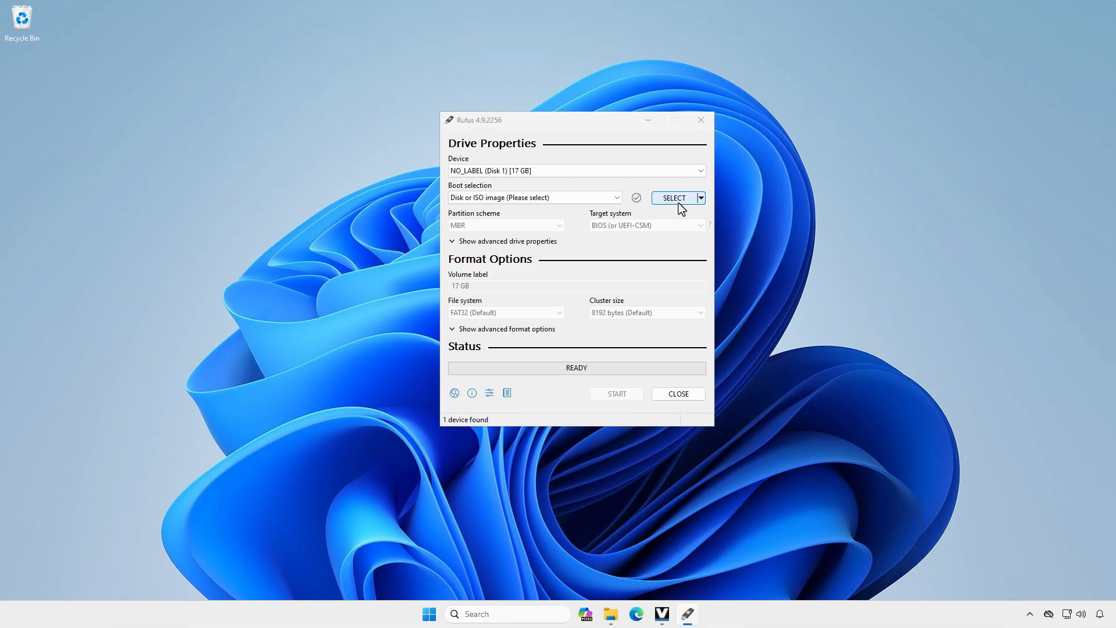
pyautogui.click(673, 197)
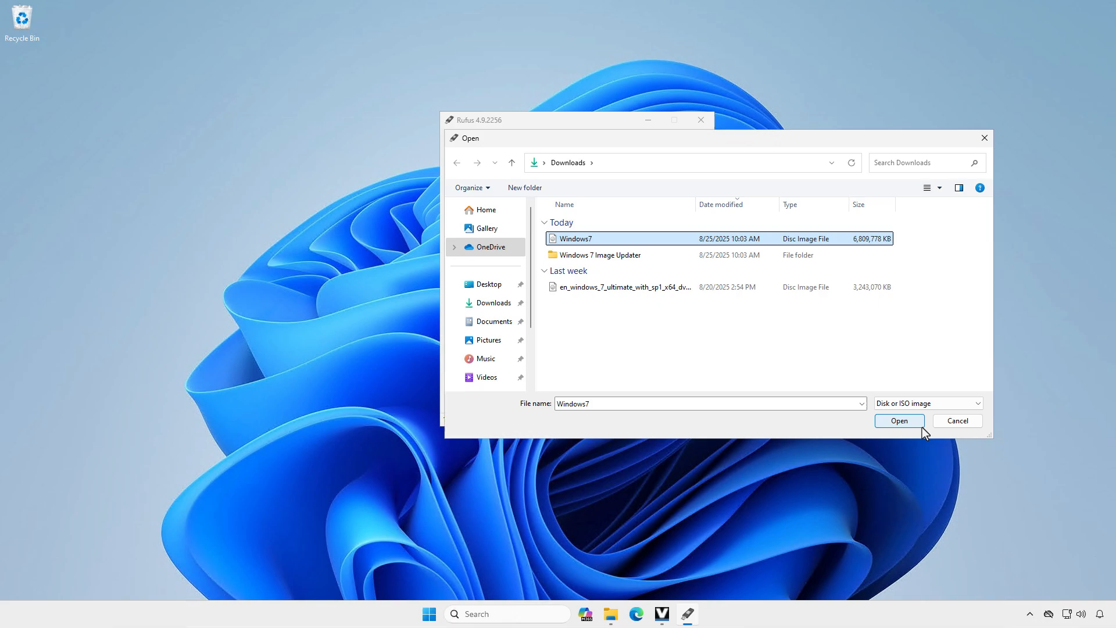
pyautogui.click(898, 421)
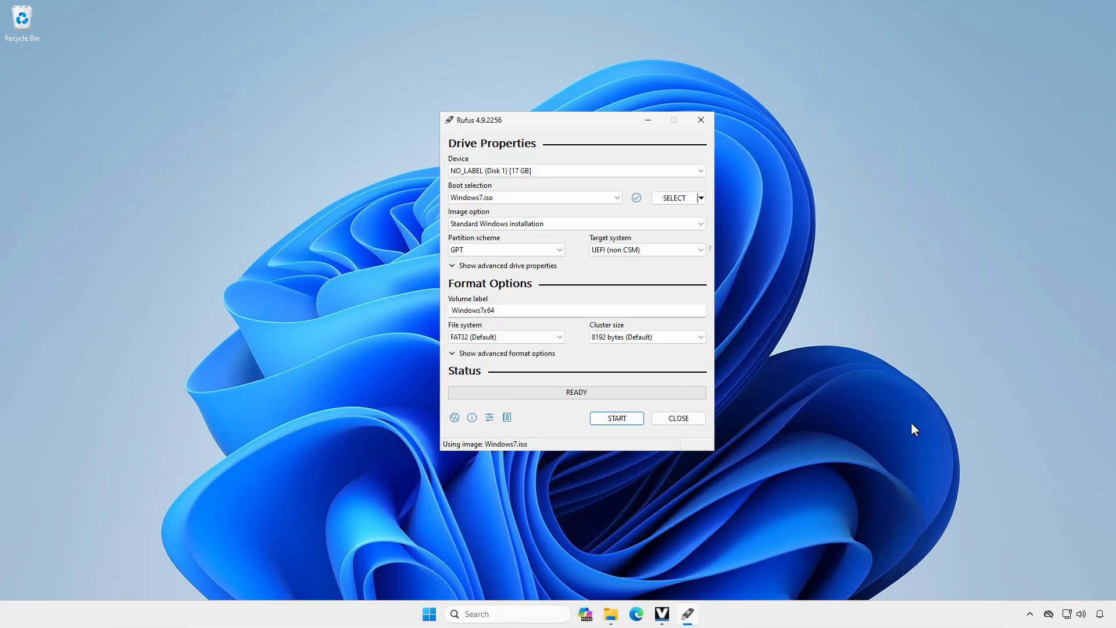
pyautogui.click(505, 249)
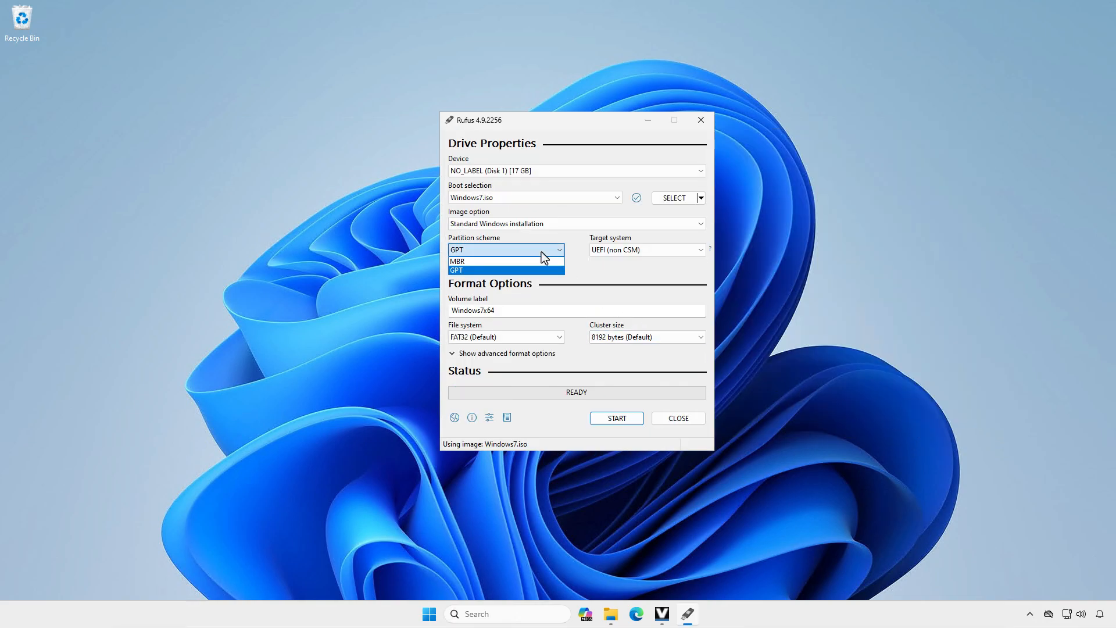
pyautogui.click(457, 260)
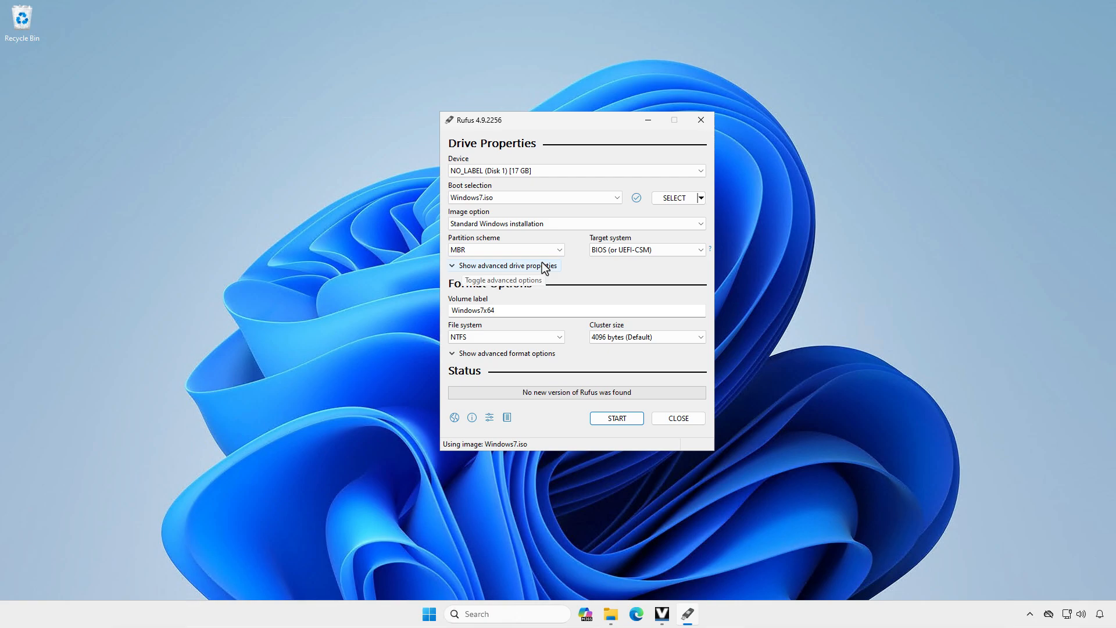
pyautogui.click(616, 418)
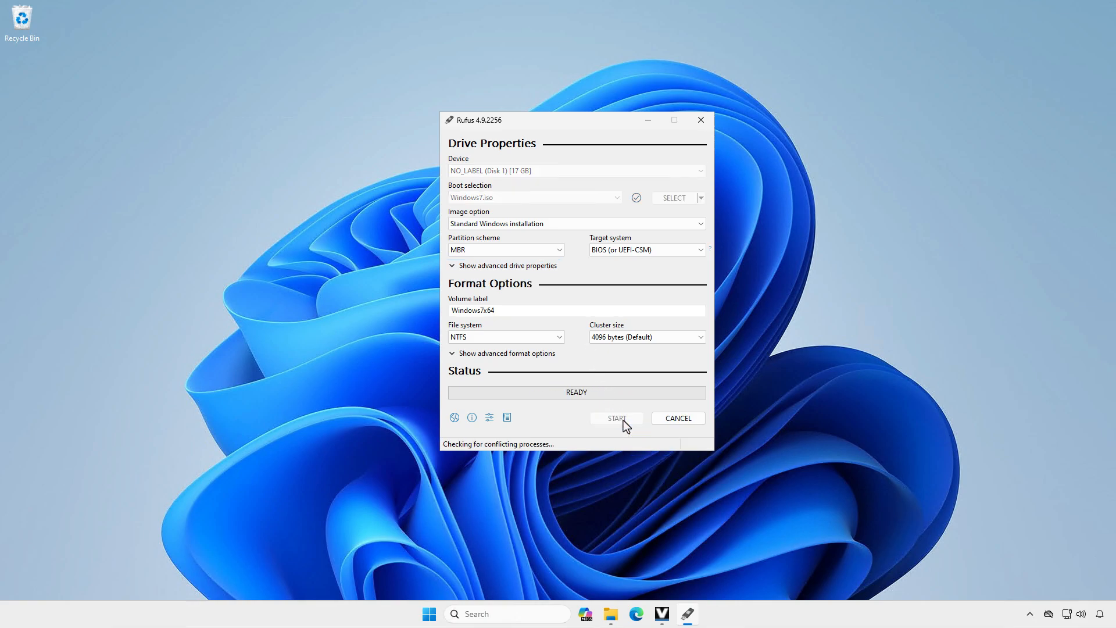
pyautogui.click(616, 418)
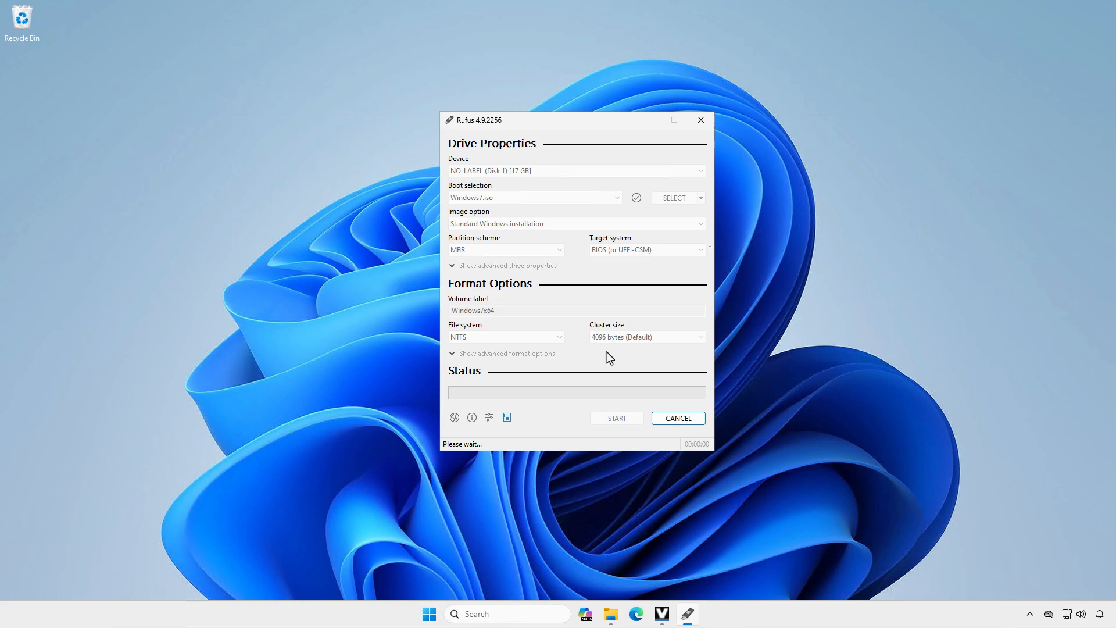
pyautogui.click(615, 418)
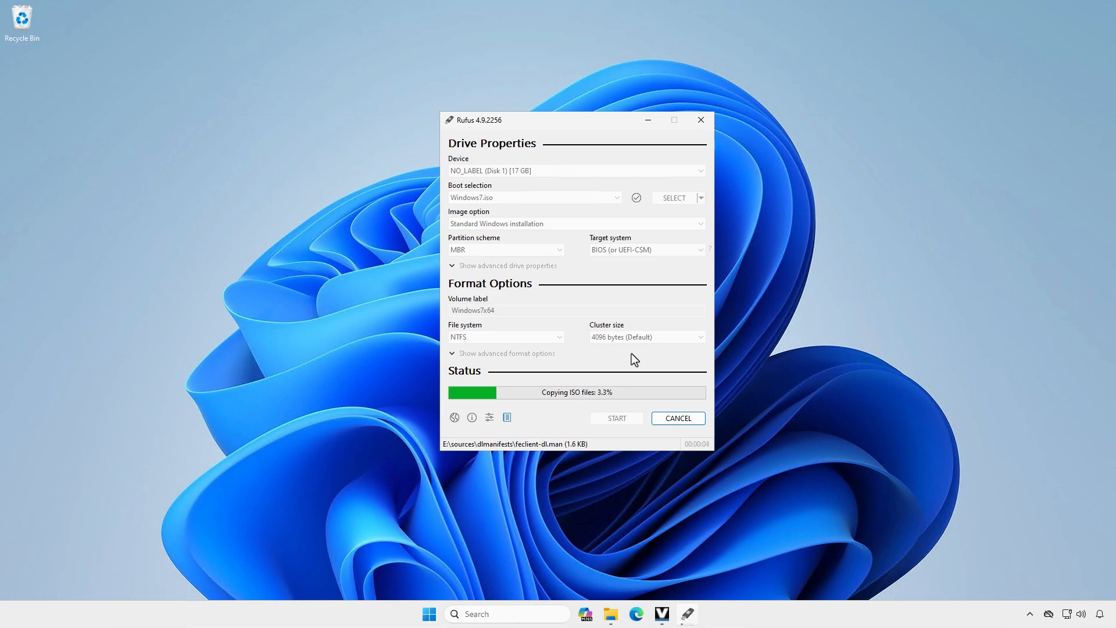